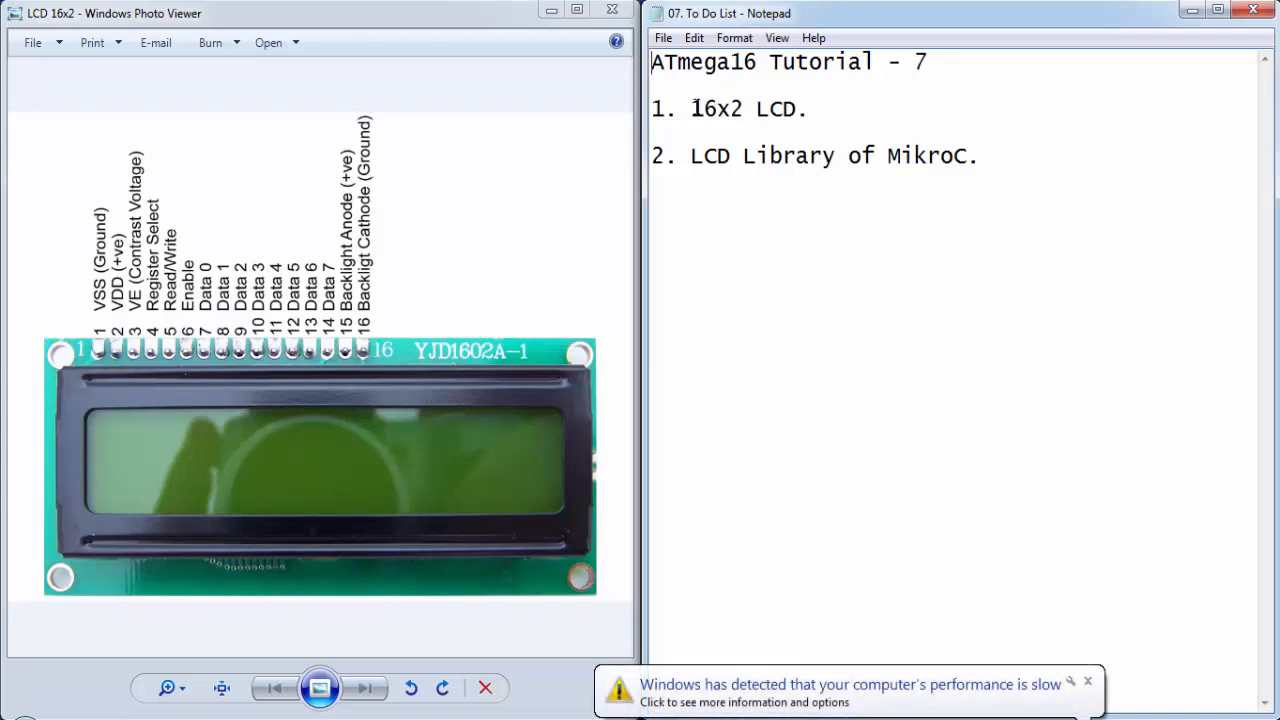
Step: Highlight the 16x2 item and another word in the to-do list
double_click(716, 108)
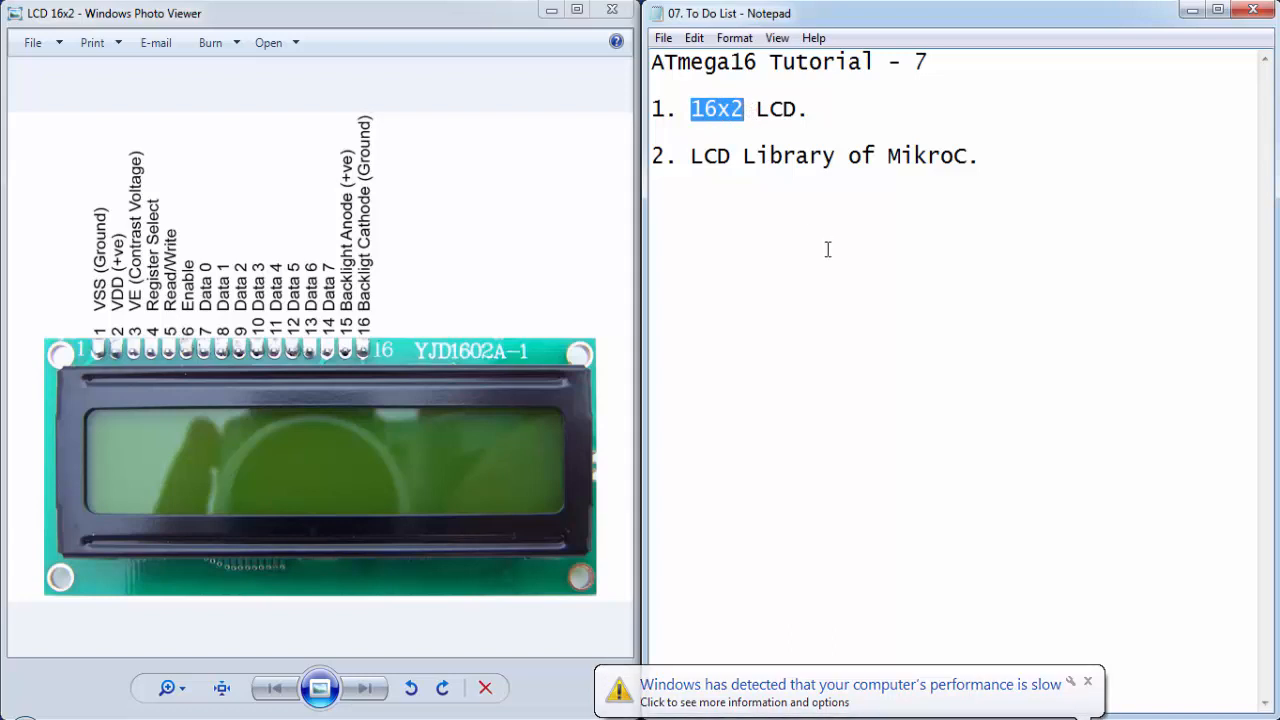
double_click(788, 156)
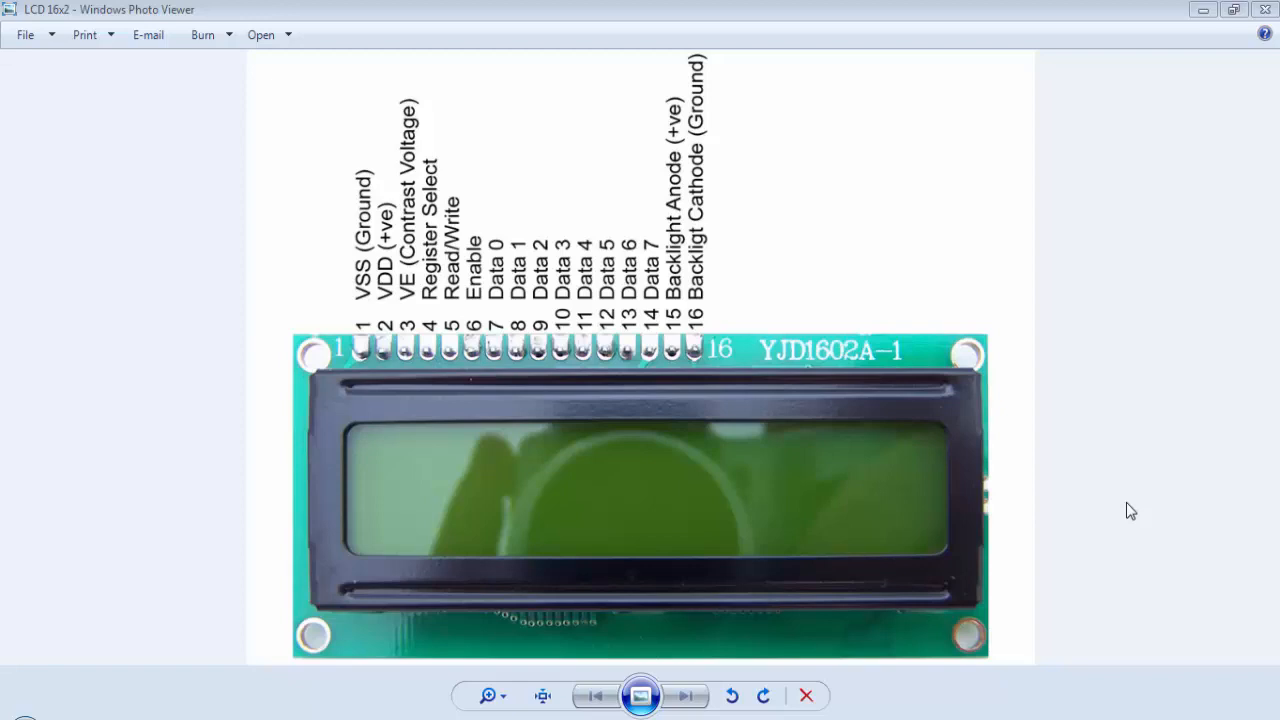
mouse_move(1084, 572)
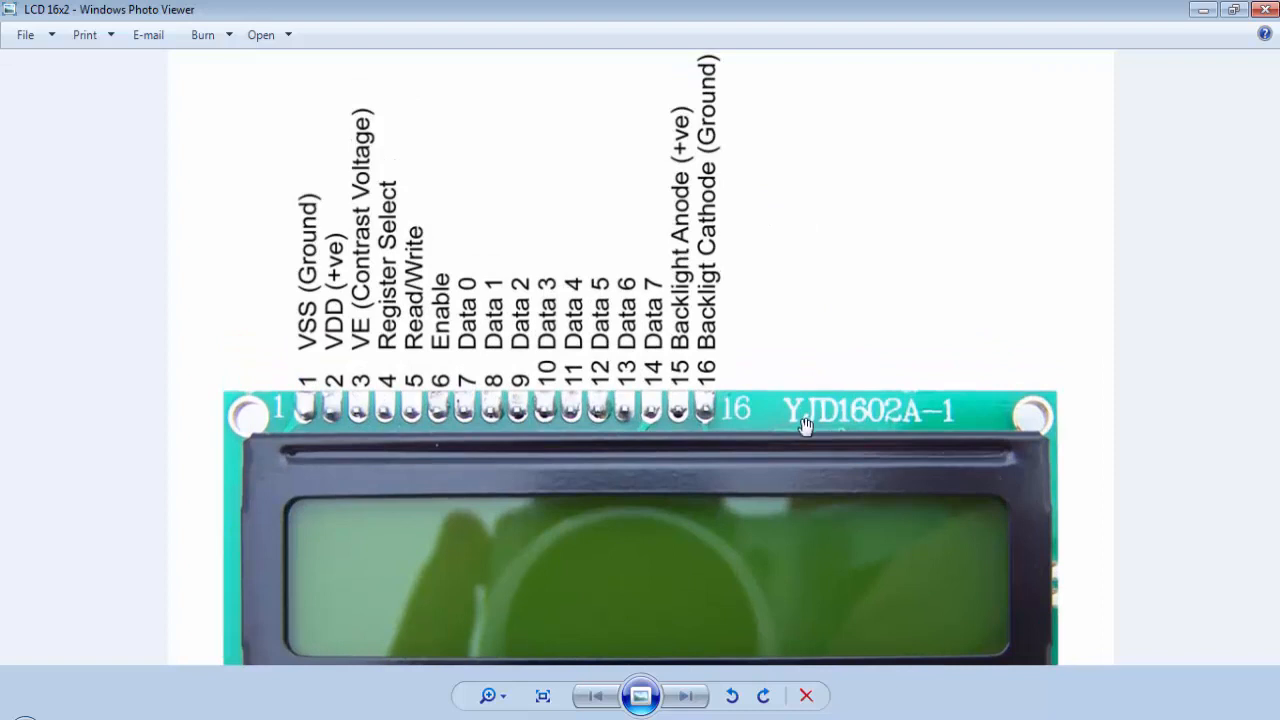
mouse_move(310, 390)
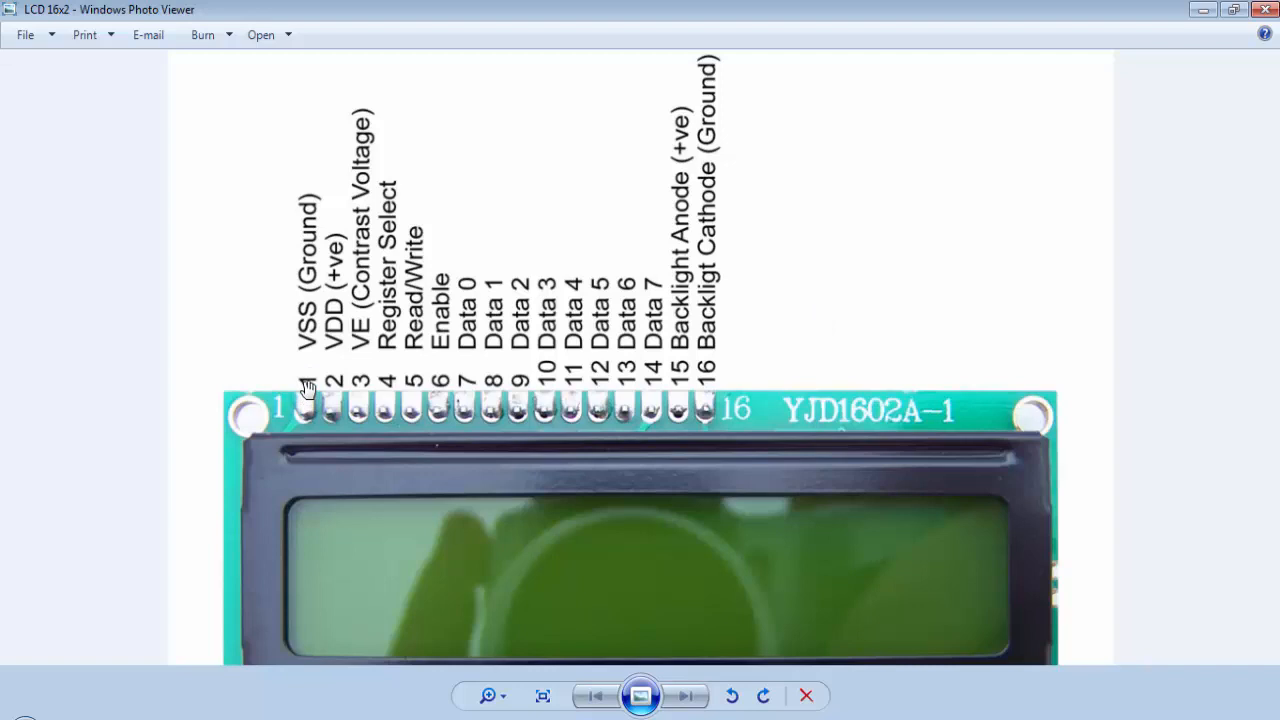
mouse_move(338, 408)
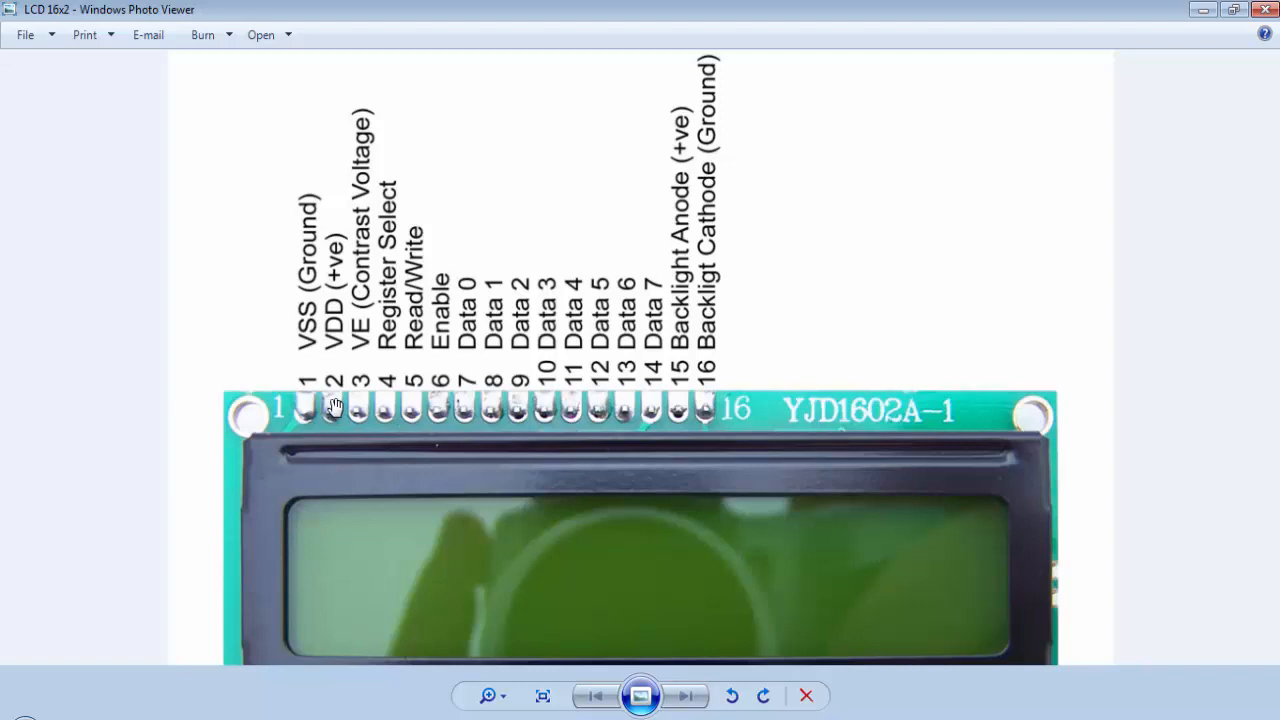
mouse_move(356, 416)
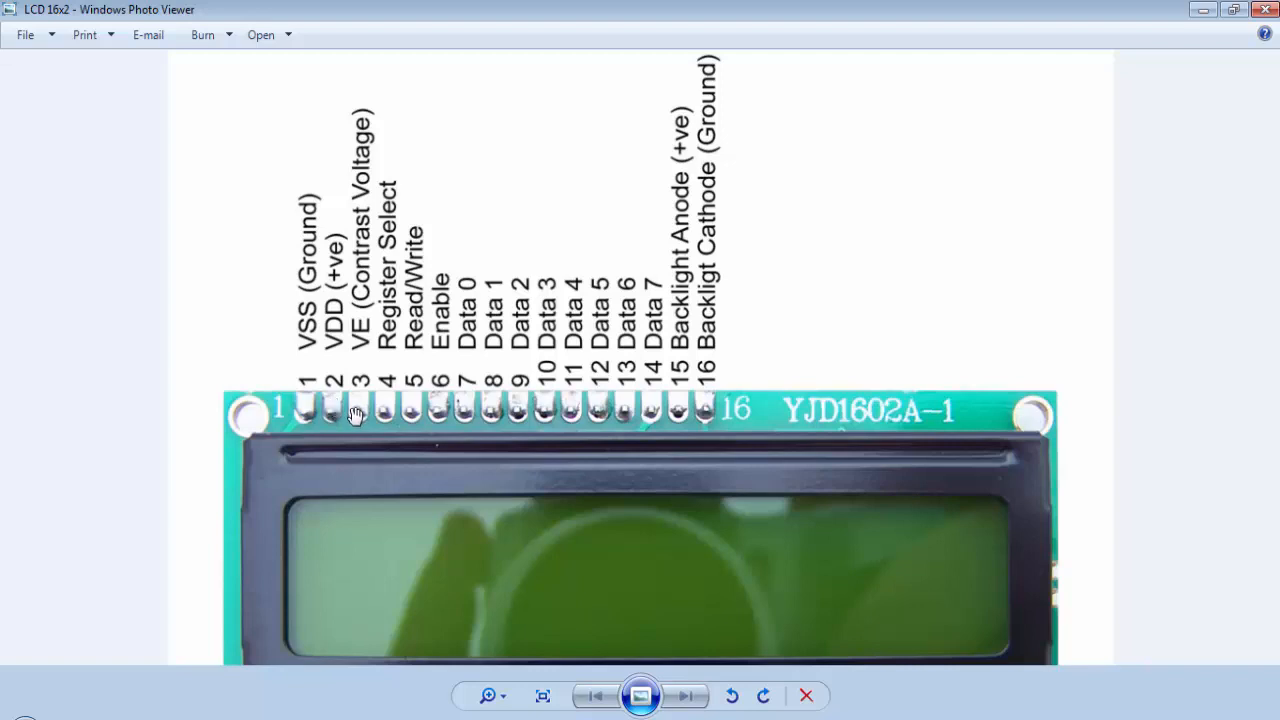
mouse_move(356, 412)
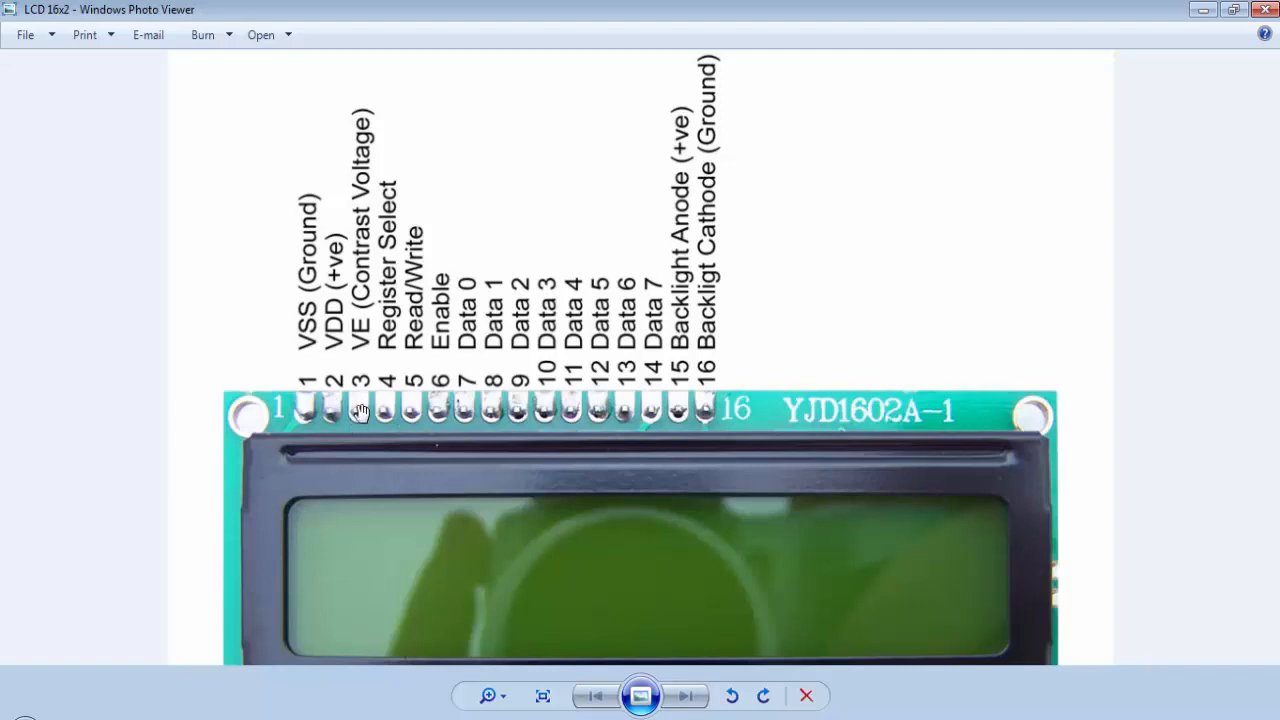
mouse_move(358, 404)
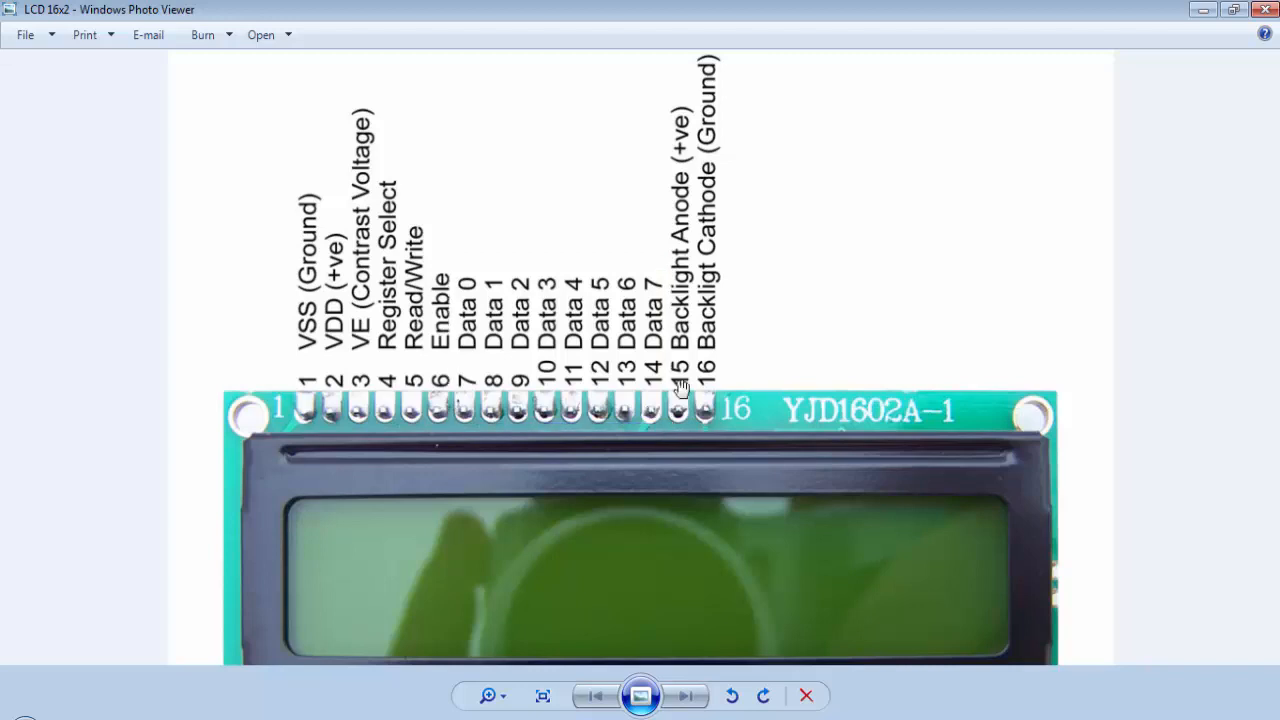
mouse_move(728, 360)
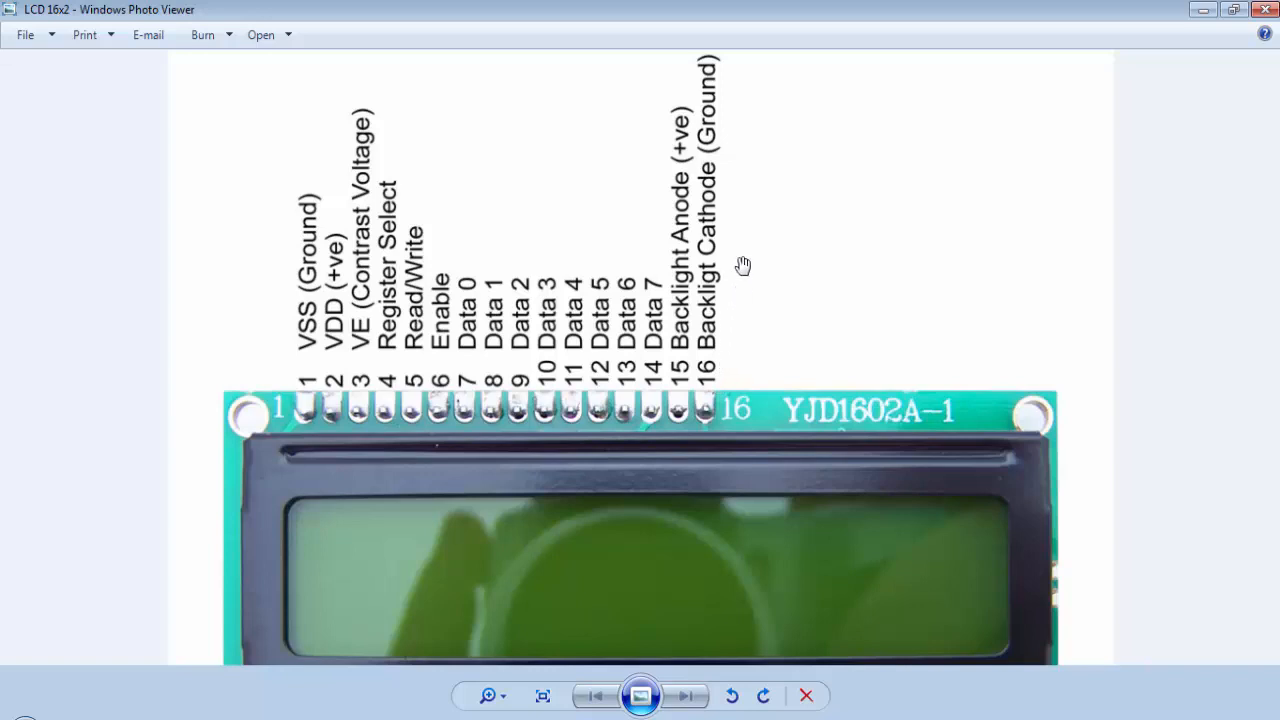
mouse_move(1116, 180)
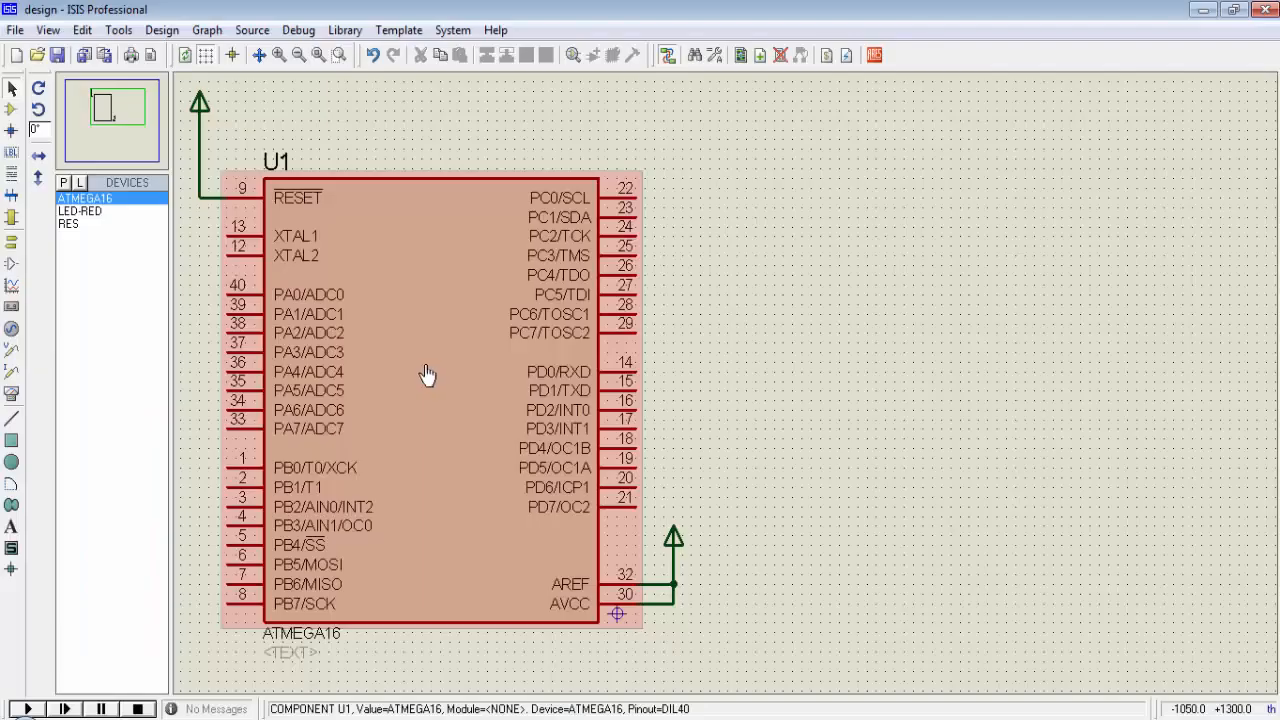
Step: Pick the LM016L 16x2 LCD from the device library into the project
click(872, 374)
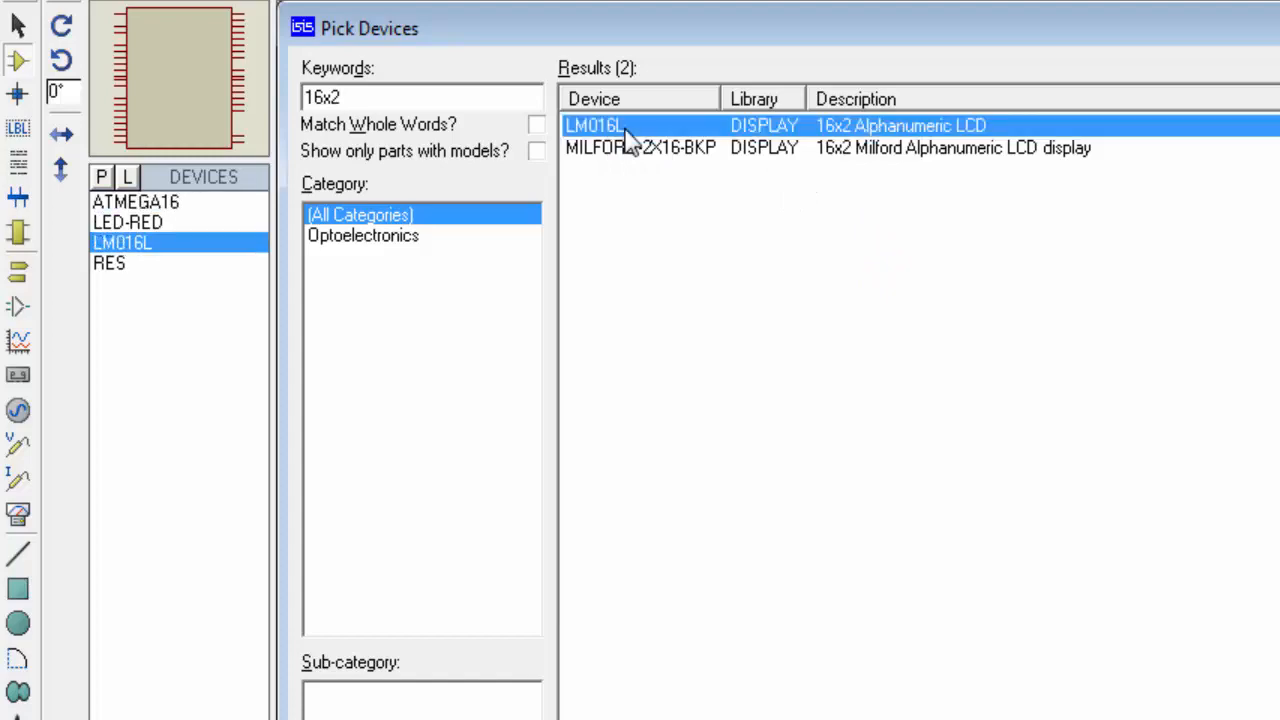
double_click(592, 124)
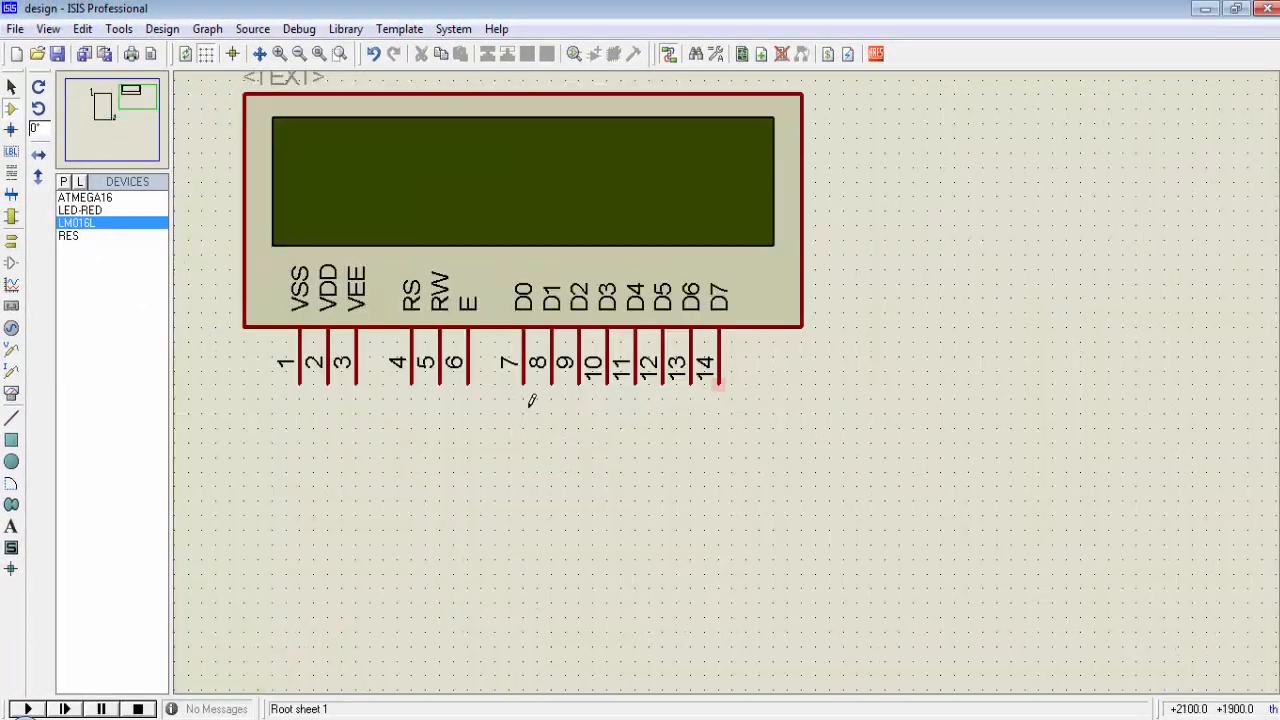
mouse_move(610, 408)
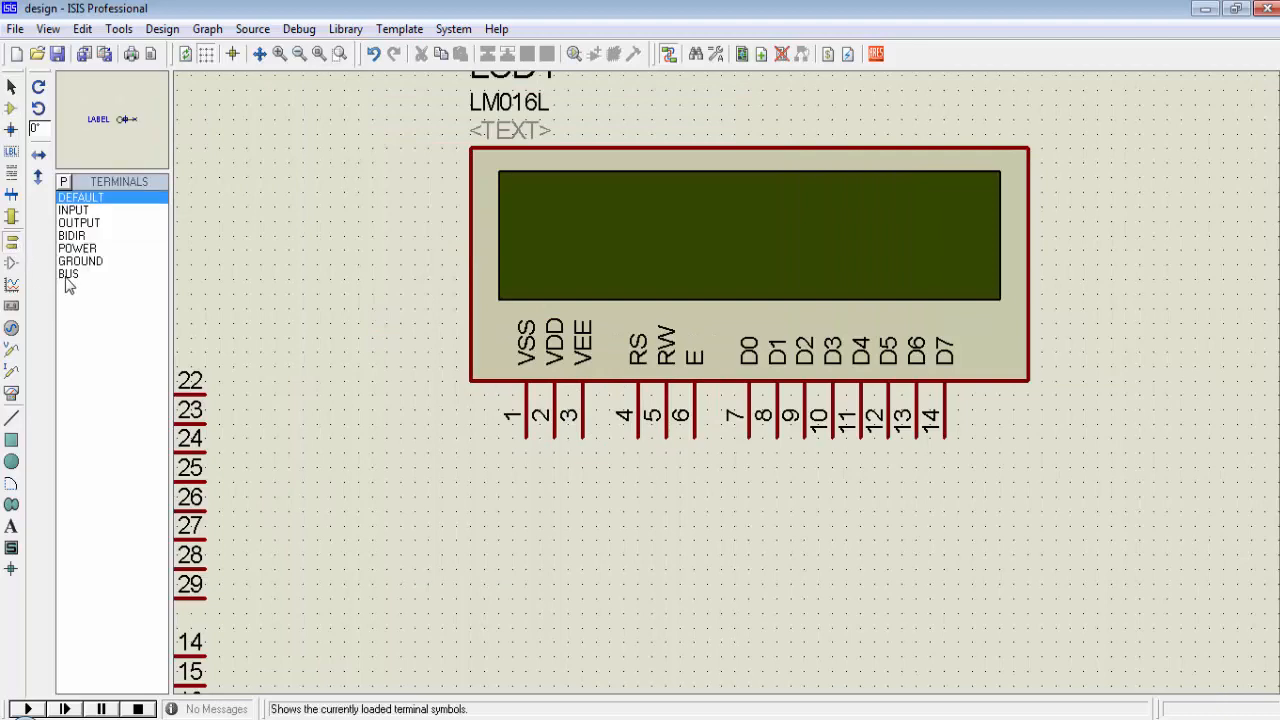
Step: Place a ground terminal for the LCD and connect a port C pin to it
click(80, 260)
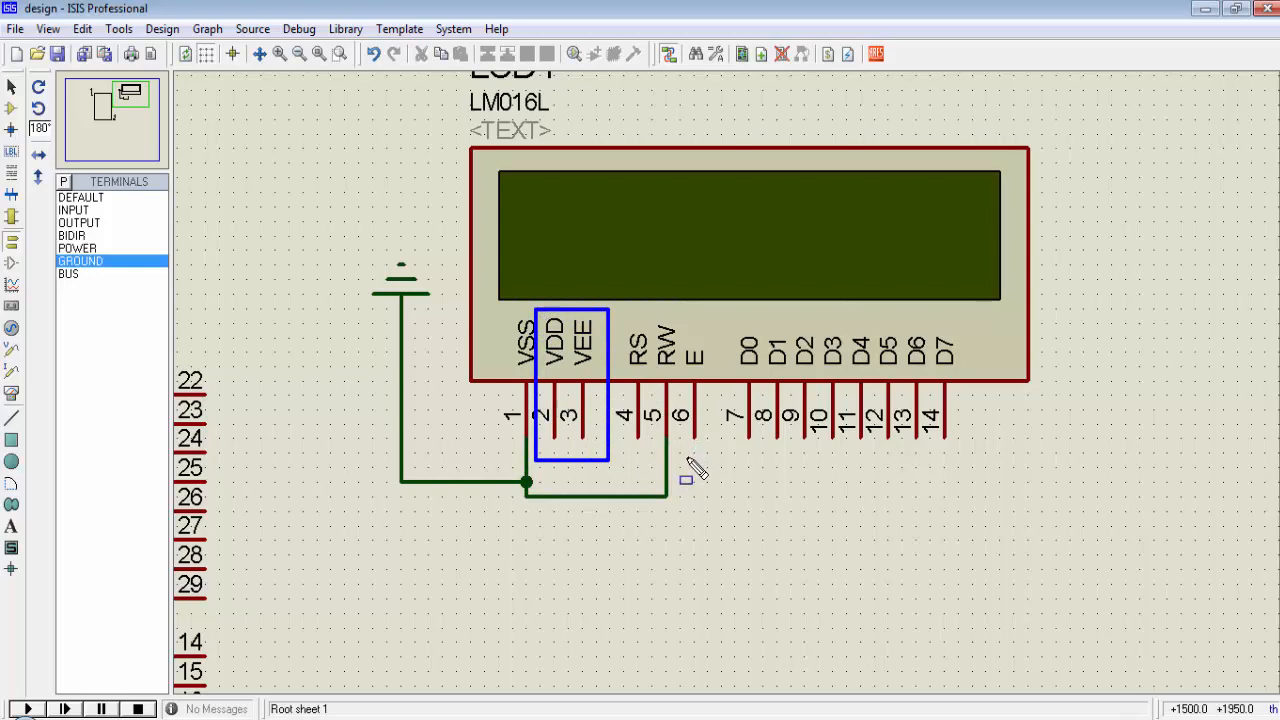
mouse_move(690, 464)
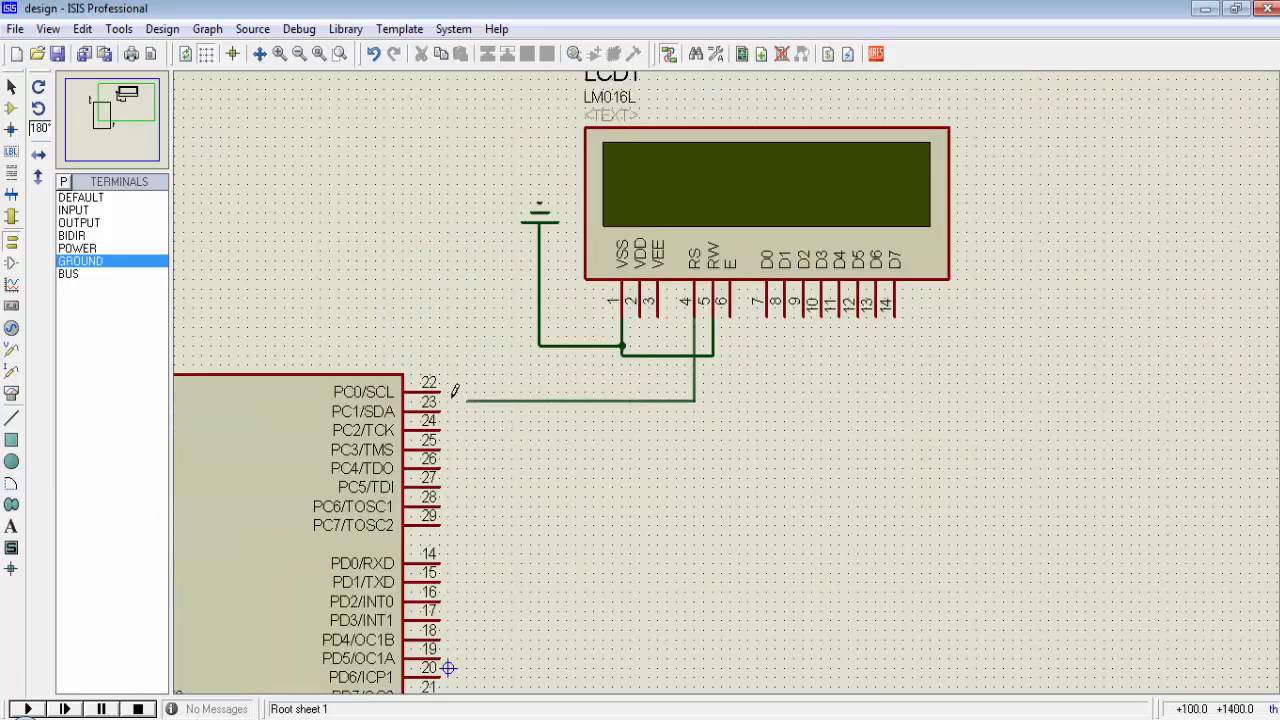
click(450, 402)
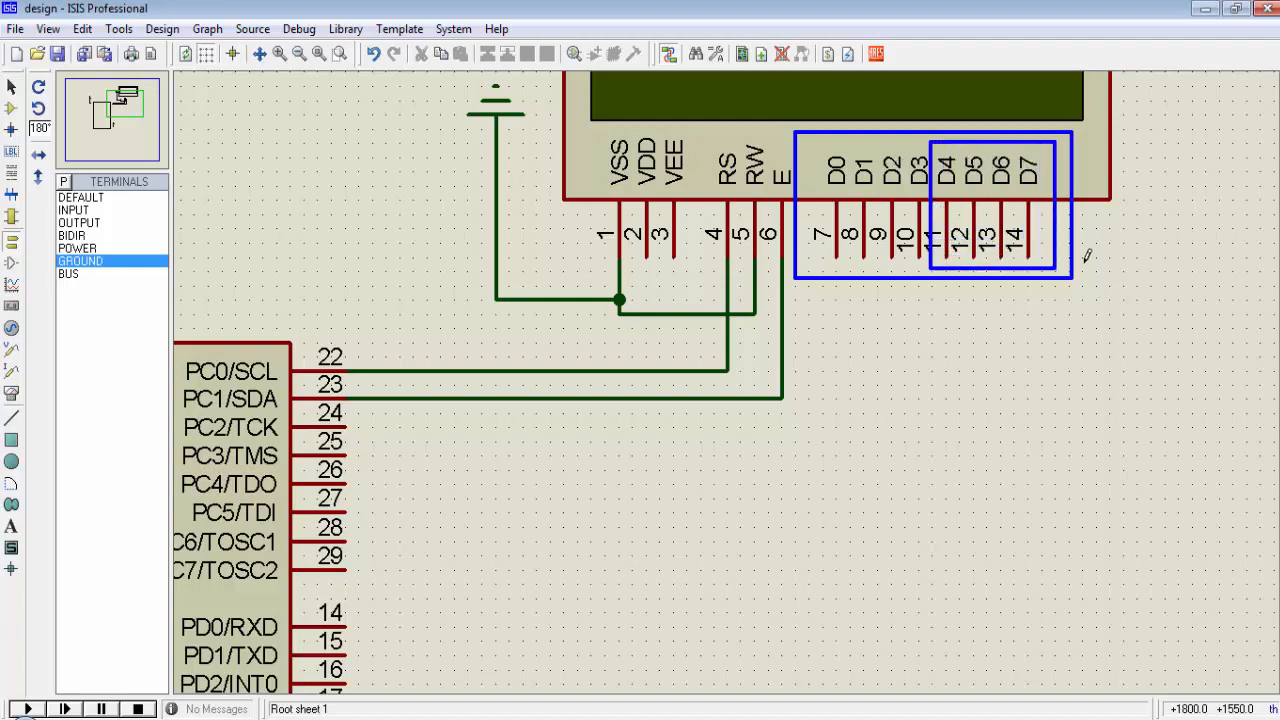
Step: Wire ATmega16 PC2 to the LCD's D4 and PC3 to D5, continuing the data-pin wiring
click(838, 170)
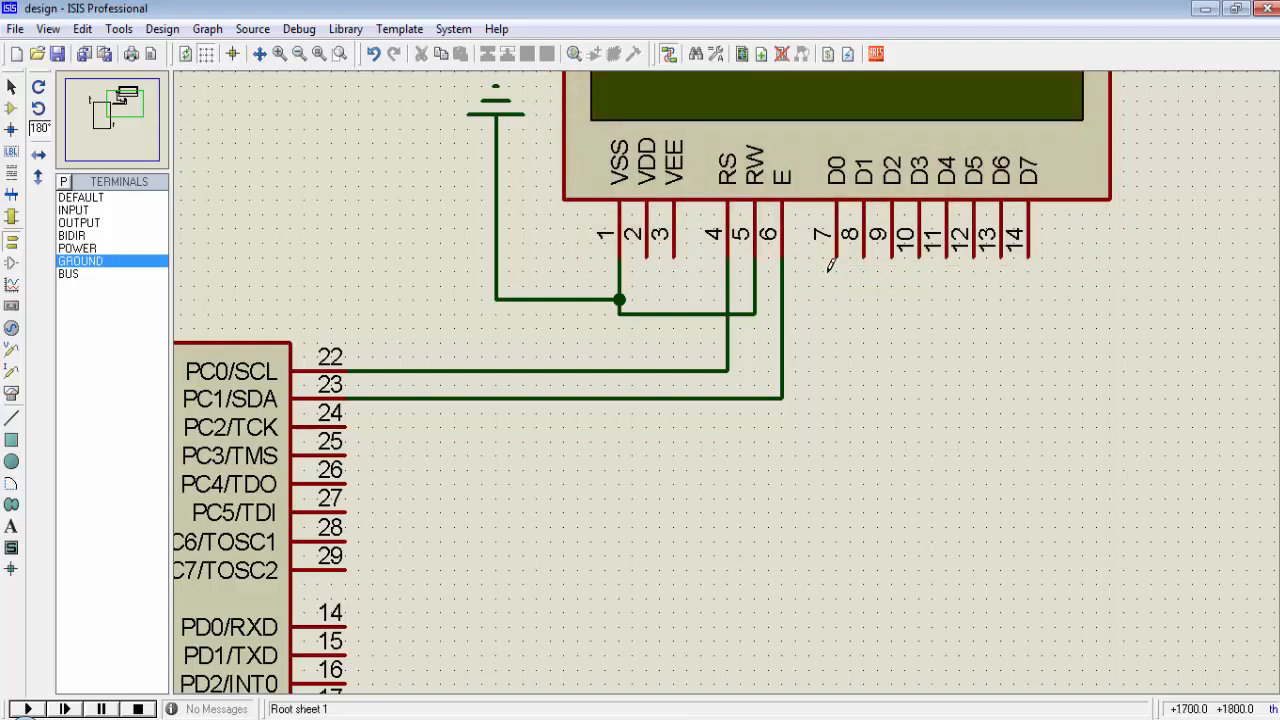
mouse_move(940, 136)
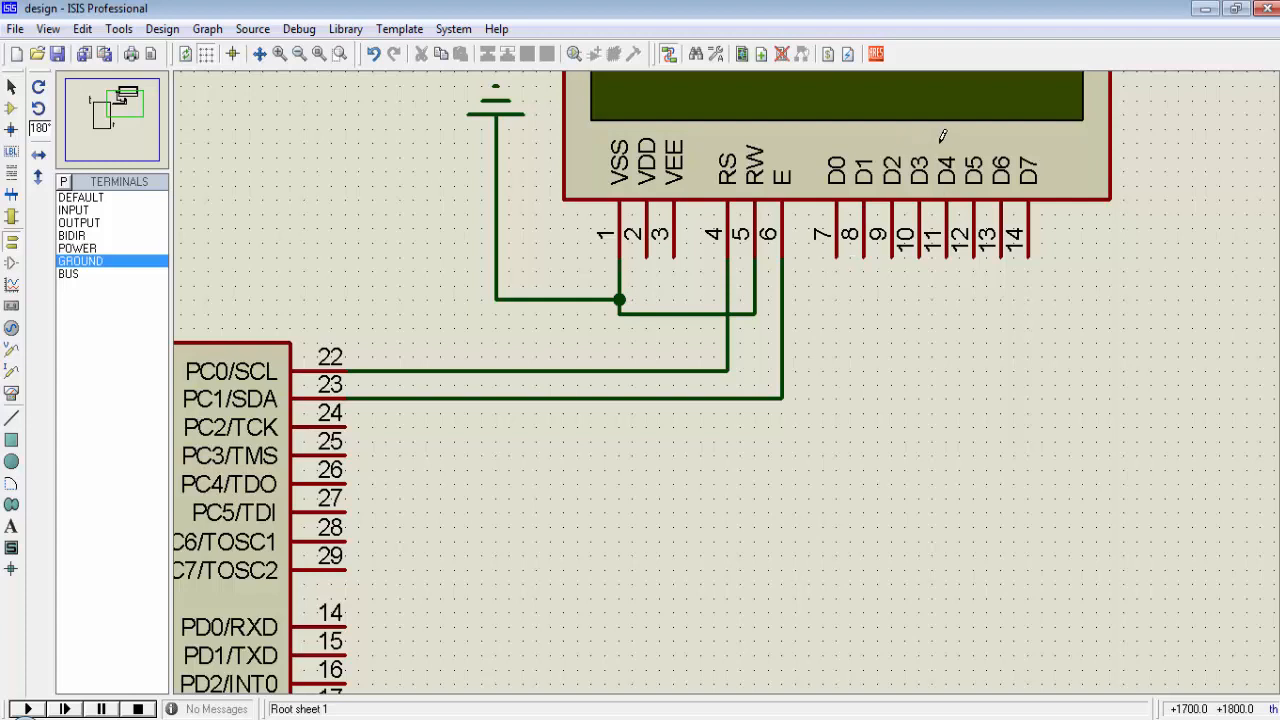
drag(936, 150, 1056, 260)
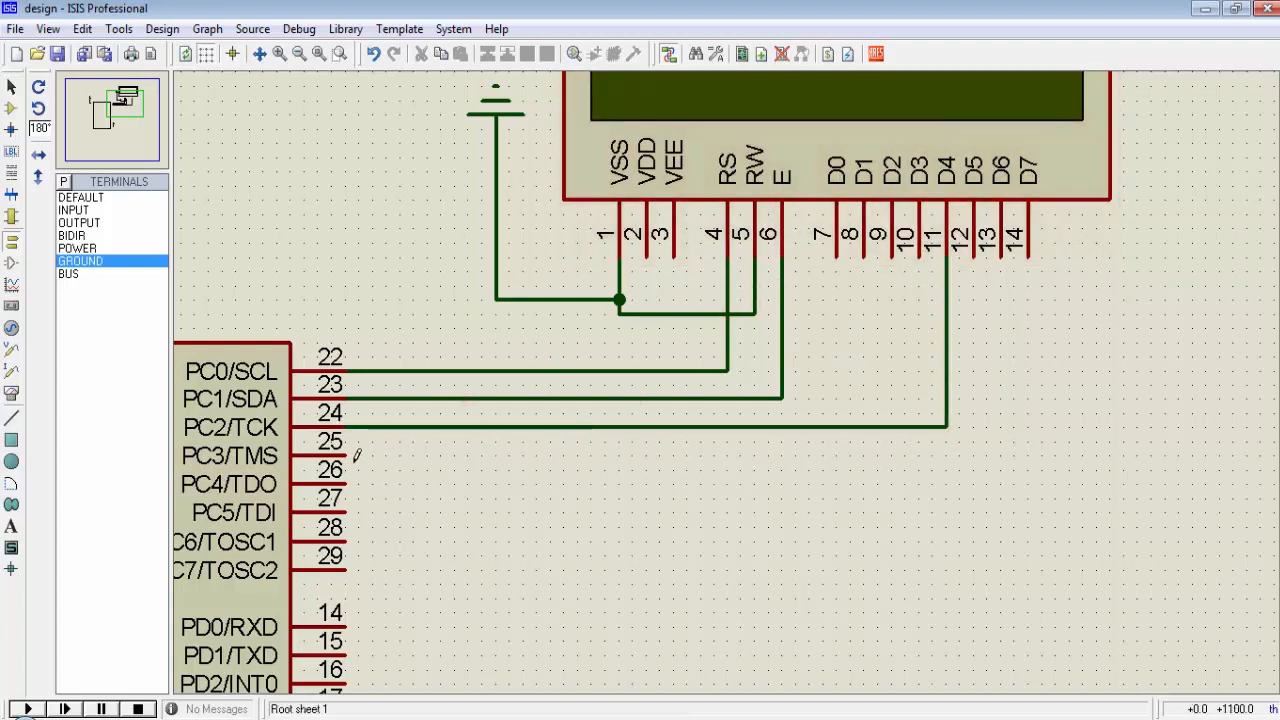
drag(344, 456, 864, 456)
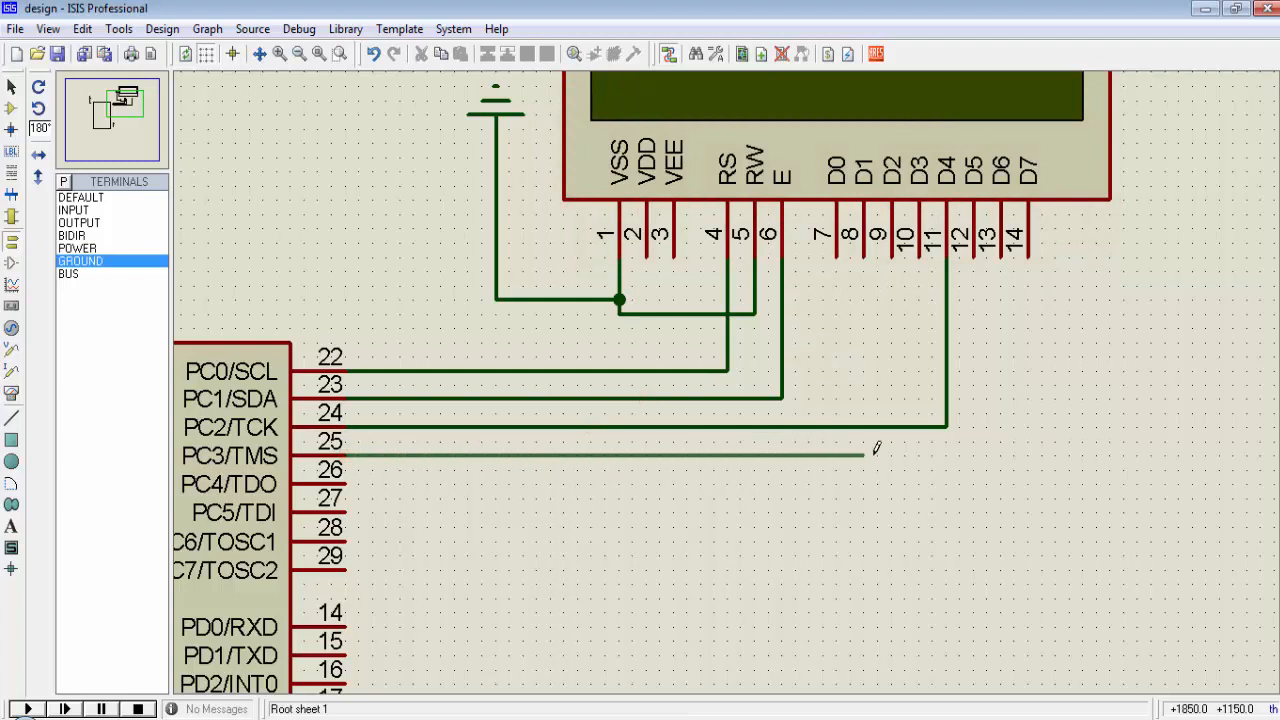
click(968, 456)
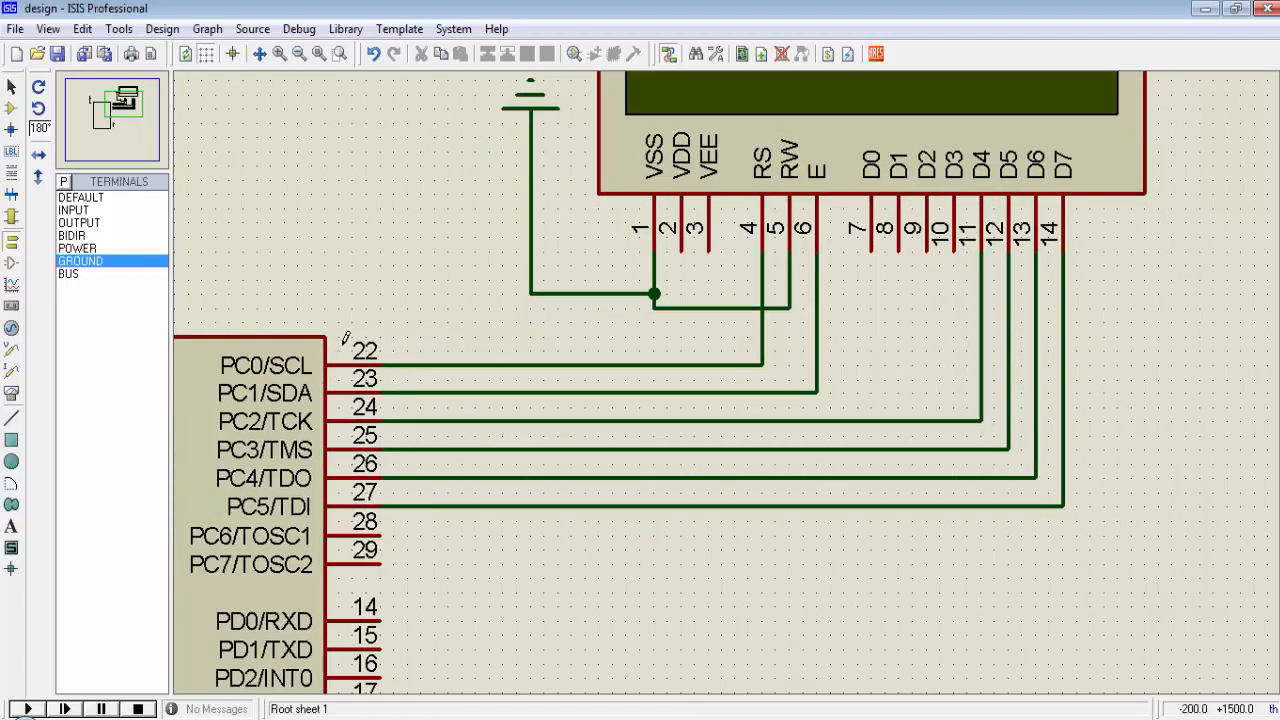
drag(344, 336, 448, 528)
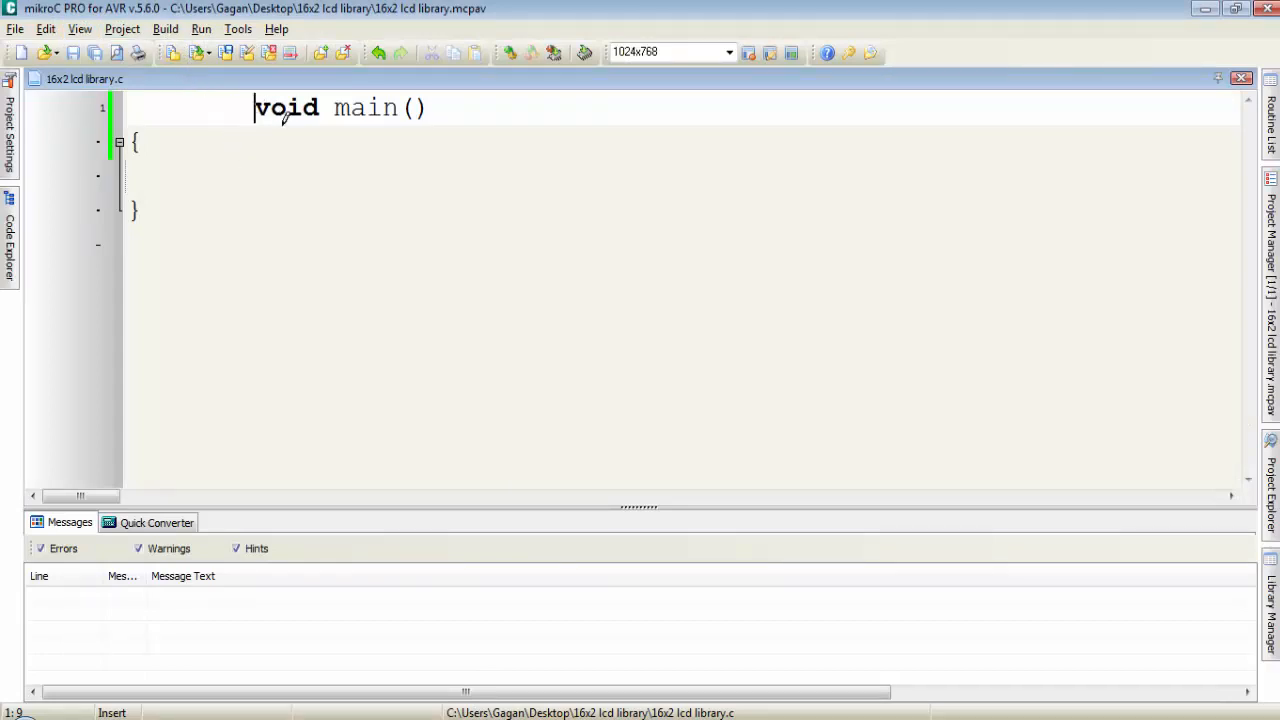
mouse_move(266, 248)
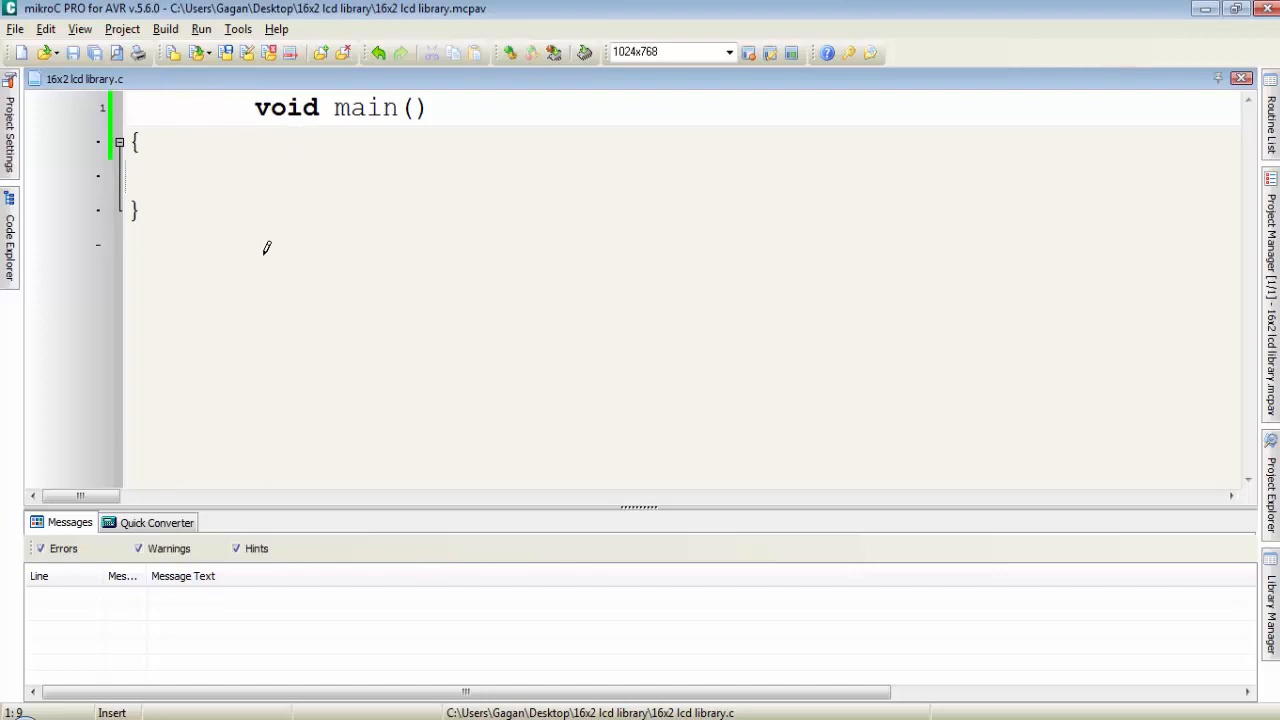
mouse_move(836, 412)
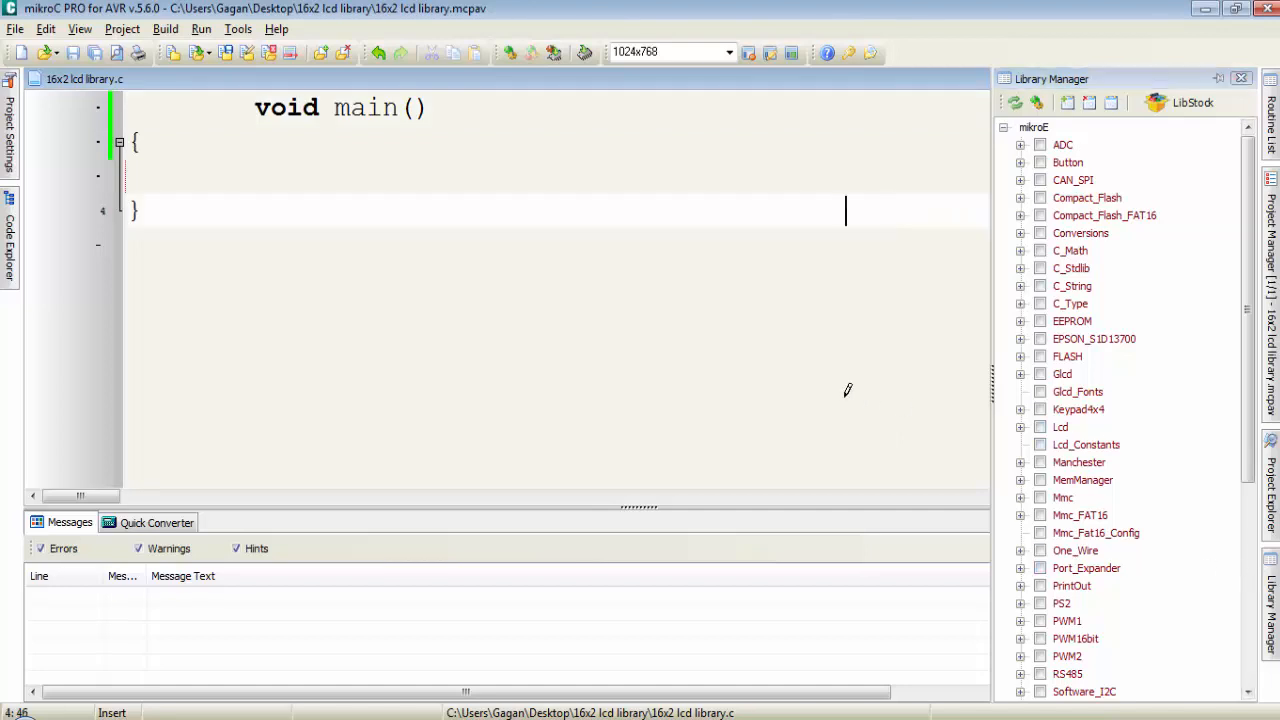
Step: Show the Library Manager panel from the View menu and pick the Lcd library
click(80, 28)
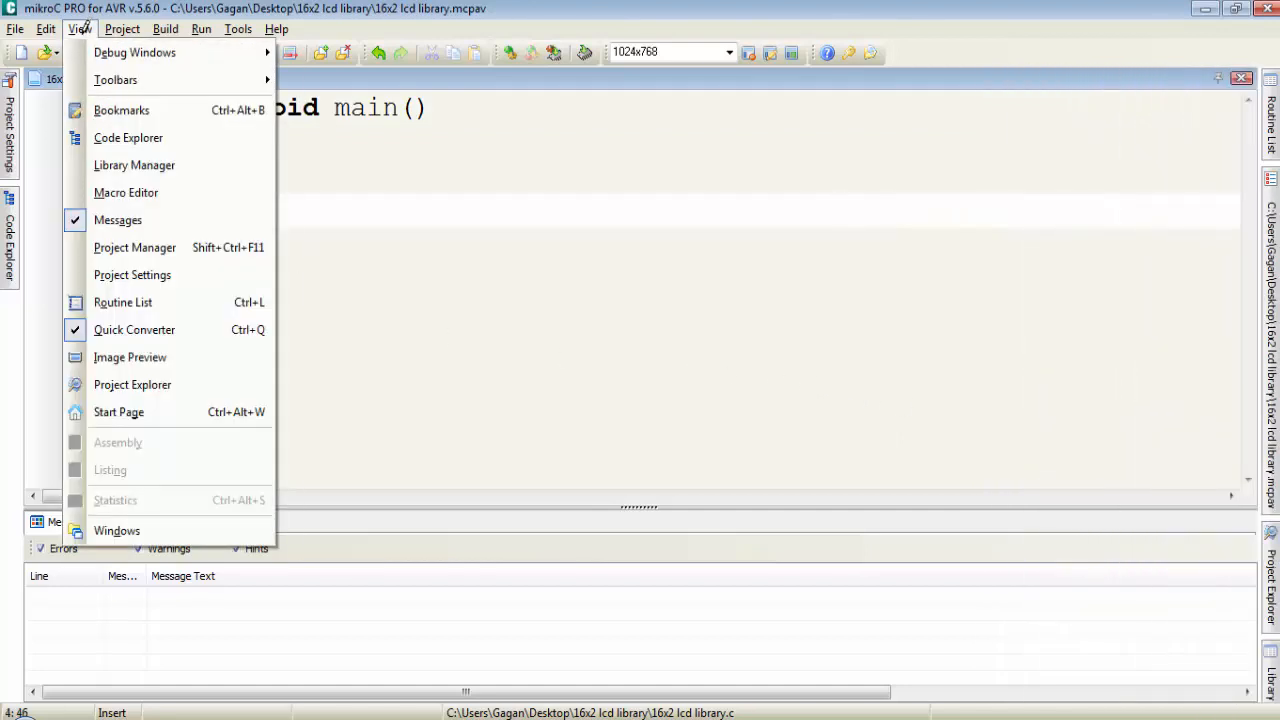
click(134, 164)
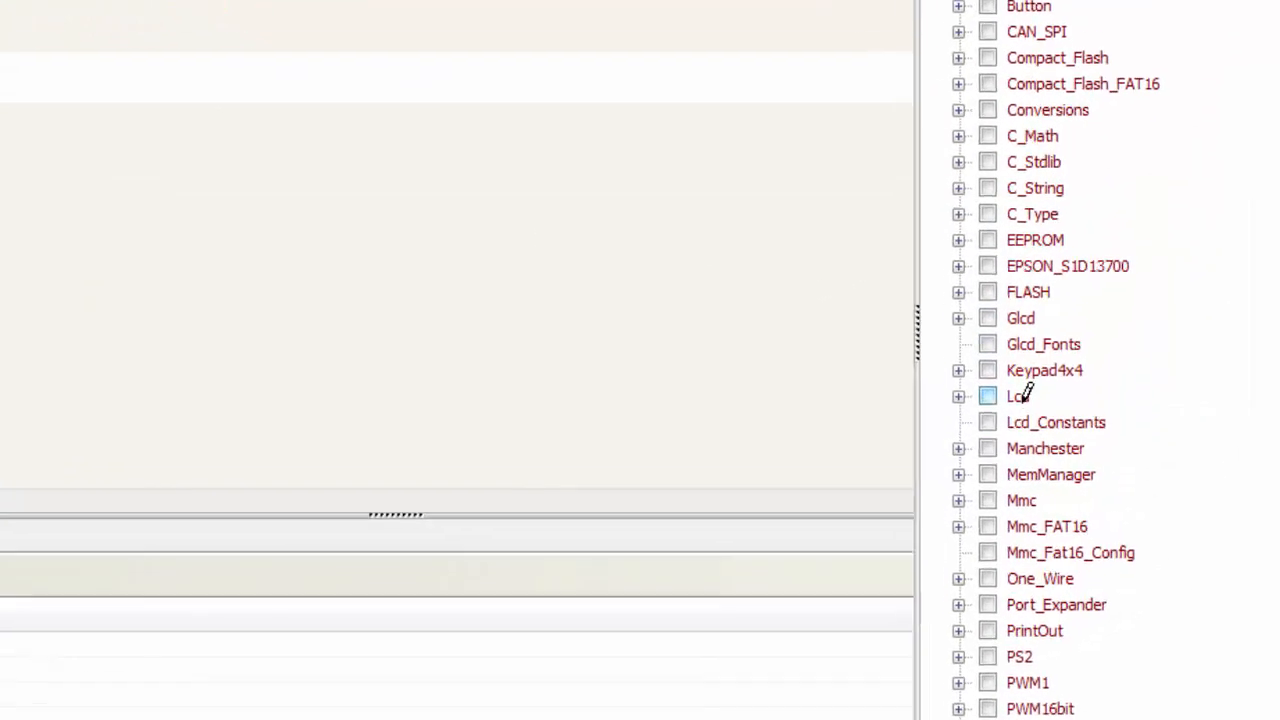
click(988, 396)
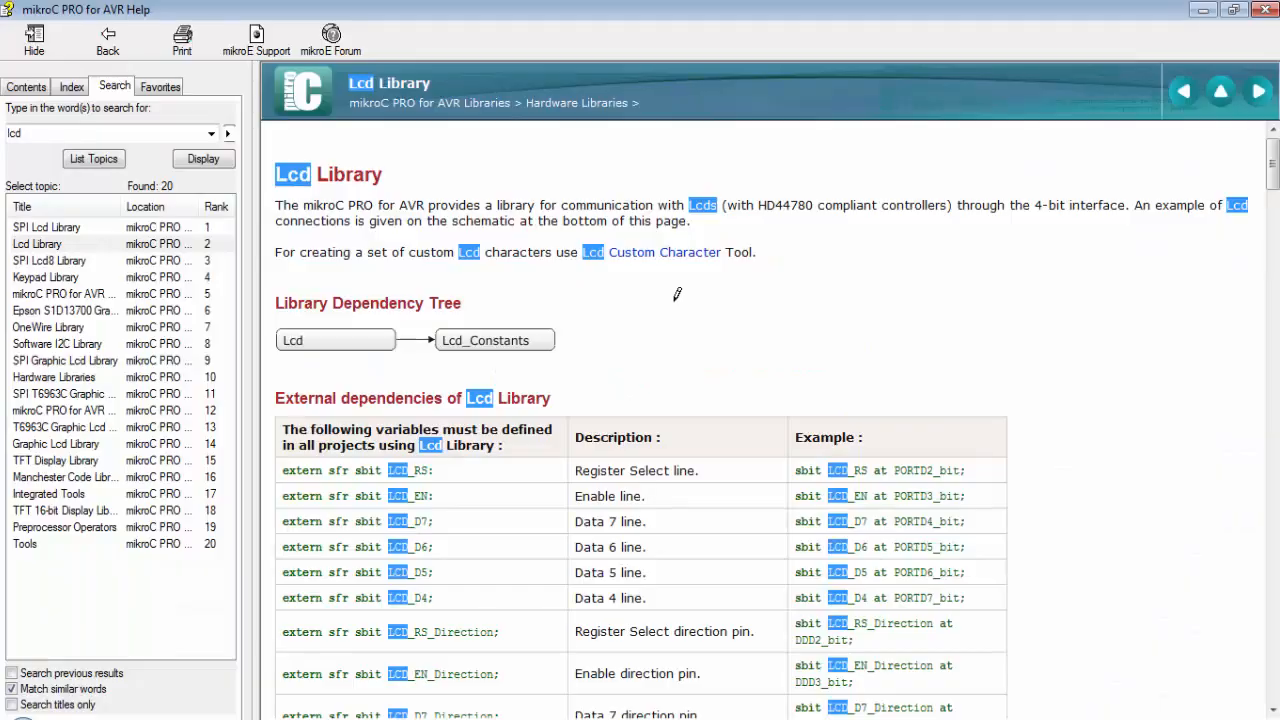
mouse_move(750, 284)
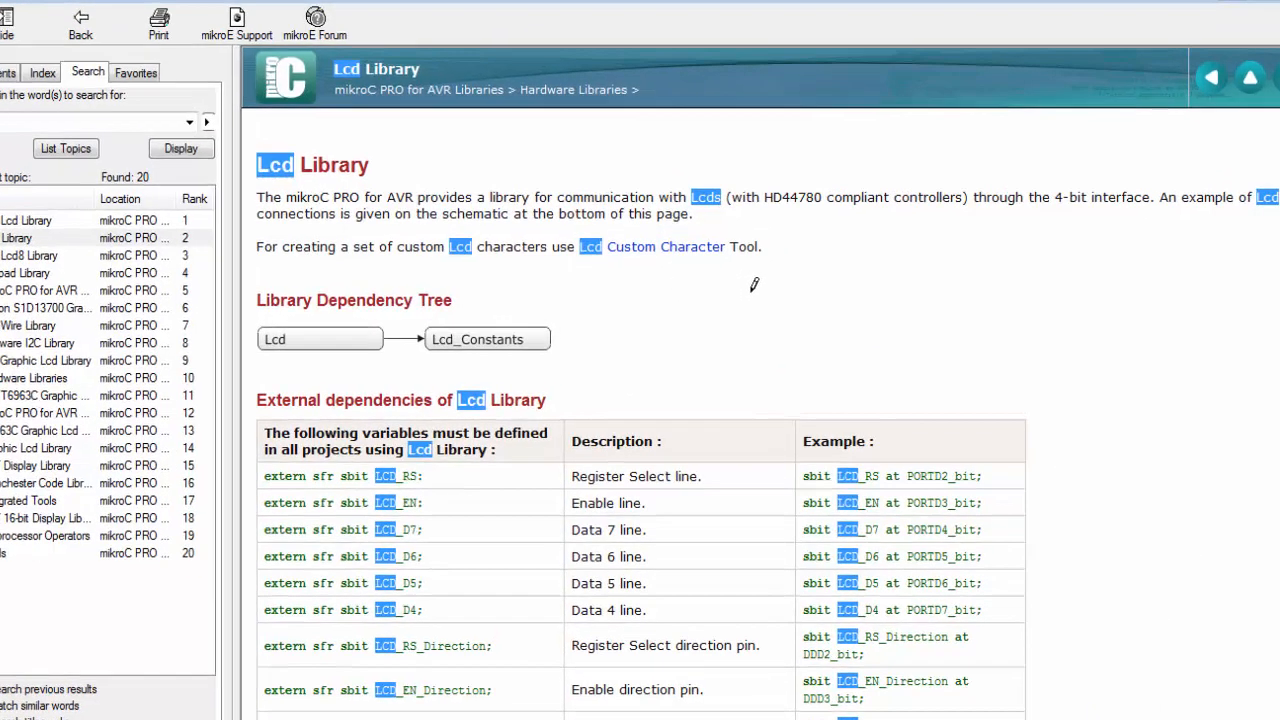
Step: Scroll the Lcd Library help page to the Lcd_Init routine's required pin variables
scroll(down, 3)
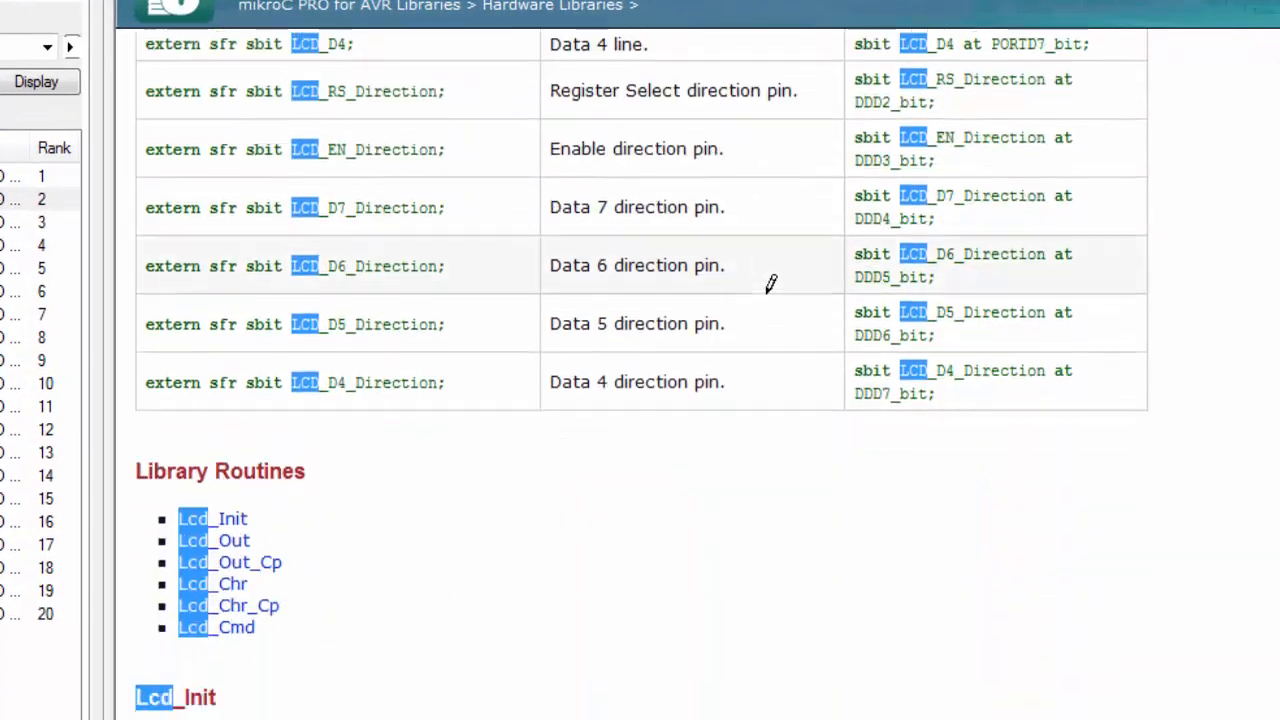
scroll(down, 3)
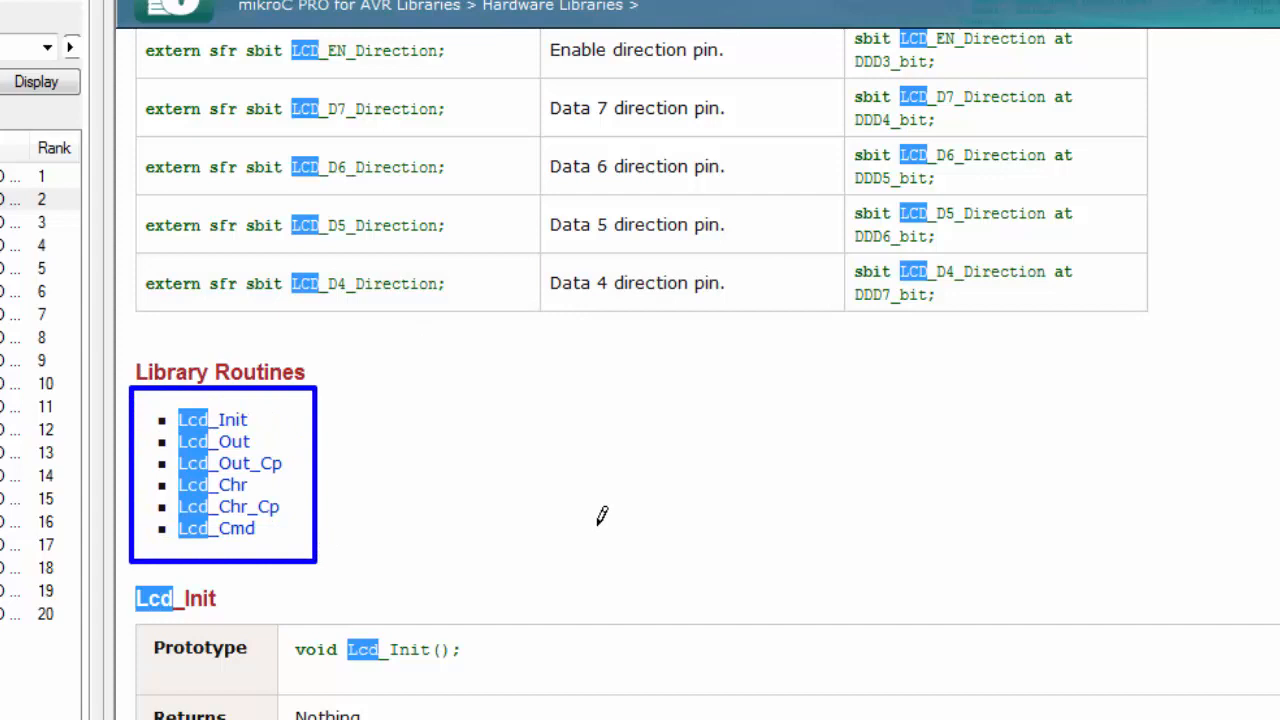
scroll(up, 3)
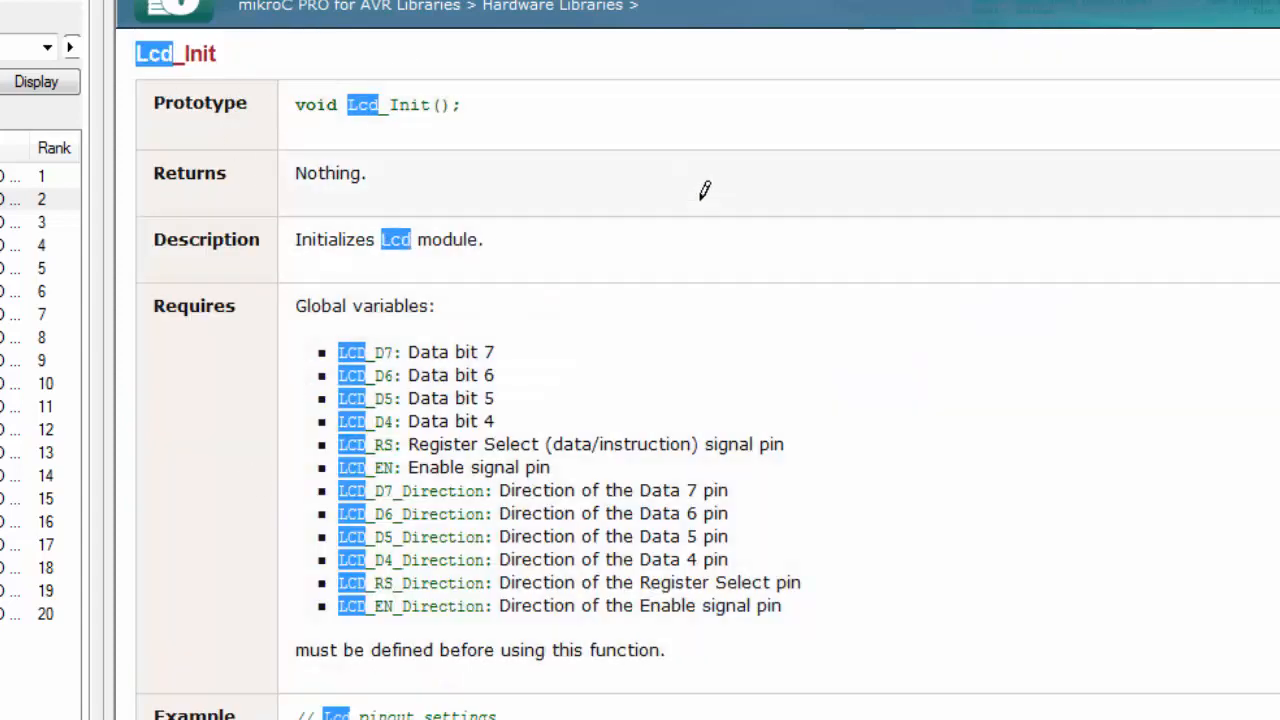
mouse_move(790, 590)
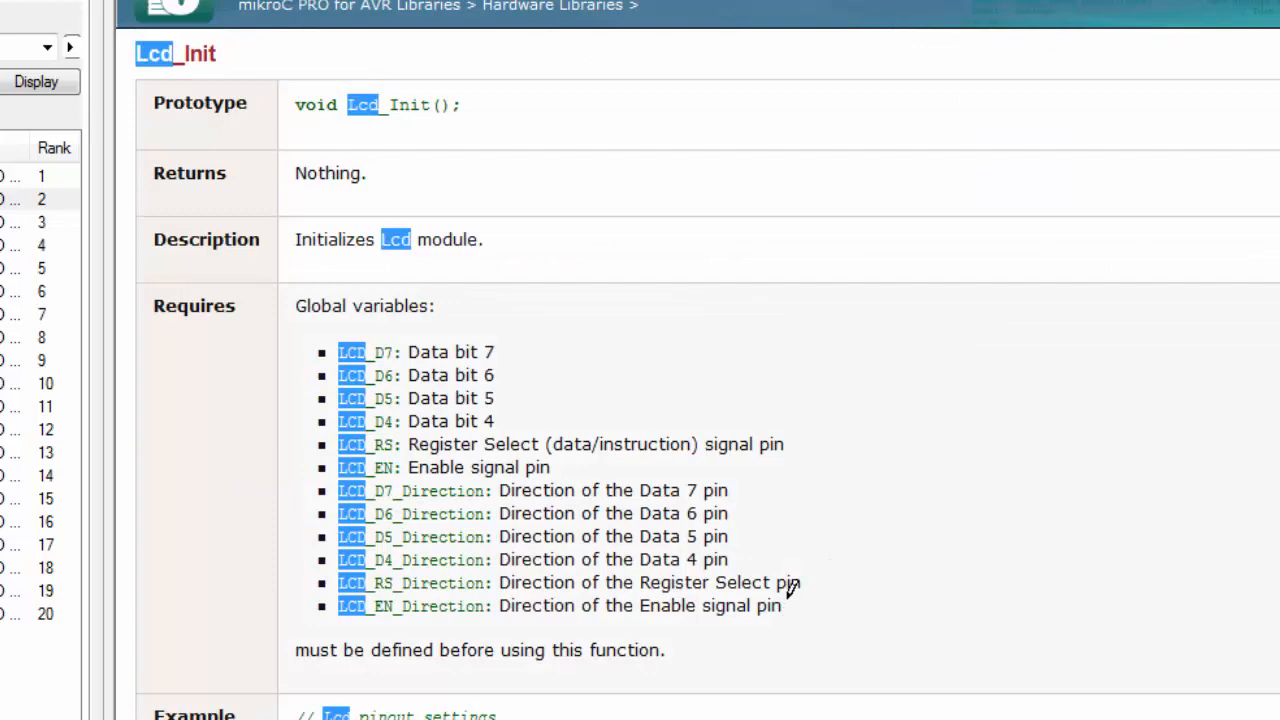
scroll(down, 3)
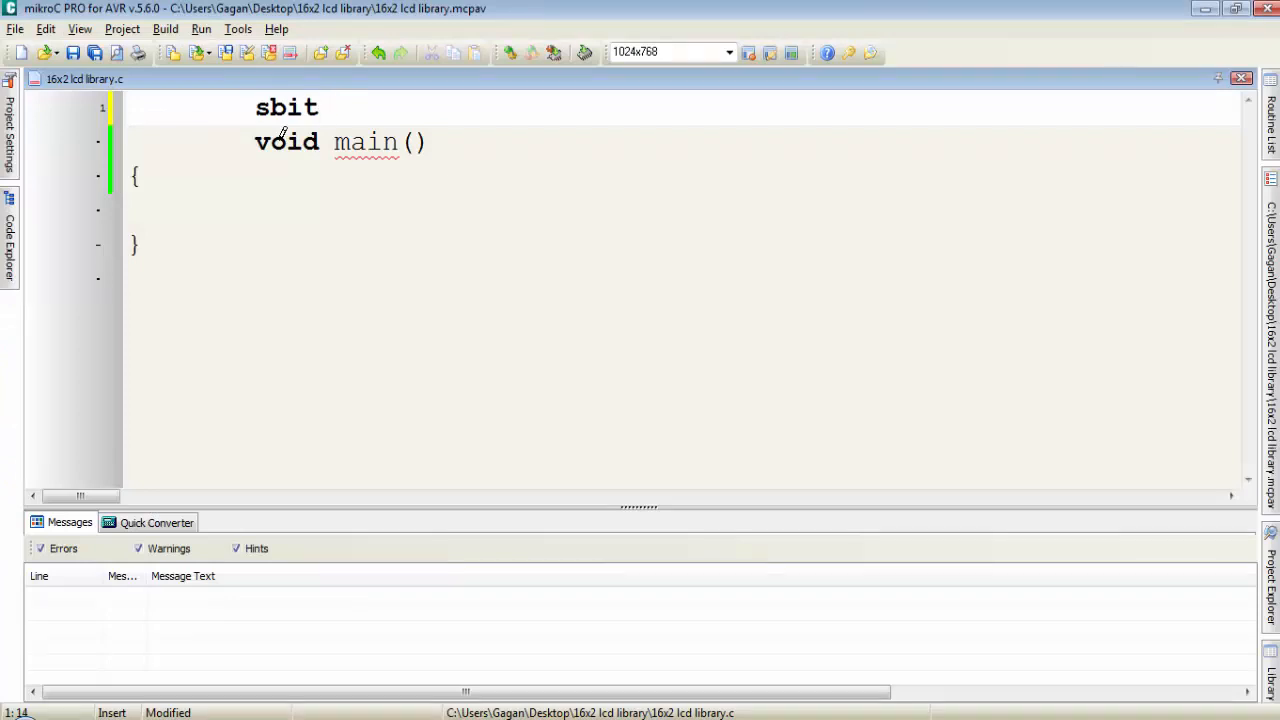
Step: Write the declaration 'LCD_RS at PORTC0_bit' above main()
text(LCD)
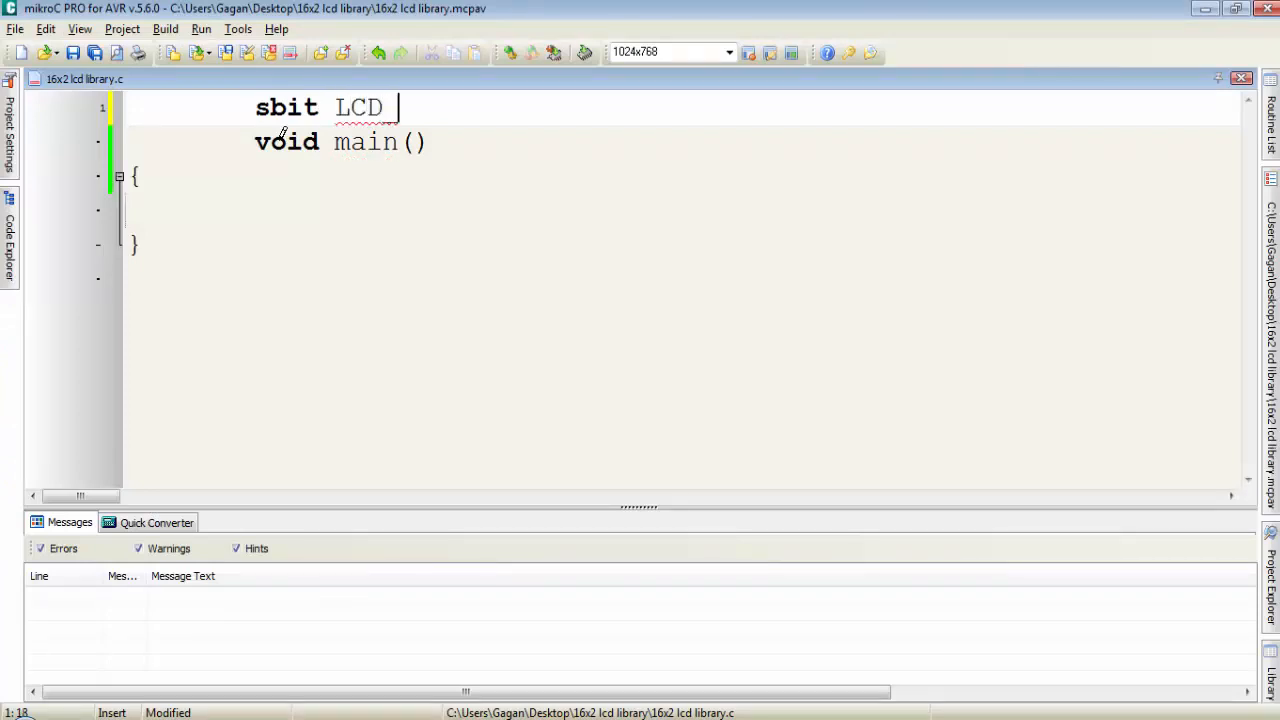
text(_RS at)
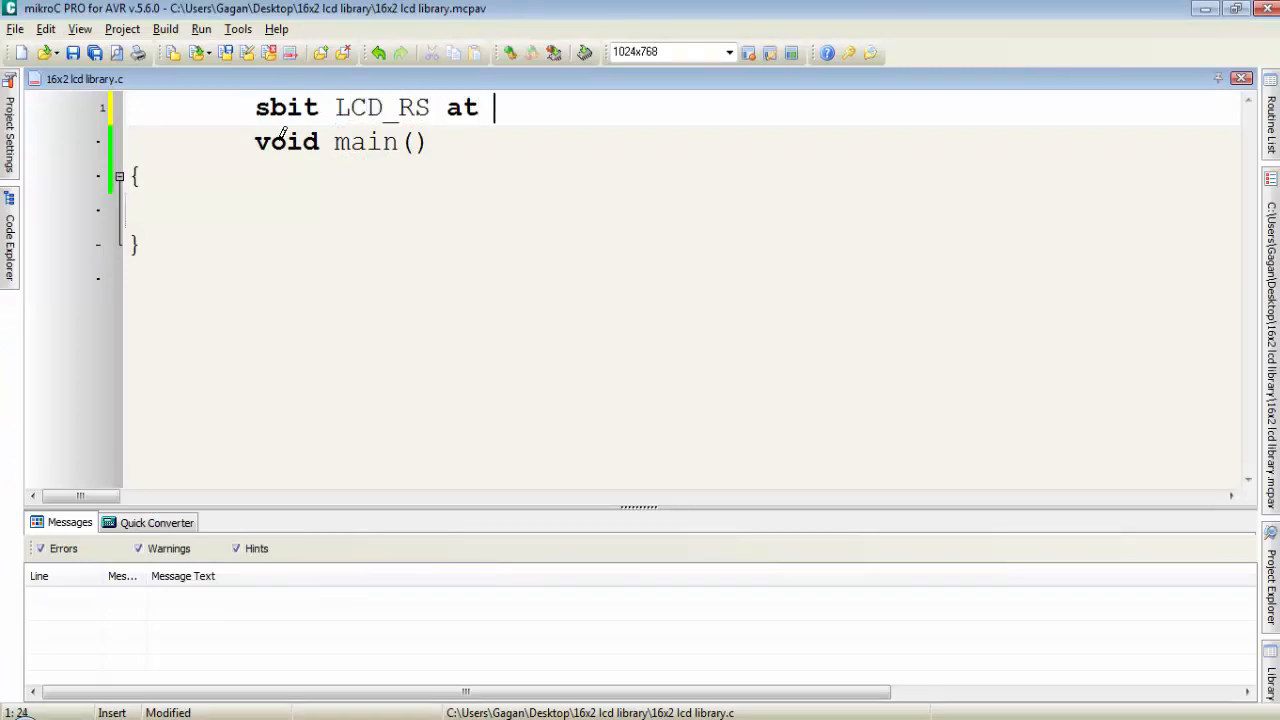
text(PORT)
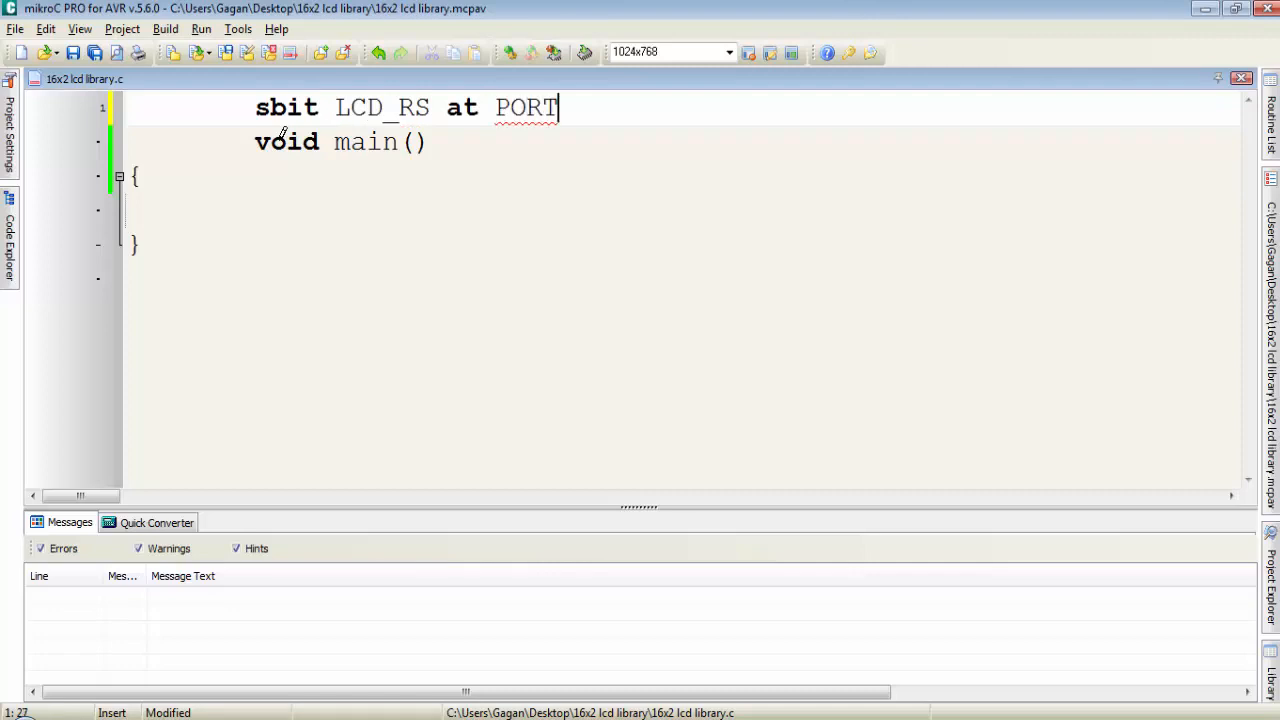
text(C0)
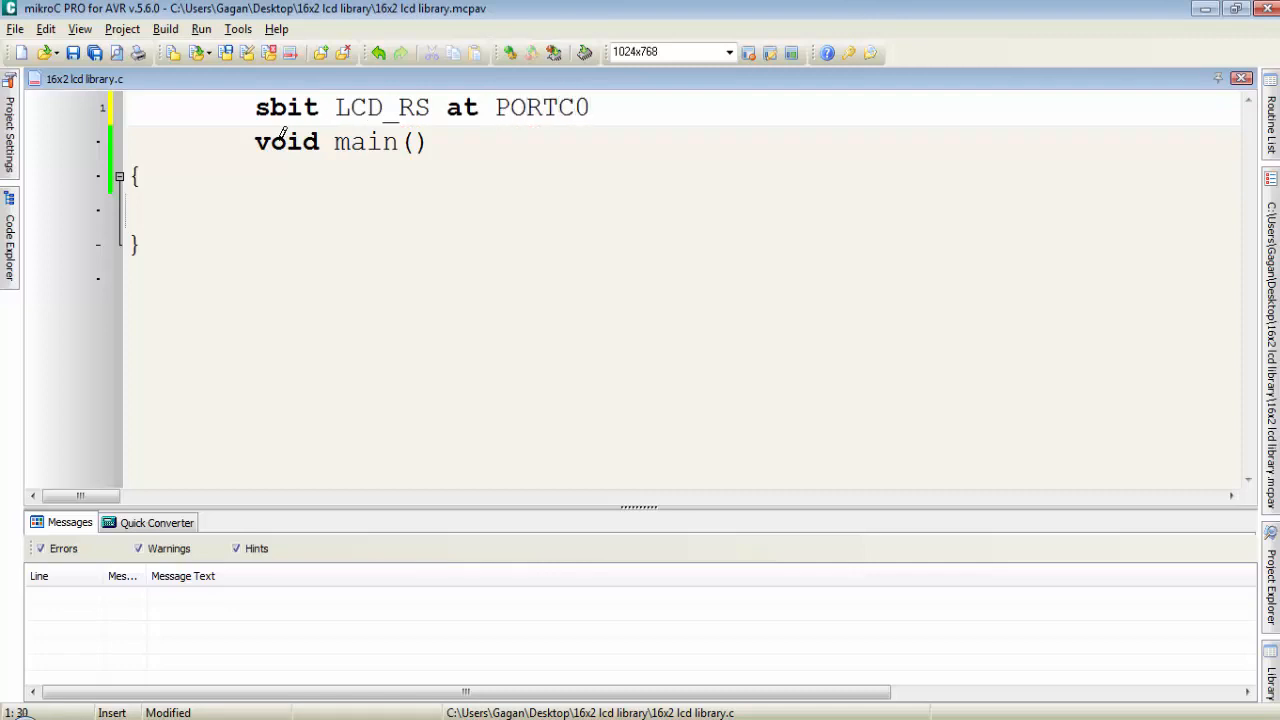
text(_bit)
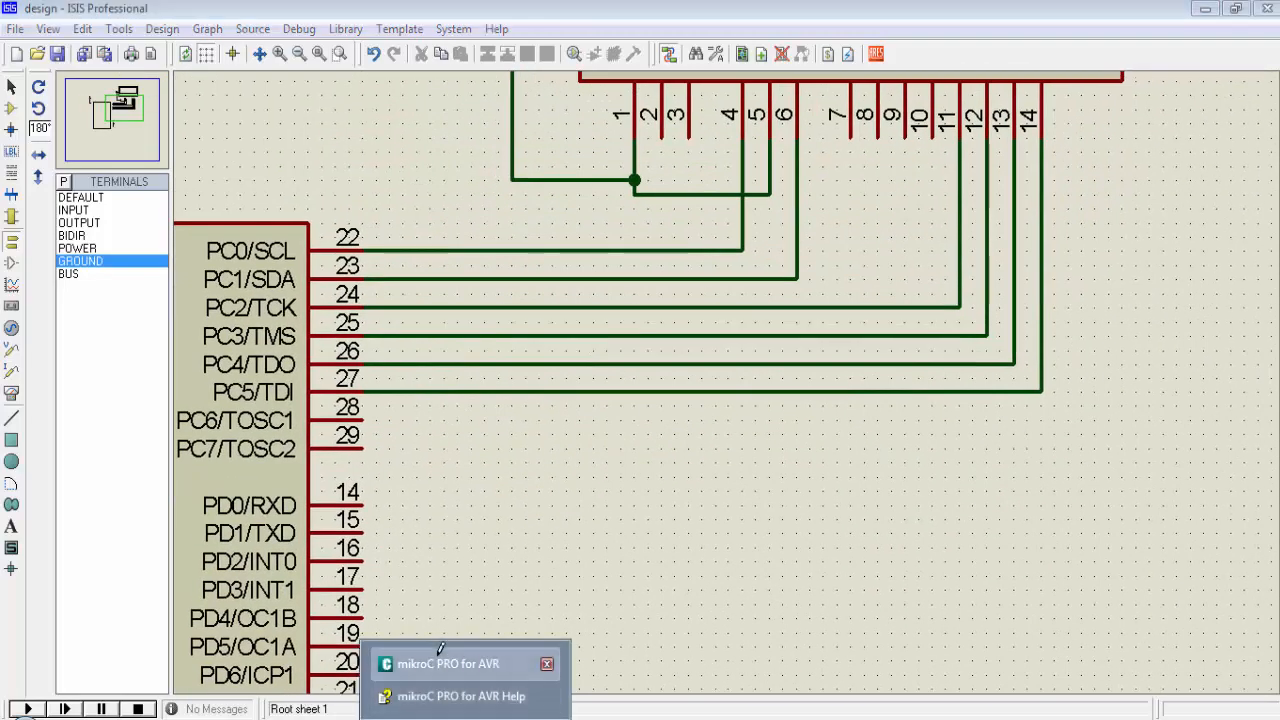
Step: Back in the editor, write 'sbit LCD_RS_Direction at DDC0_bit' below the port declarations
click(448, 664)
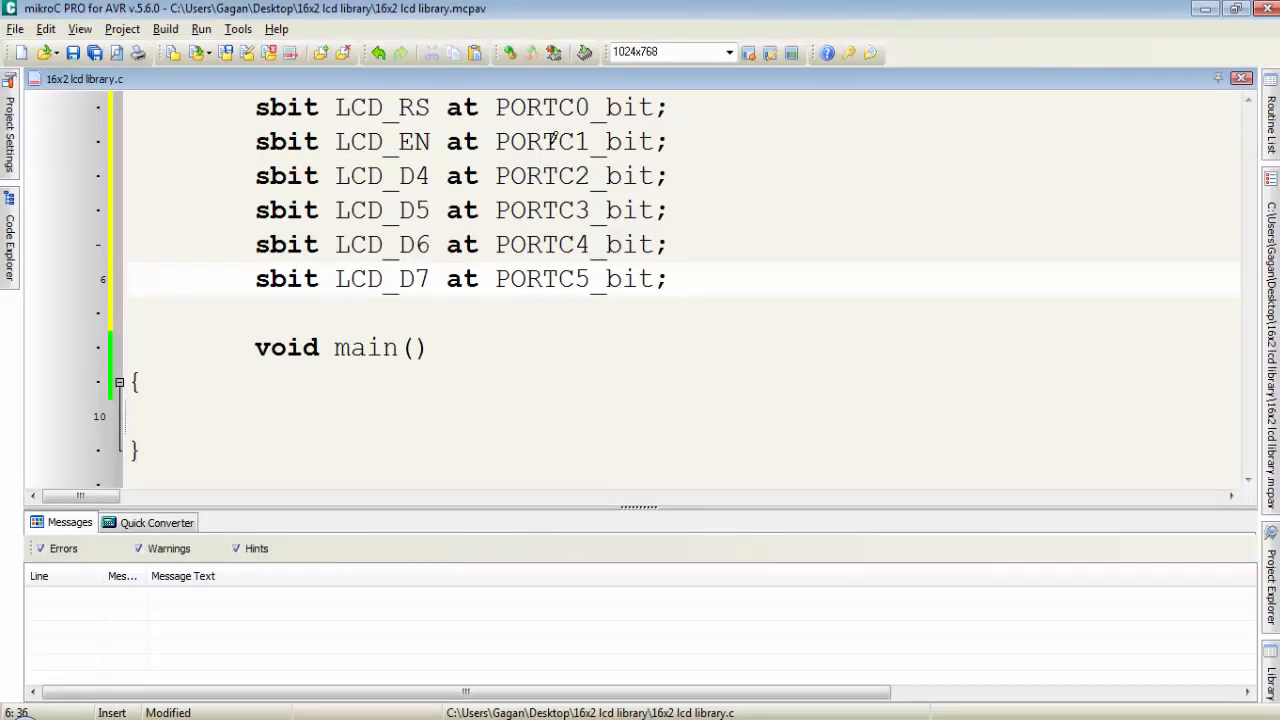
text(s)
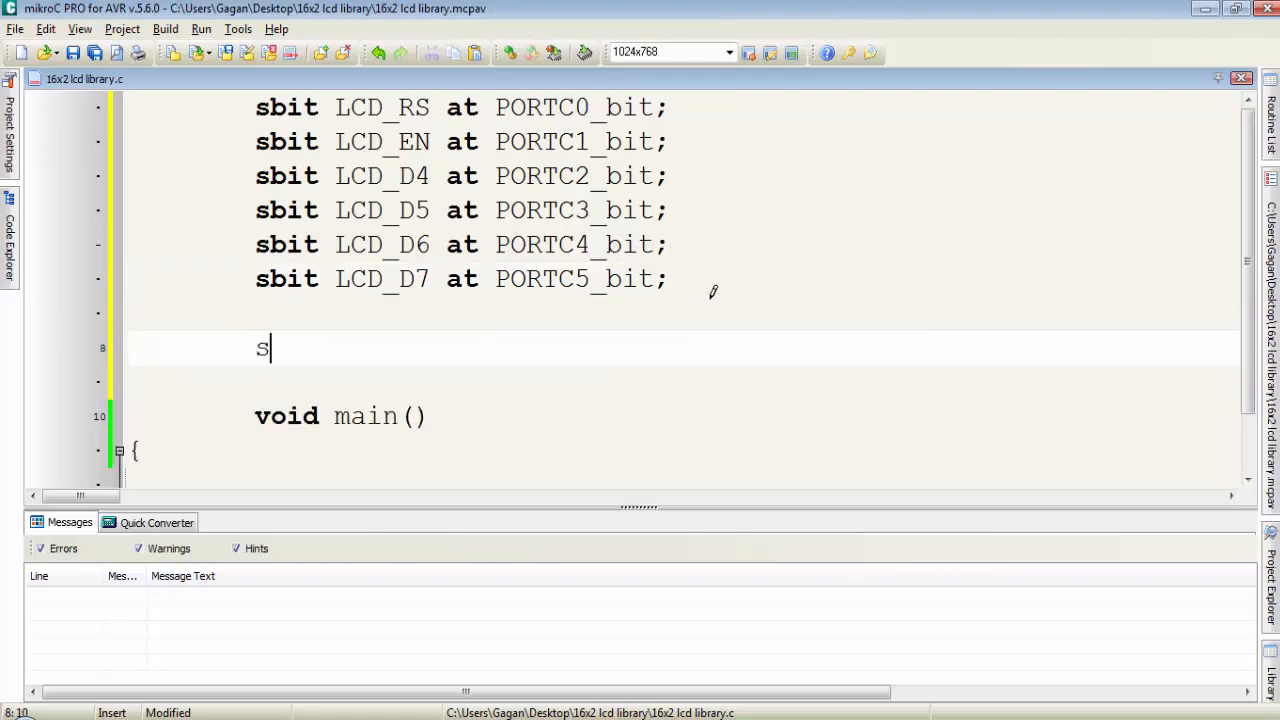
text(bit)
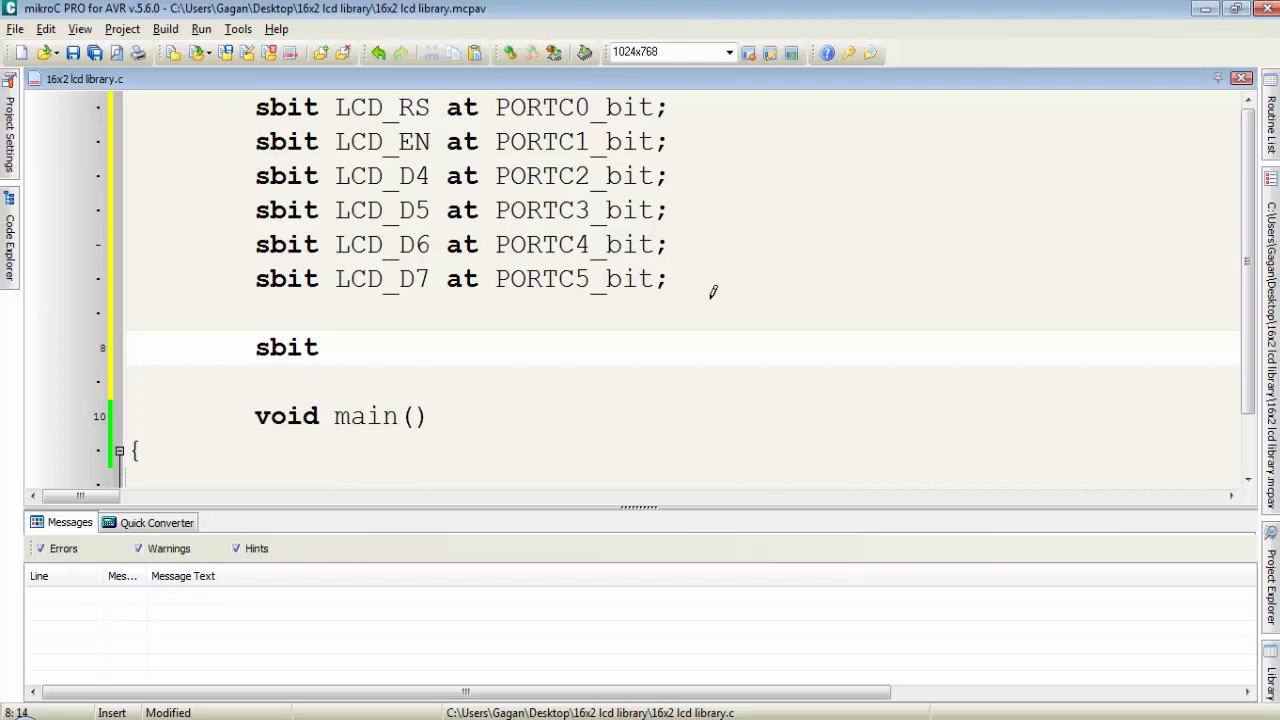
text(LCD_)
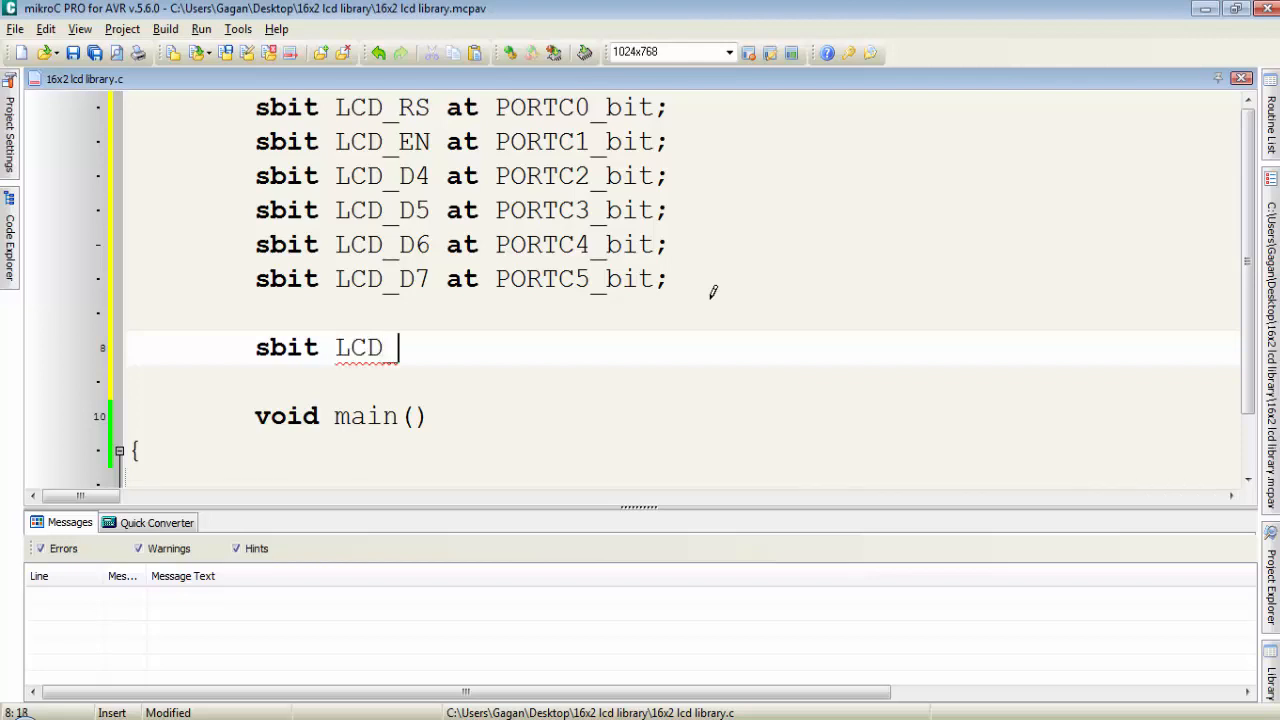
text(RS_D)
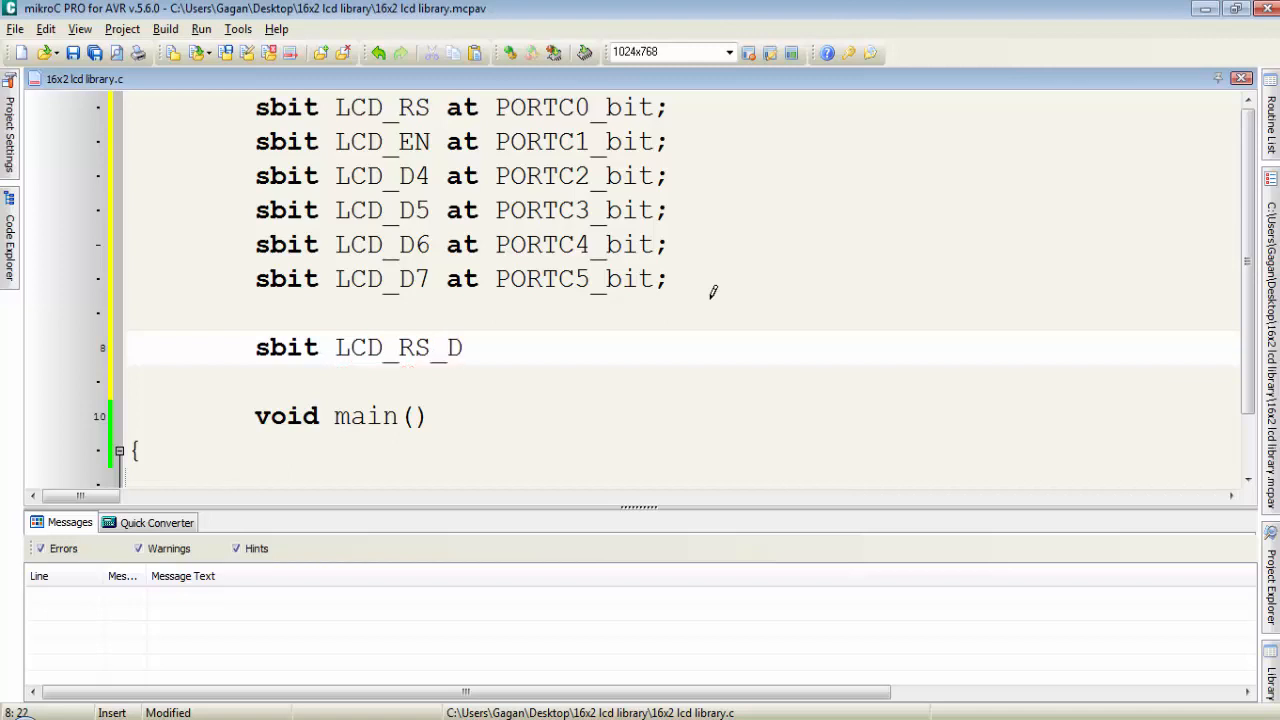
text(irection at DDC)
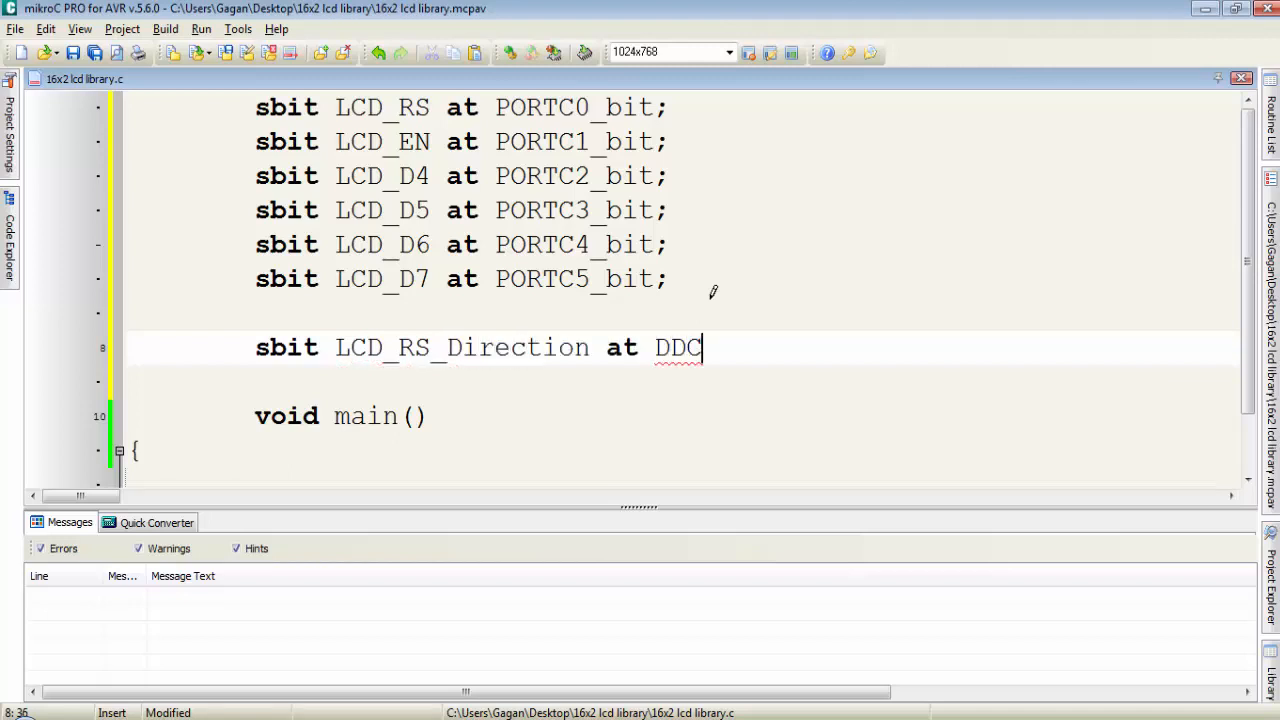
text(0_bit;)
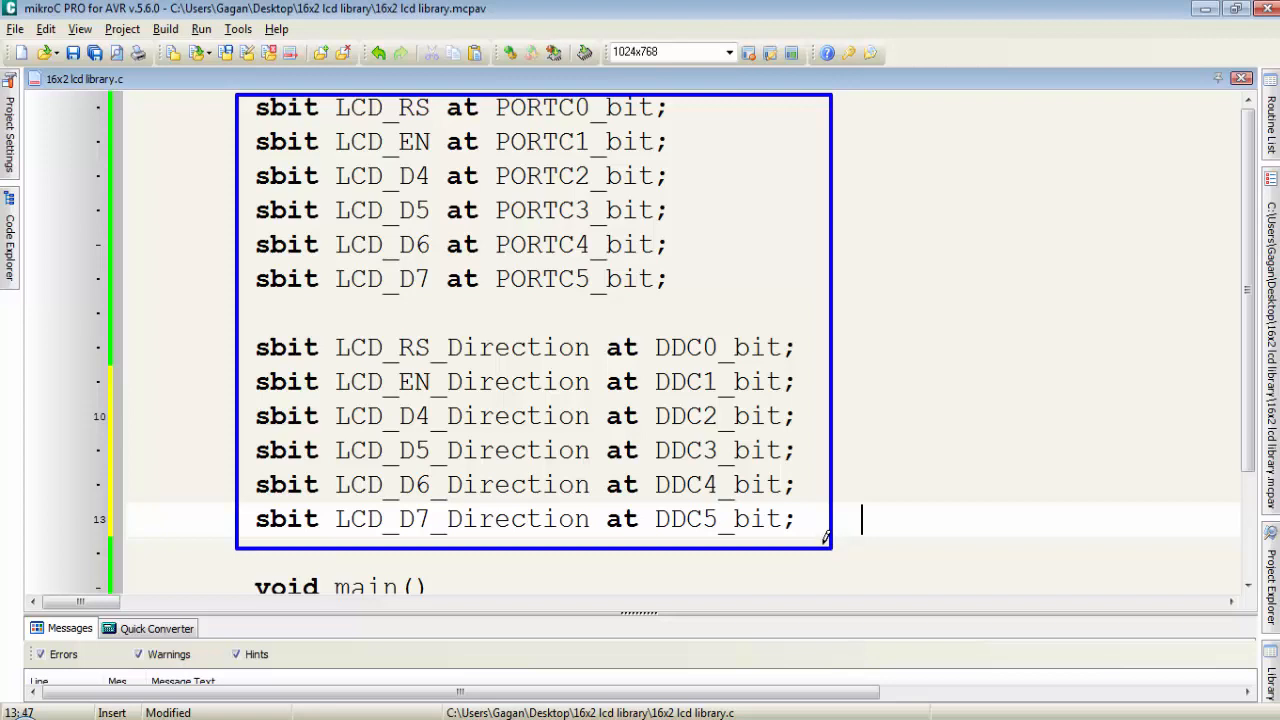
Step: Add the call LCD_Init(); inside main()
scroll(down, 3)
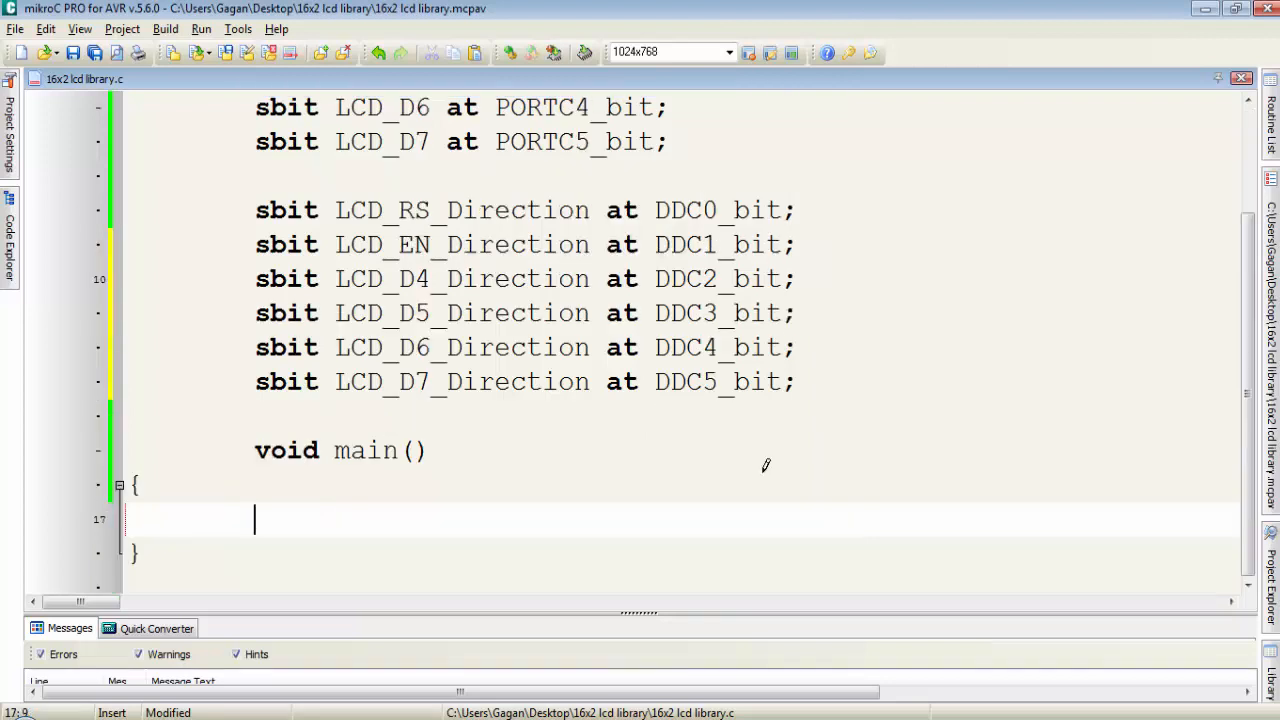
text(LCD)
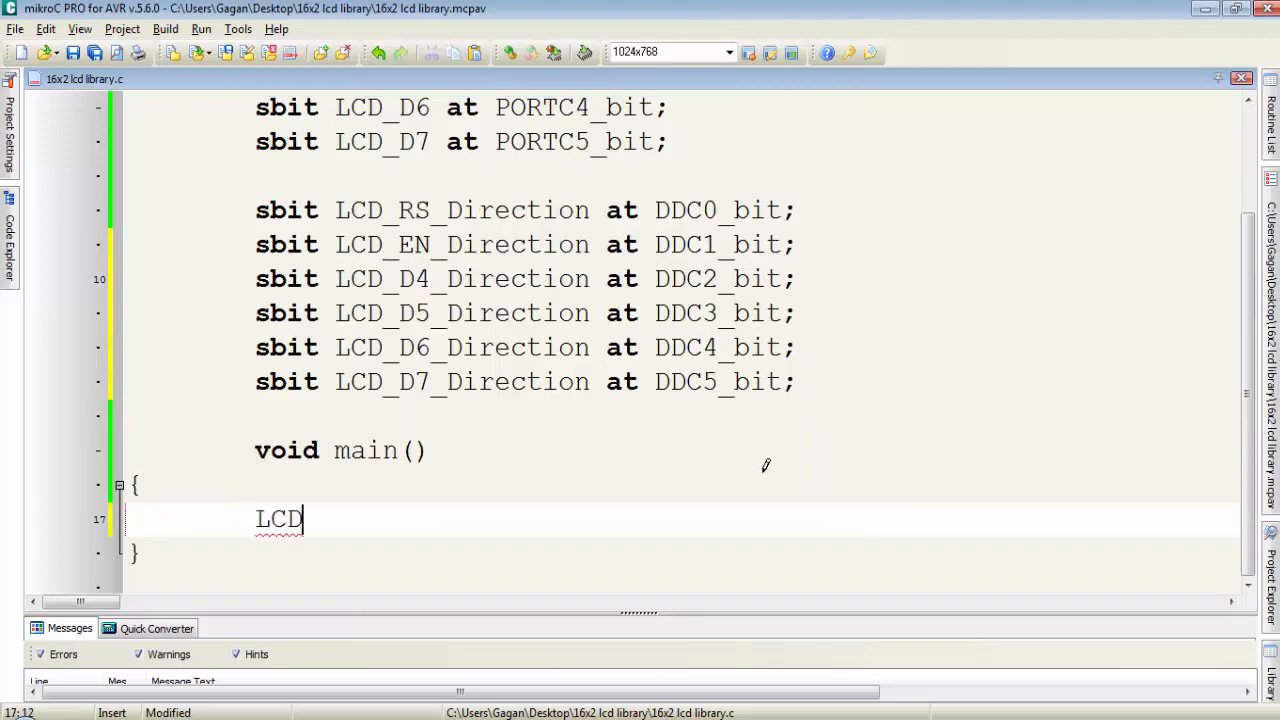
text(_Init())
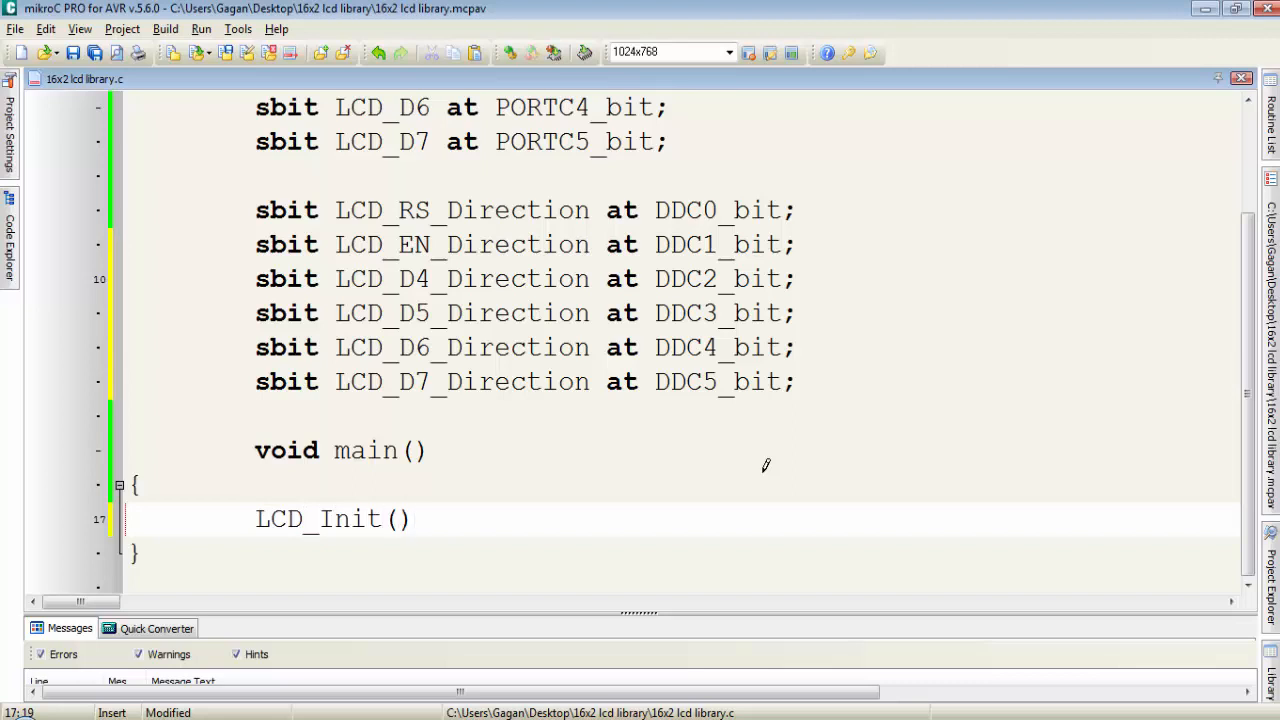
text(;)
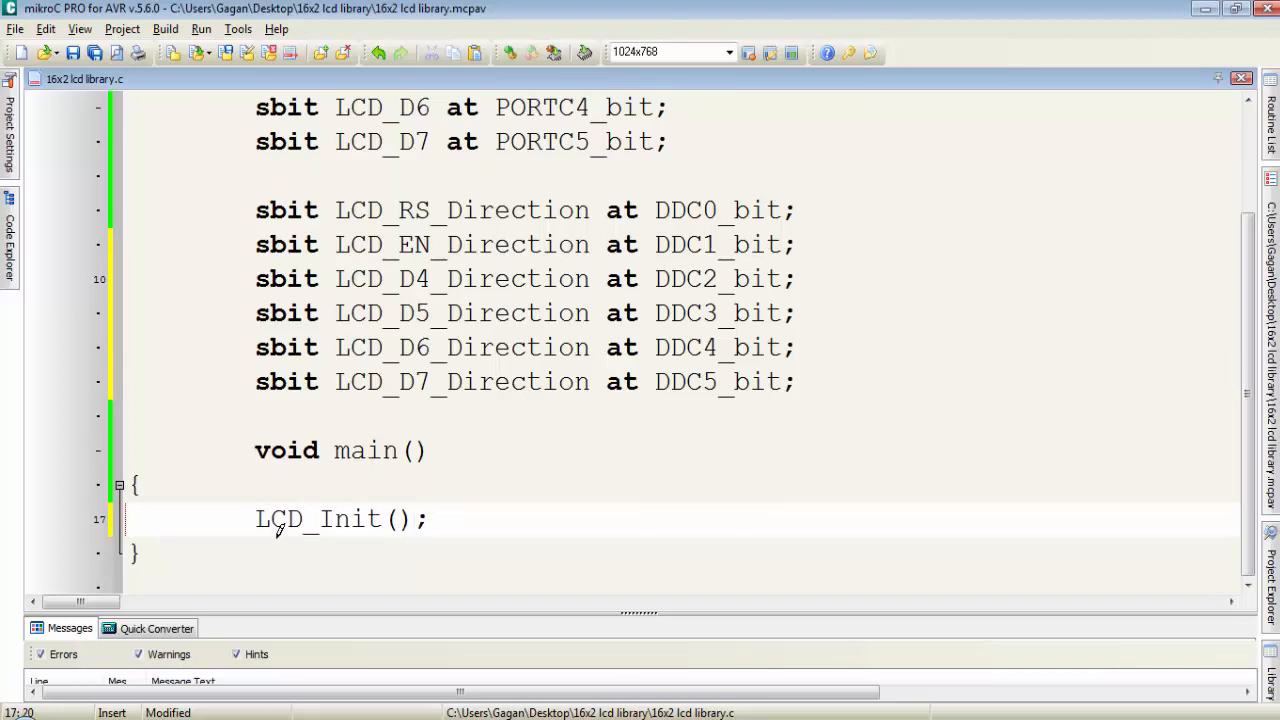
Step: Look up Lcd_Cmd in the Lcd Library help and scroll through its command constants
double_click(316, 518)
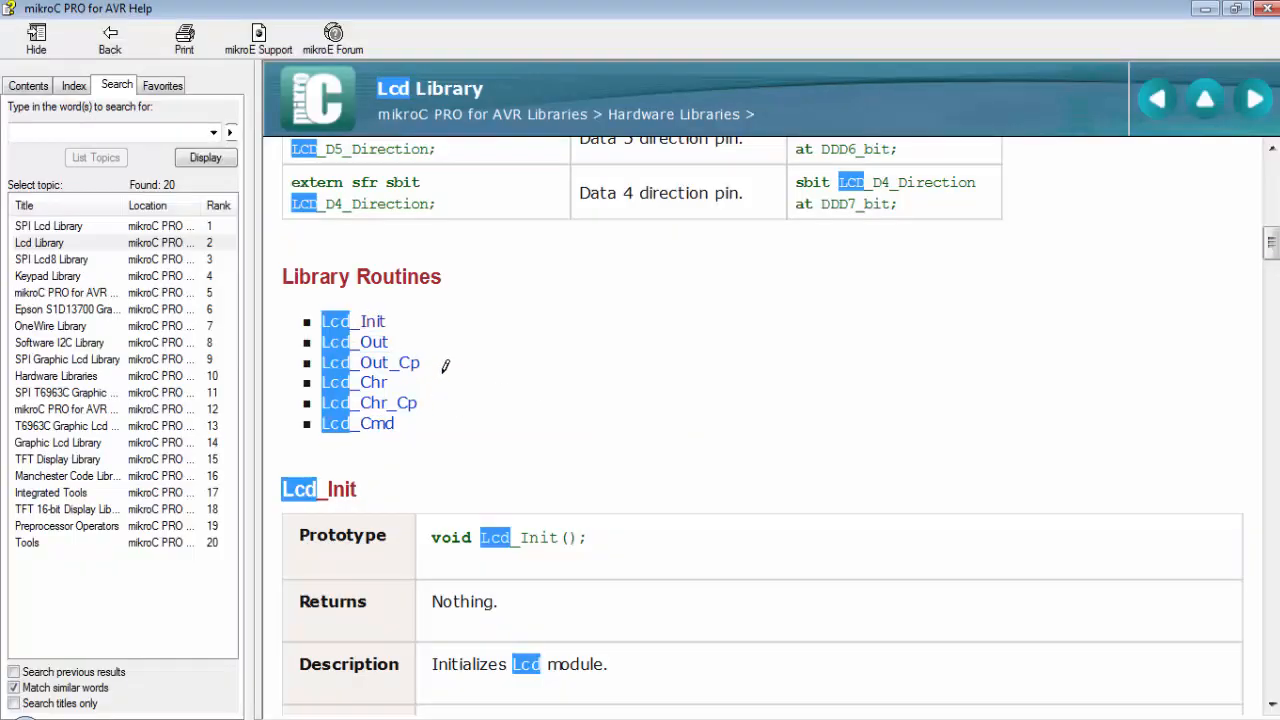
mouse_move(422, 316)
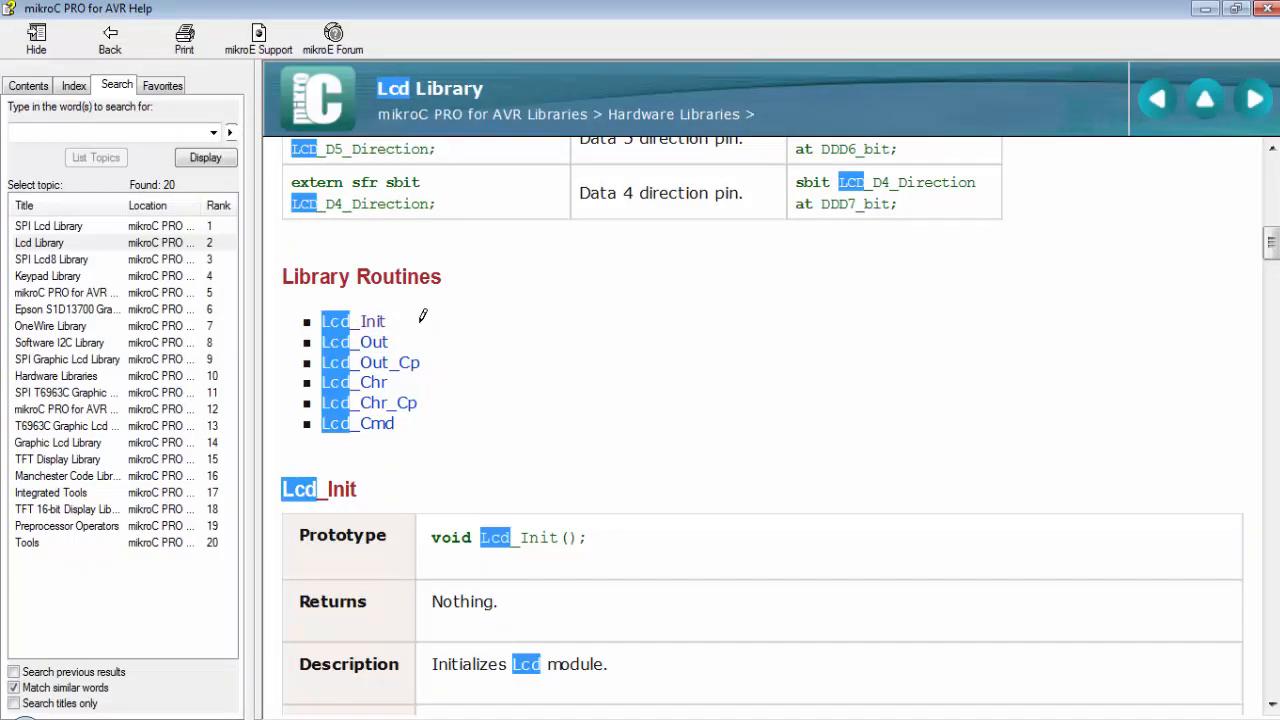
mouse_move(380, 418)
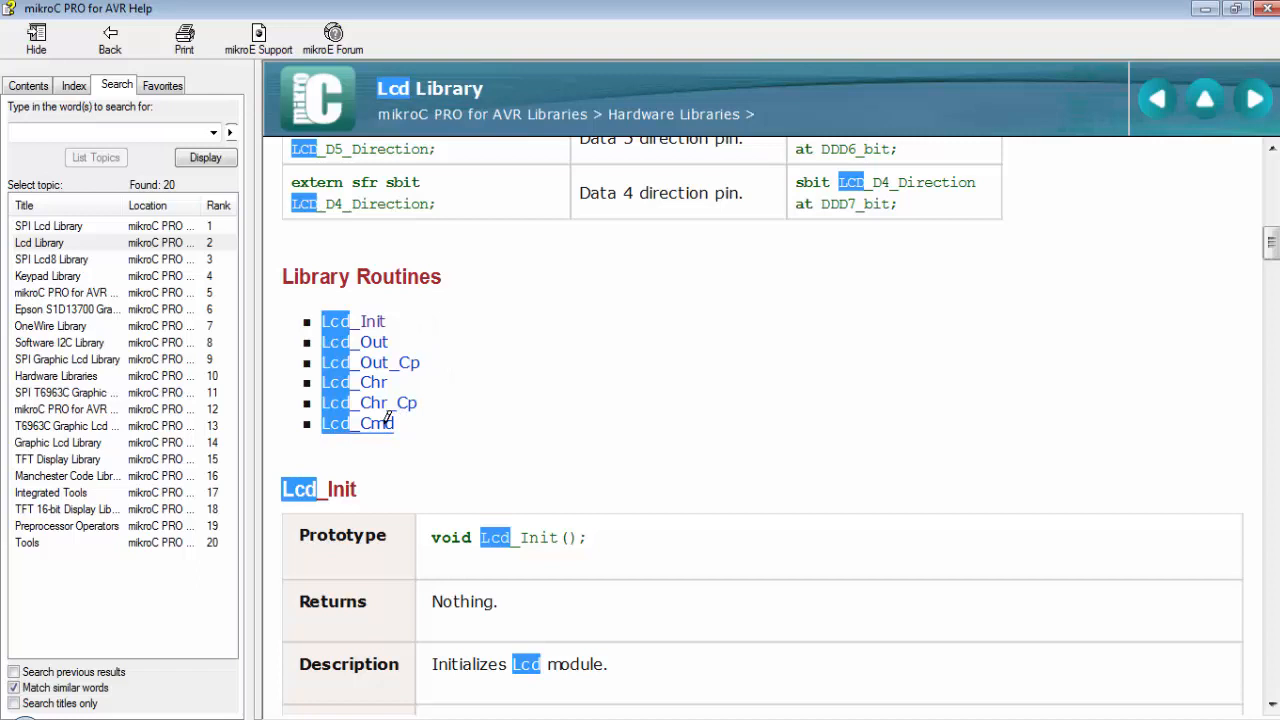
click(356, 422)
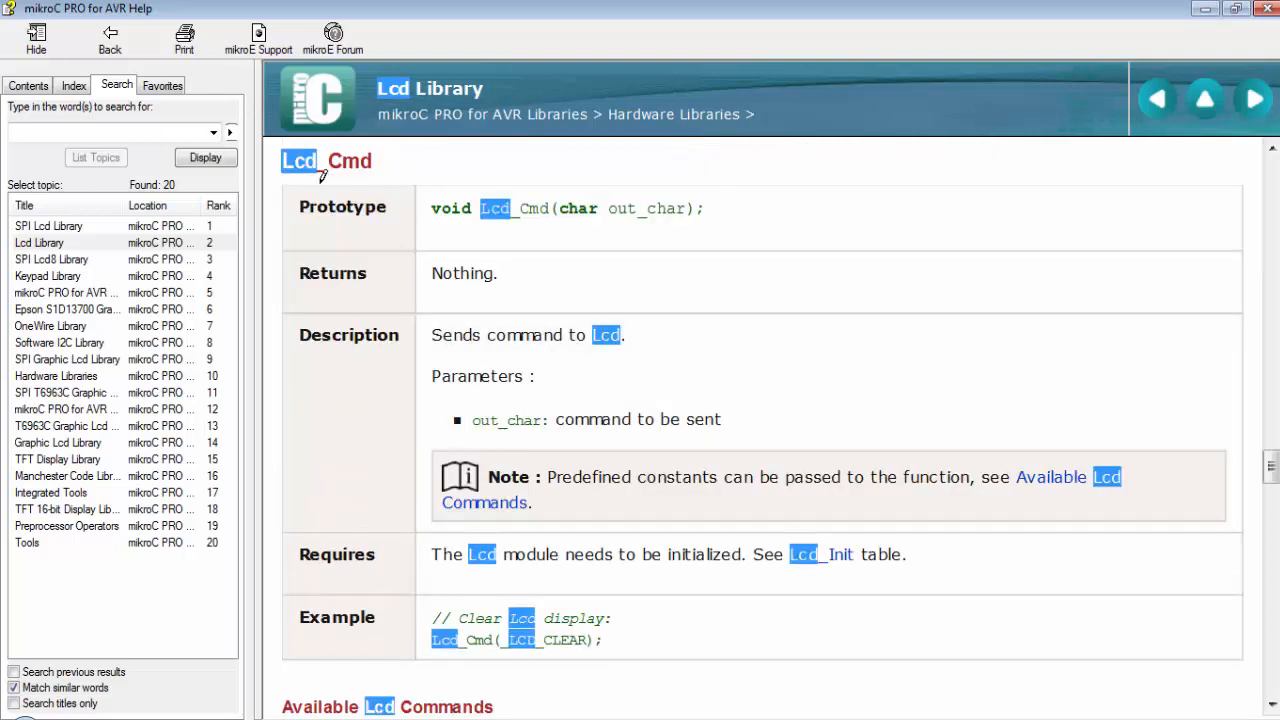
mouse_move(420, 184)
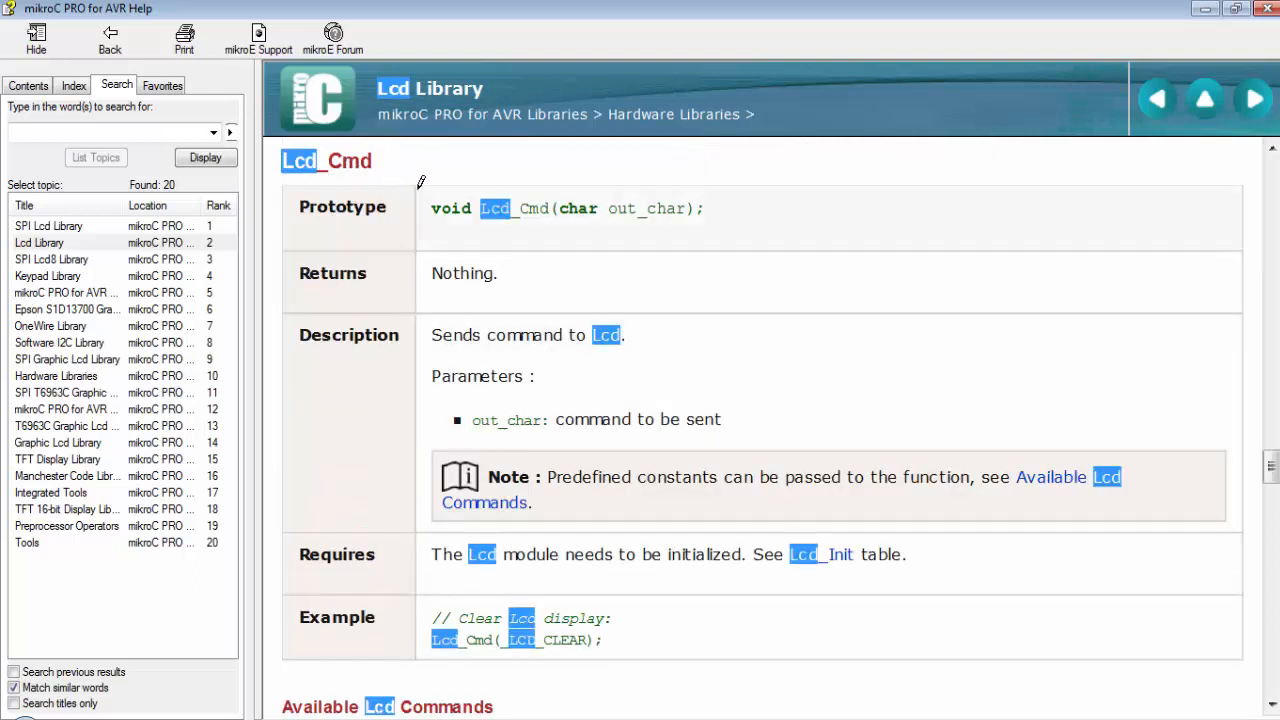
scroll(down, 3)
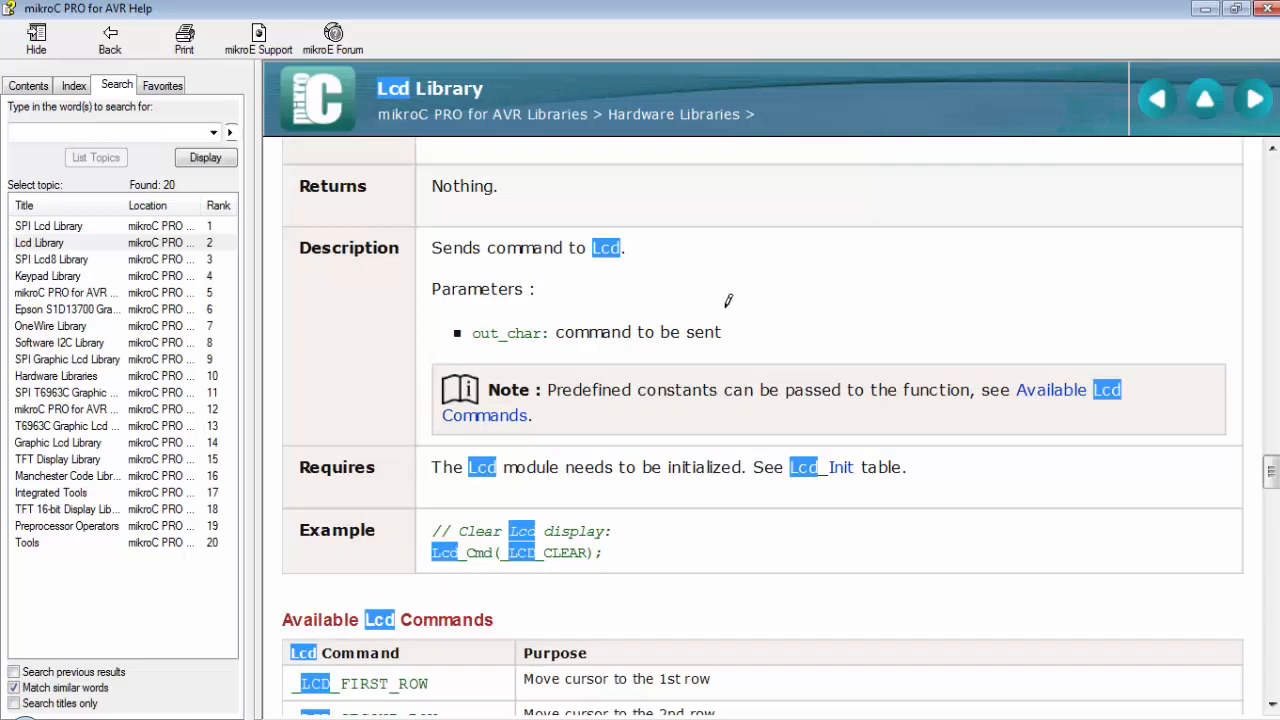
scroll(down, 3)
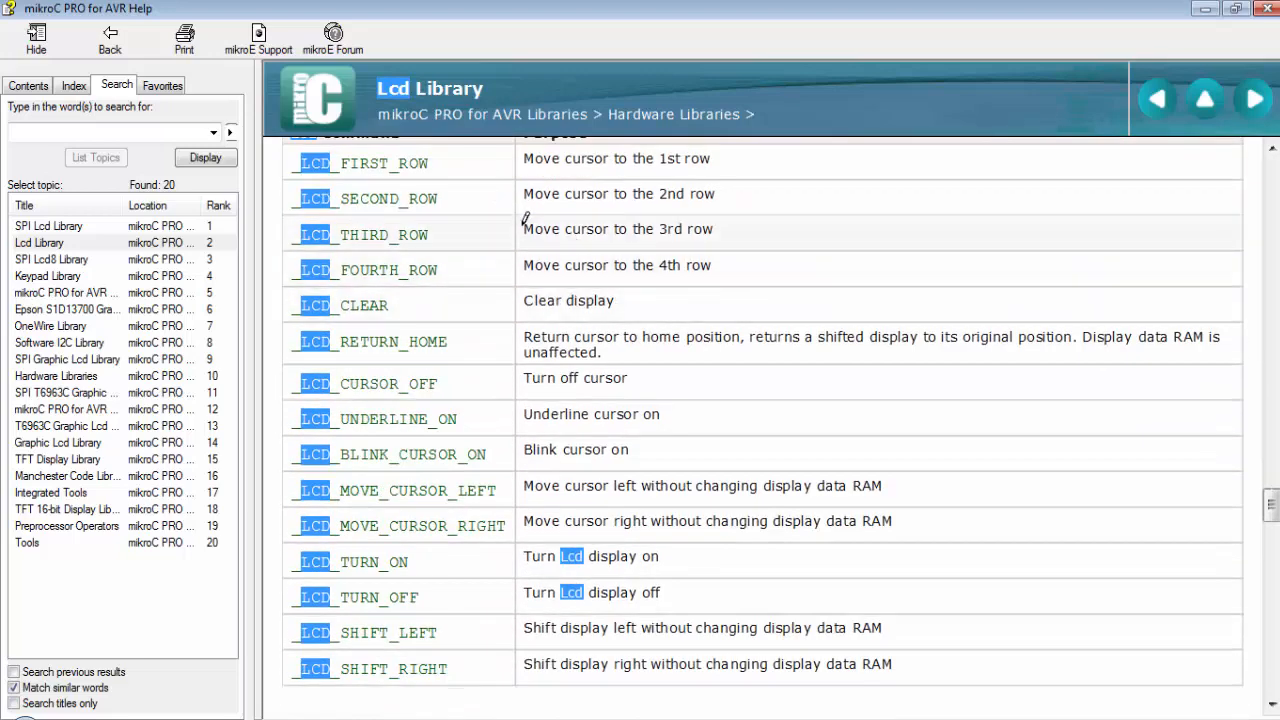
mouse_move(424, 430)
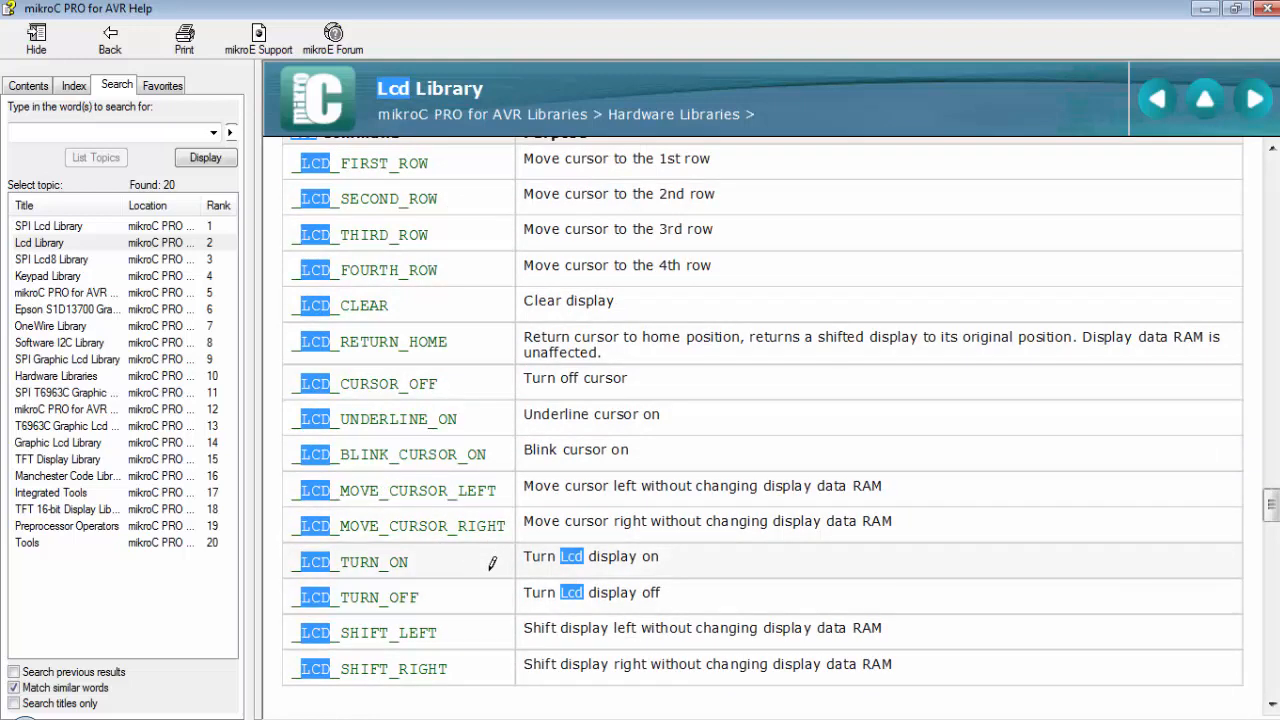
mouse_move(272, 290)
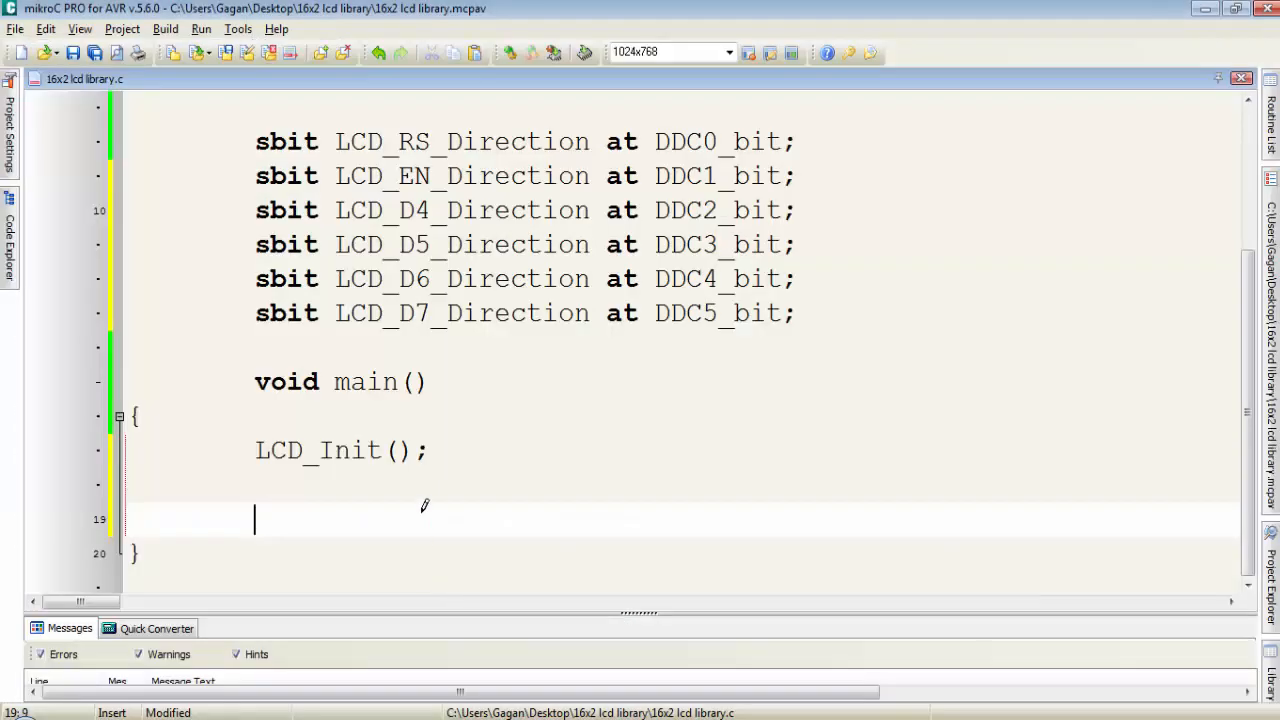
Step: Add LCD_Cmd(_LCD_CLEAR); in main() to clear the display
text(LCD_Cmd())
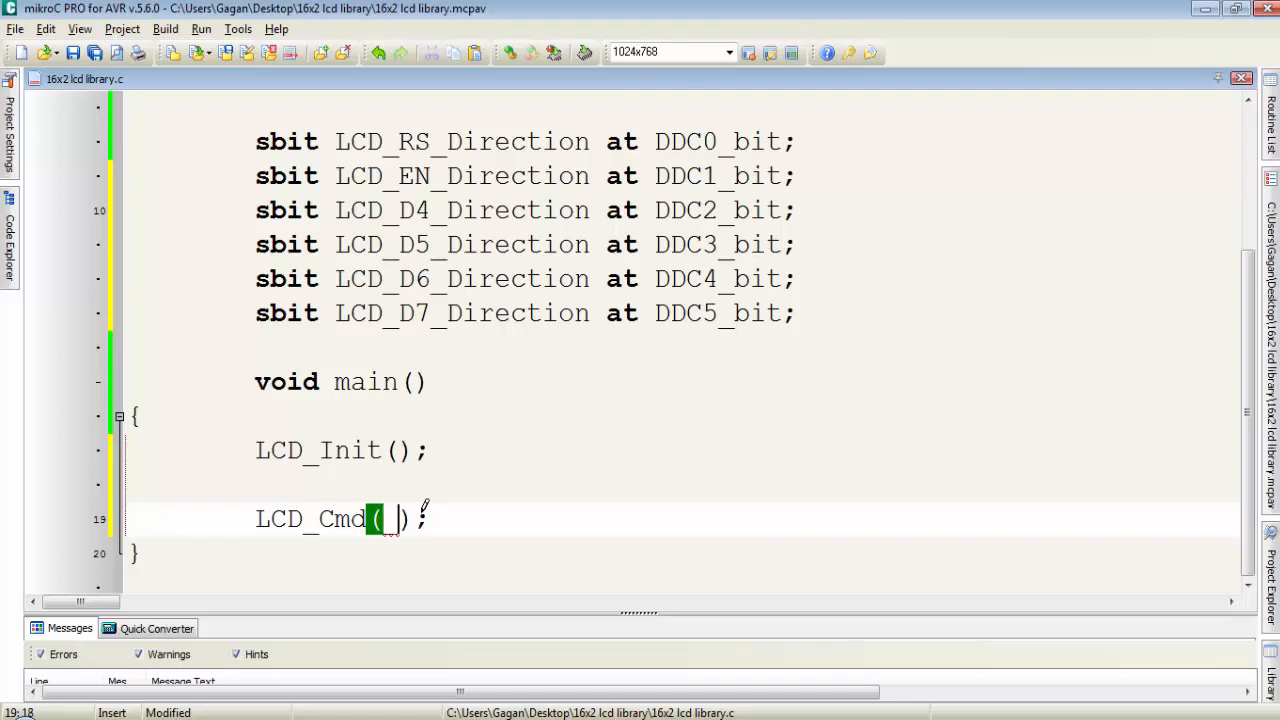
text(LCD_CL)
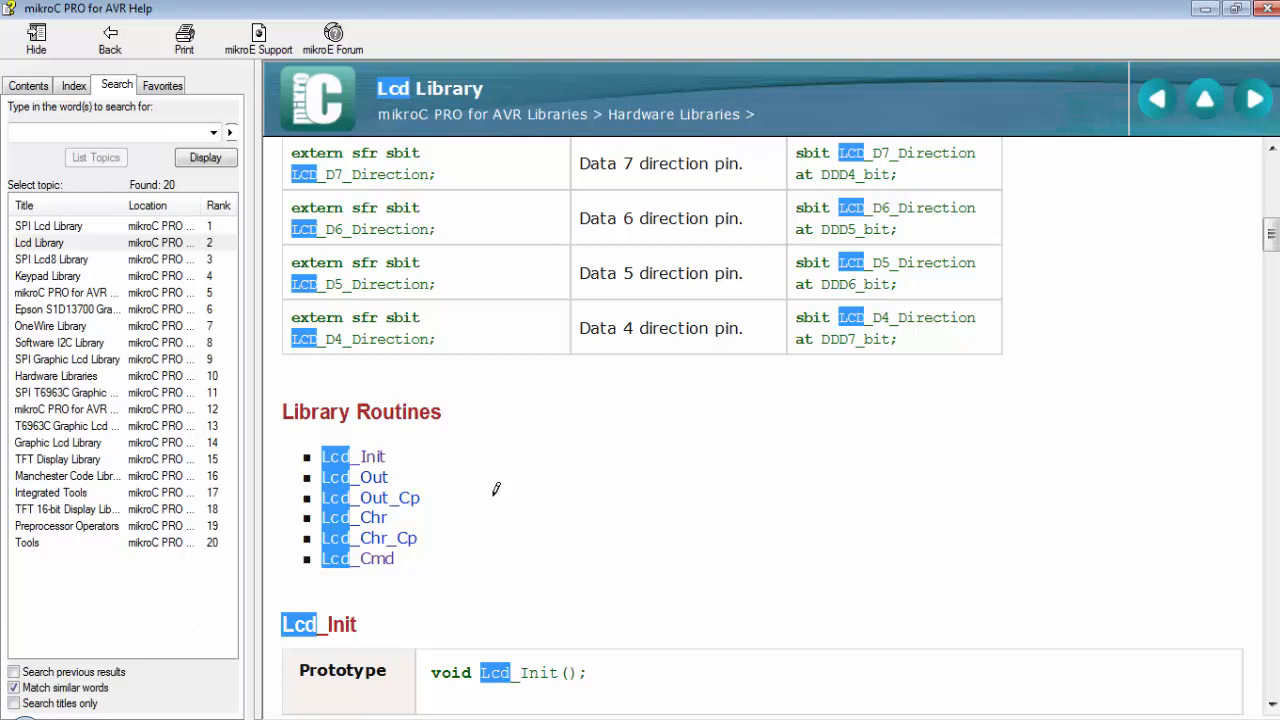
mouse_move(310, 462)
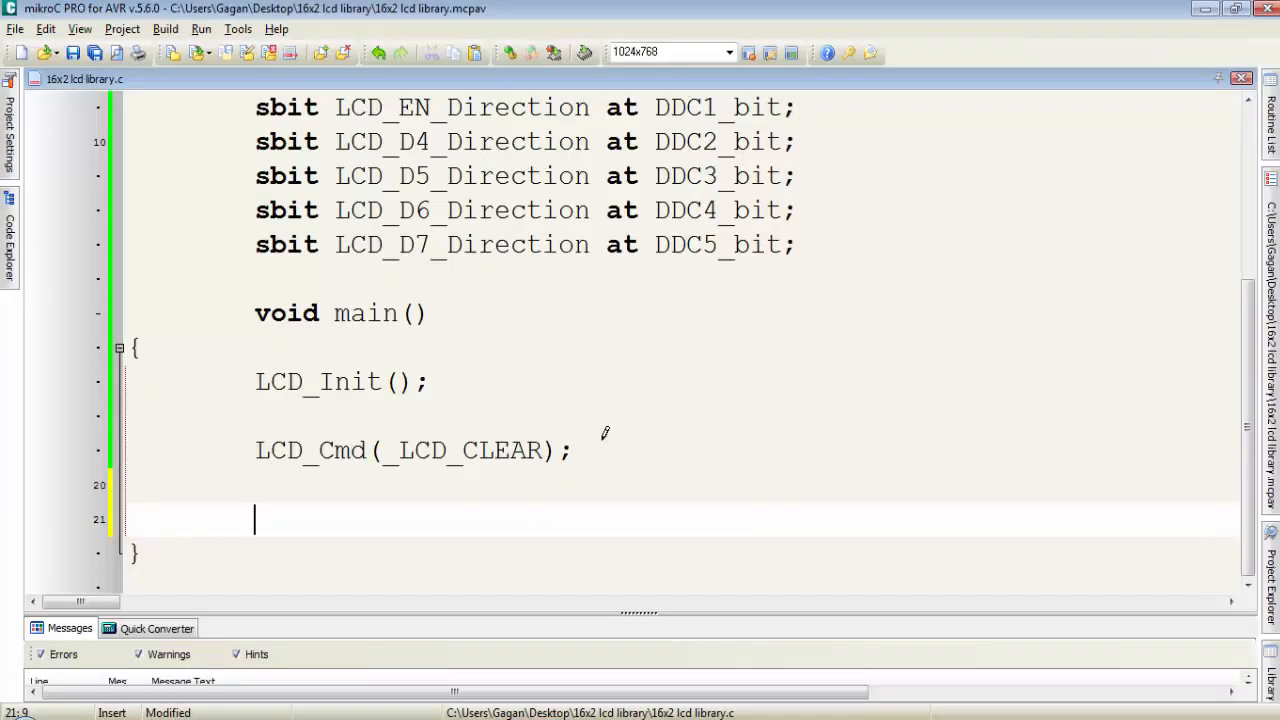
Step: Add LCD_Chr(1, 1, 'D'); to print 'D' at row 1, column 1
text(LCD_C)
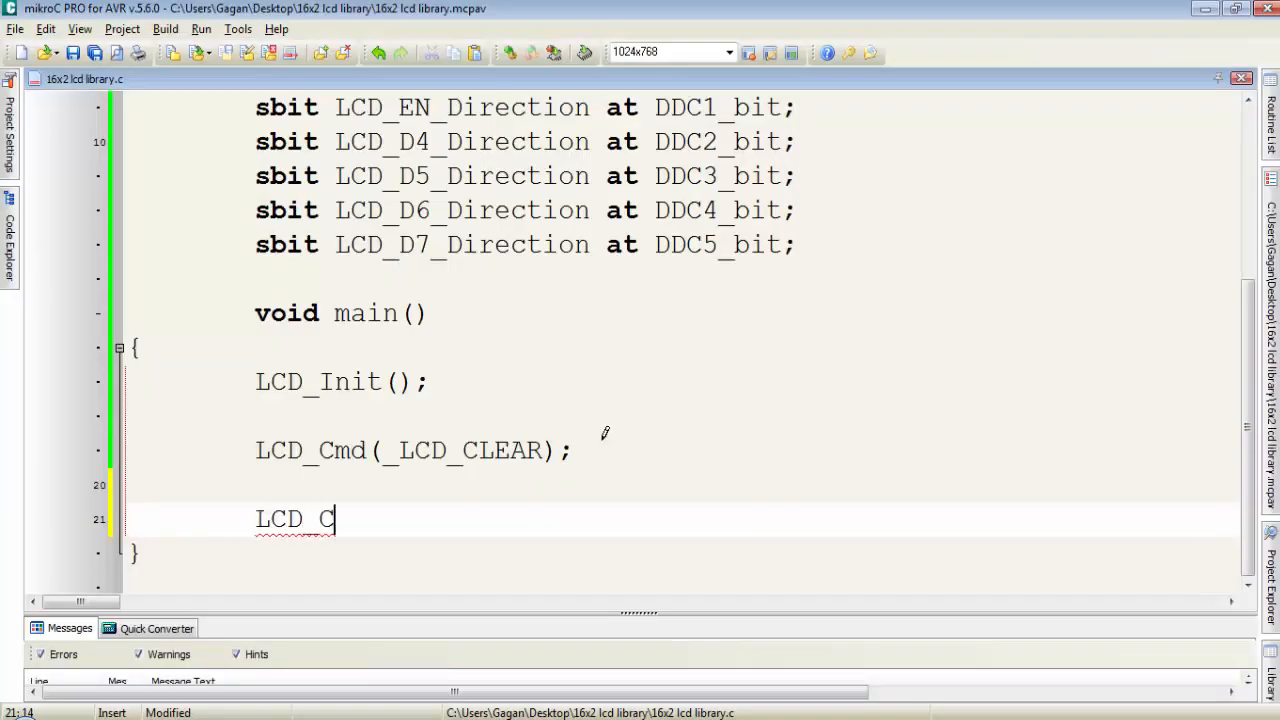
text(hr();)
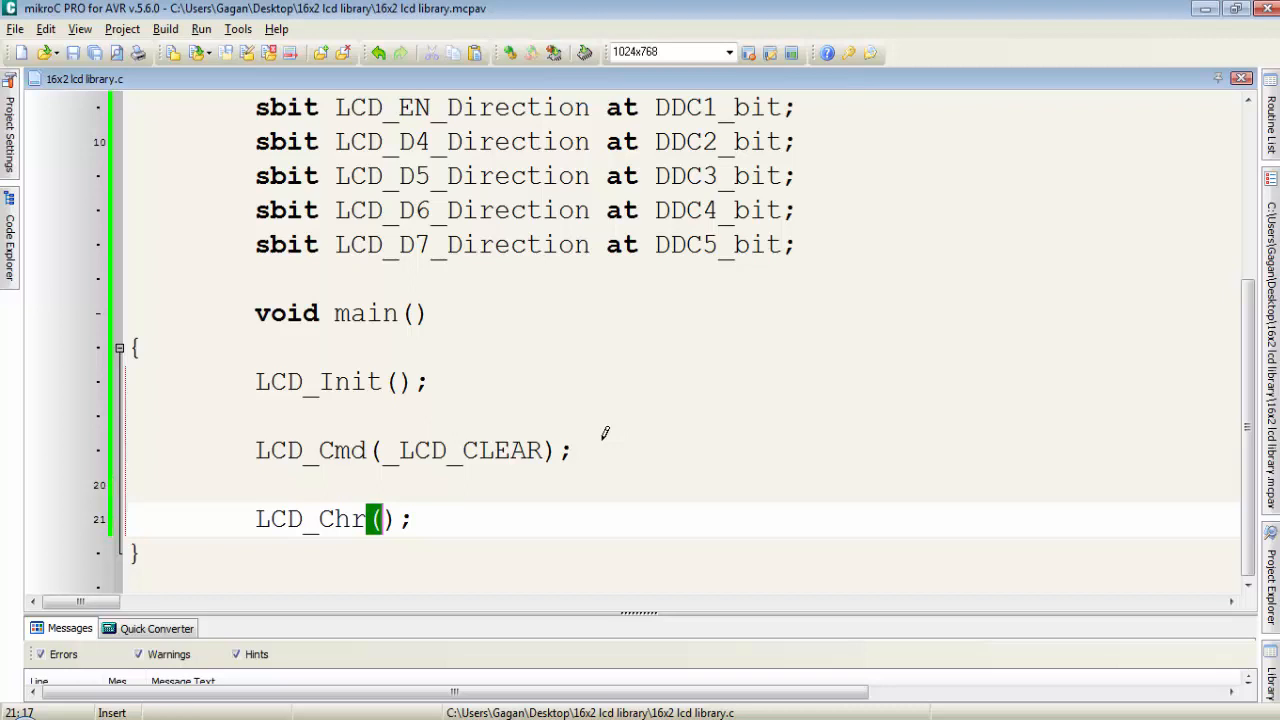
text(1,)
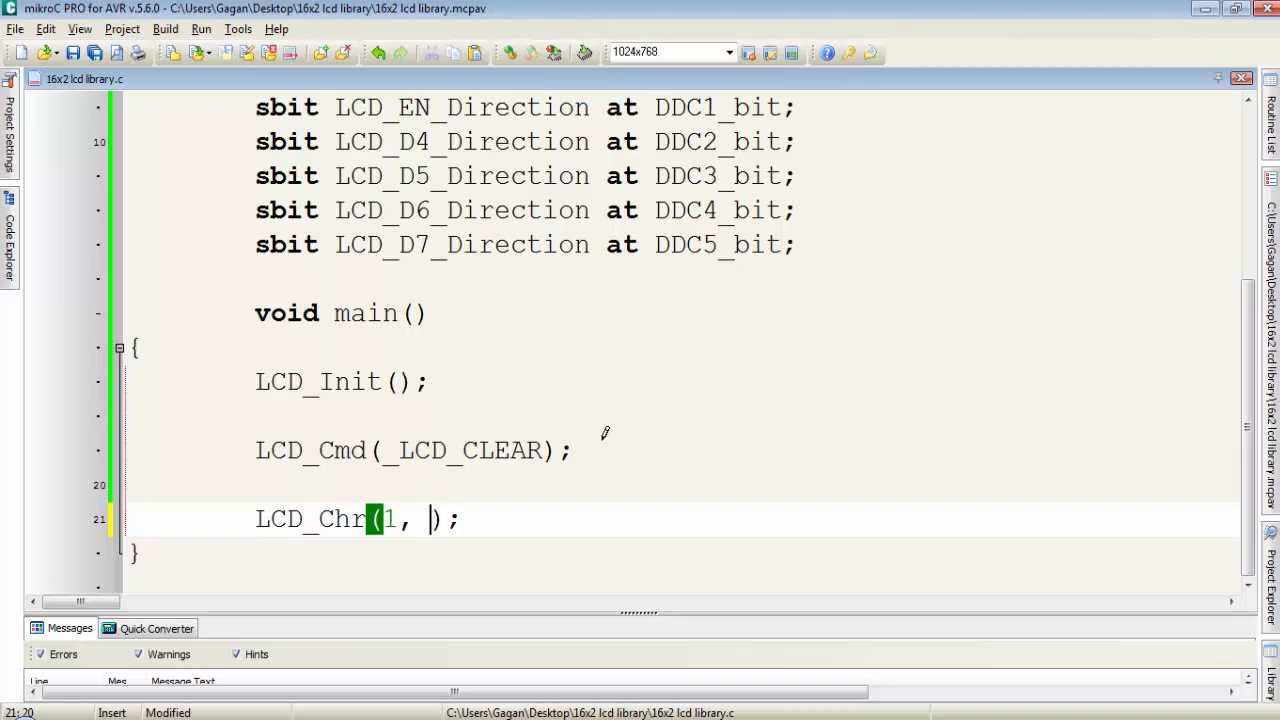
text(1)
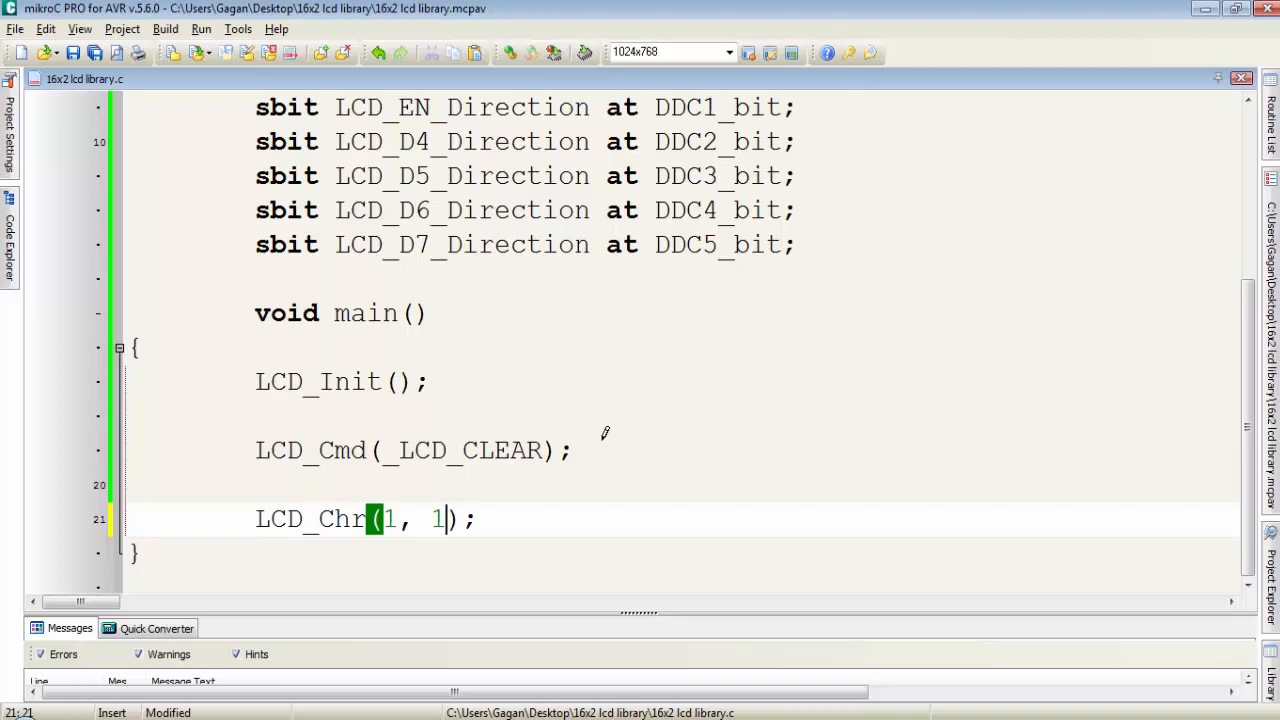
text(,)
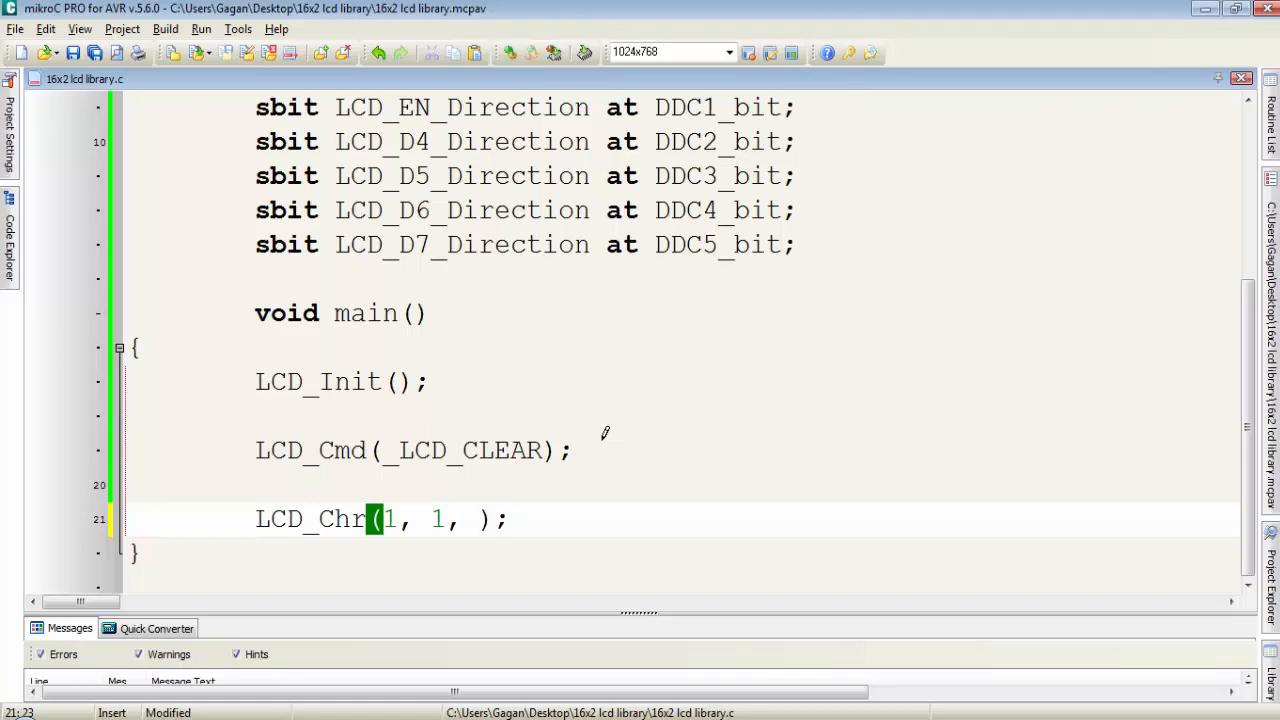
text('')
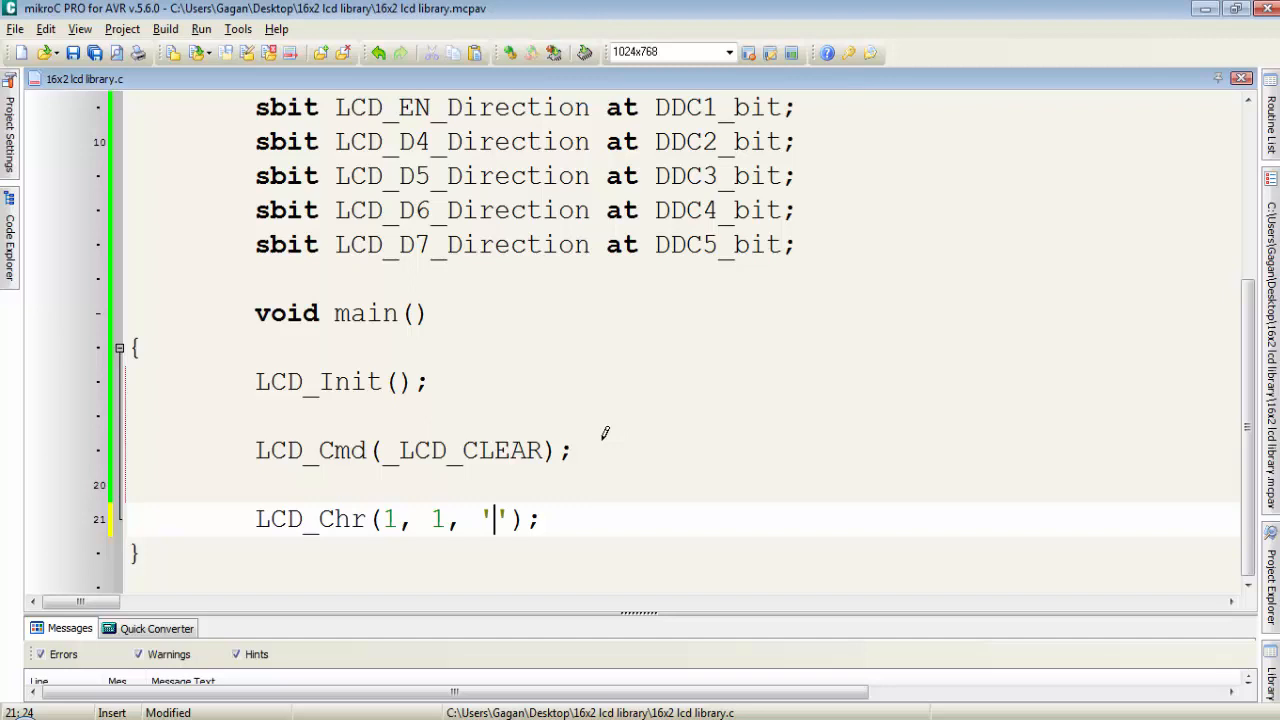
text(D)
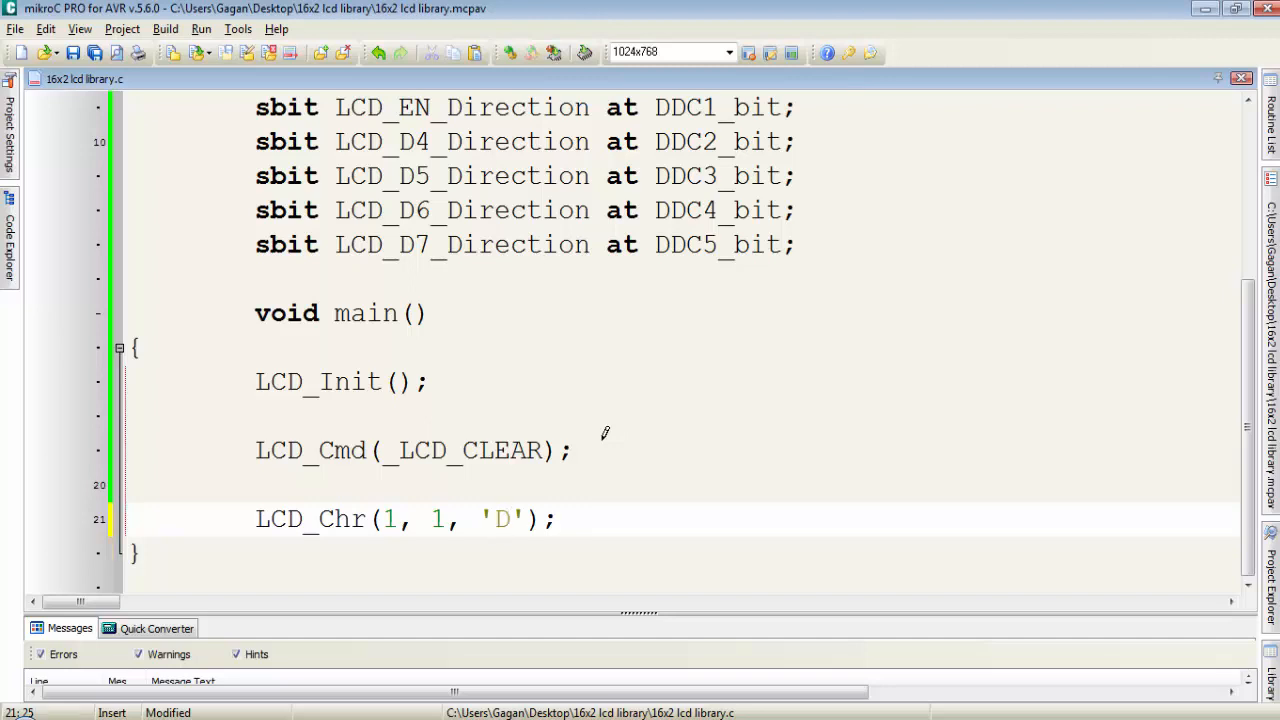
Step: Start the LCD circuit simulation in Proteus and look up the Lcd Library in mikroC Help
click(166, 28)
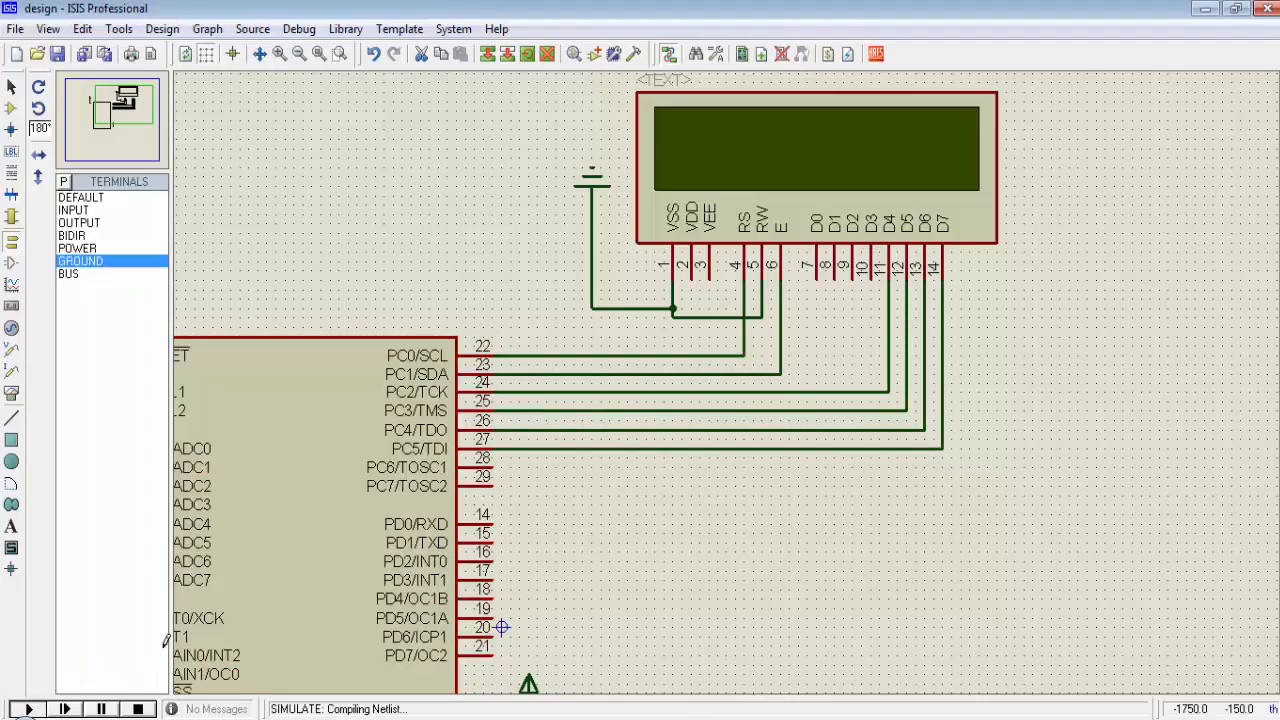
click(20, 708)
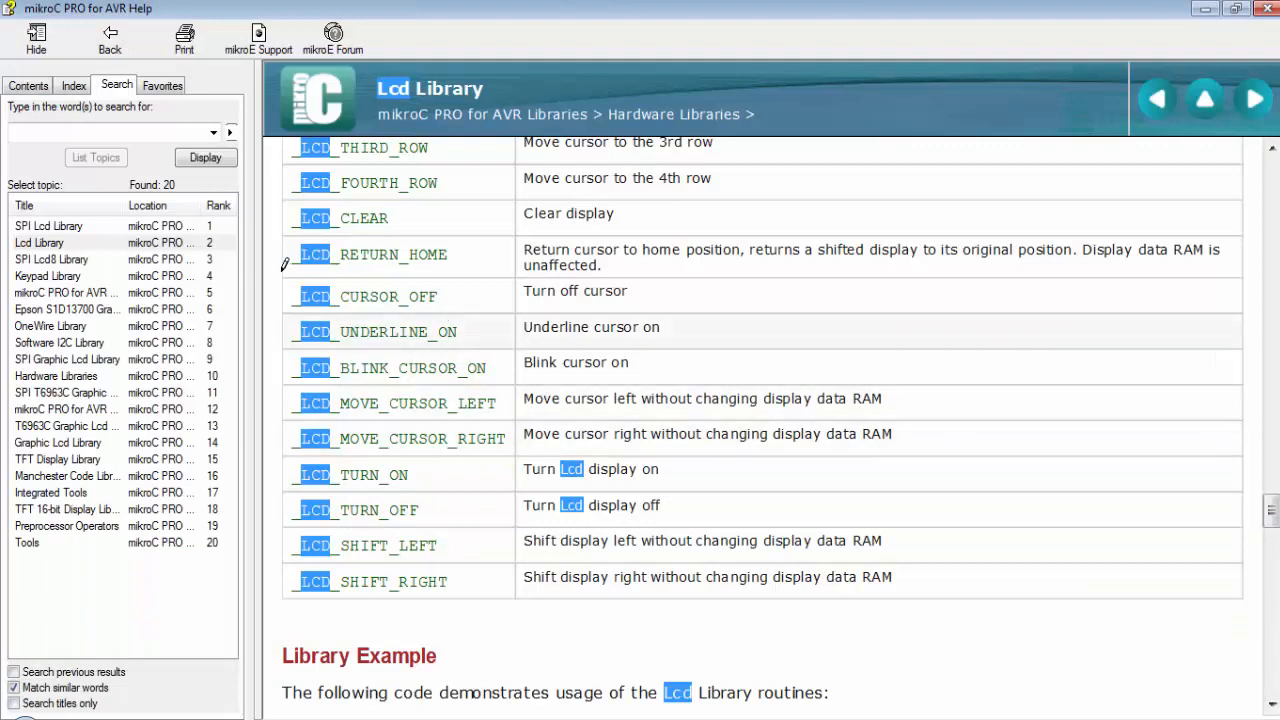
Step: Add LCD_Cmd(_LCD_CURSOR_OFF); after the clear command and rebuild the project
click(368, 296)
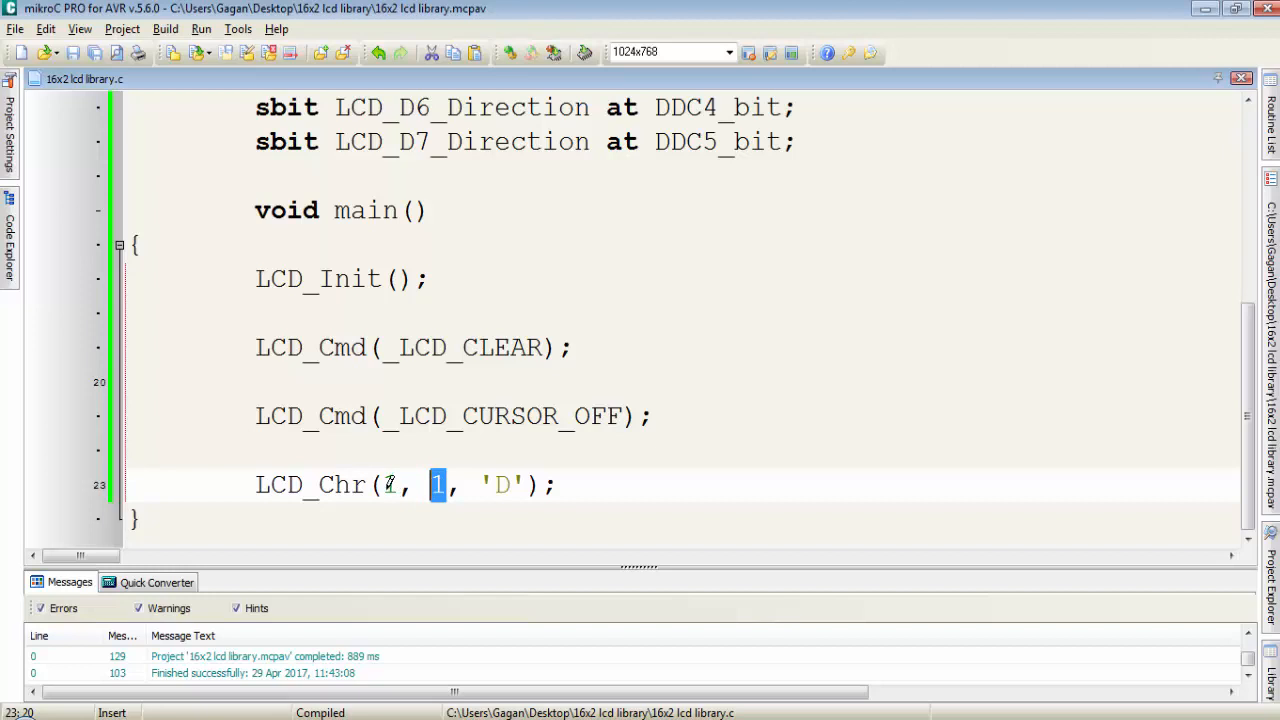
Step: Change the LCD_Chr arguments to row 2, column 10, character 'D' and recompile
text(1)
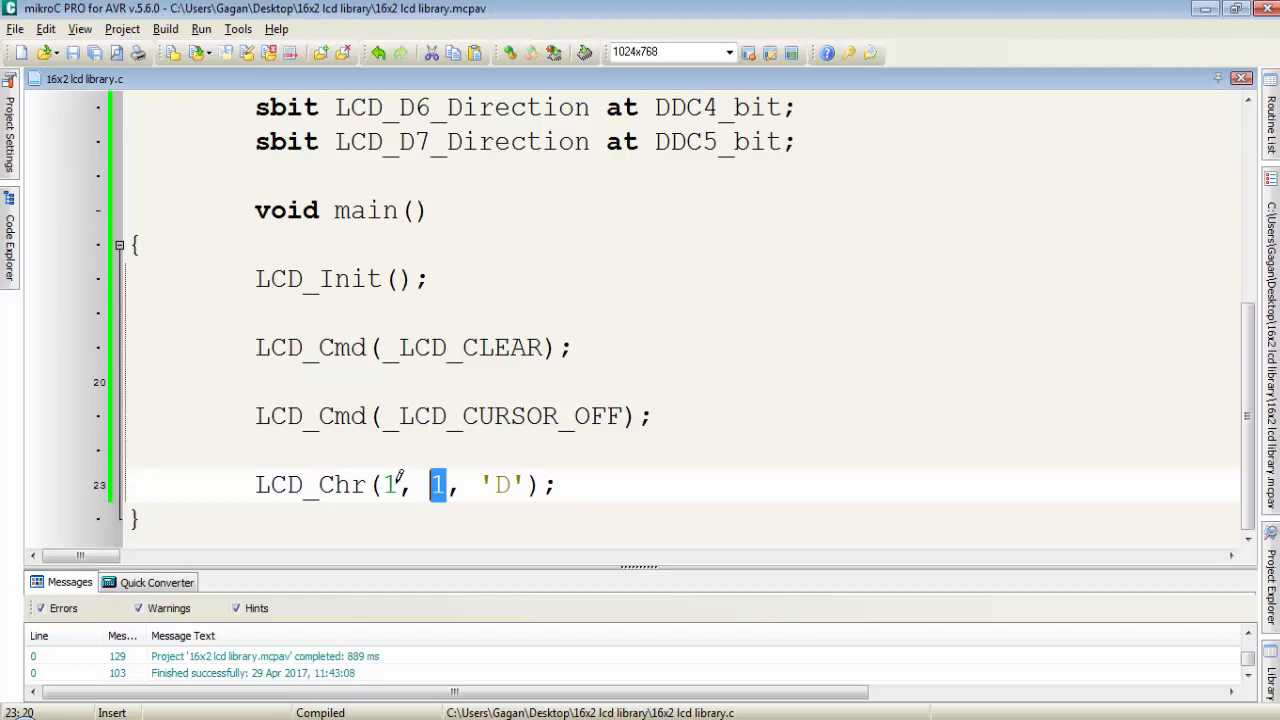
click(390, 486)
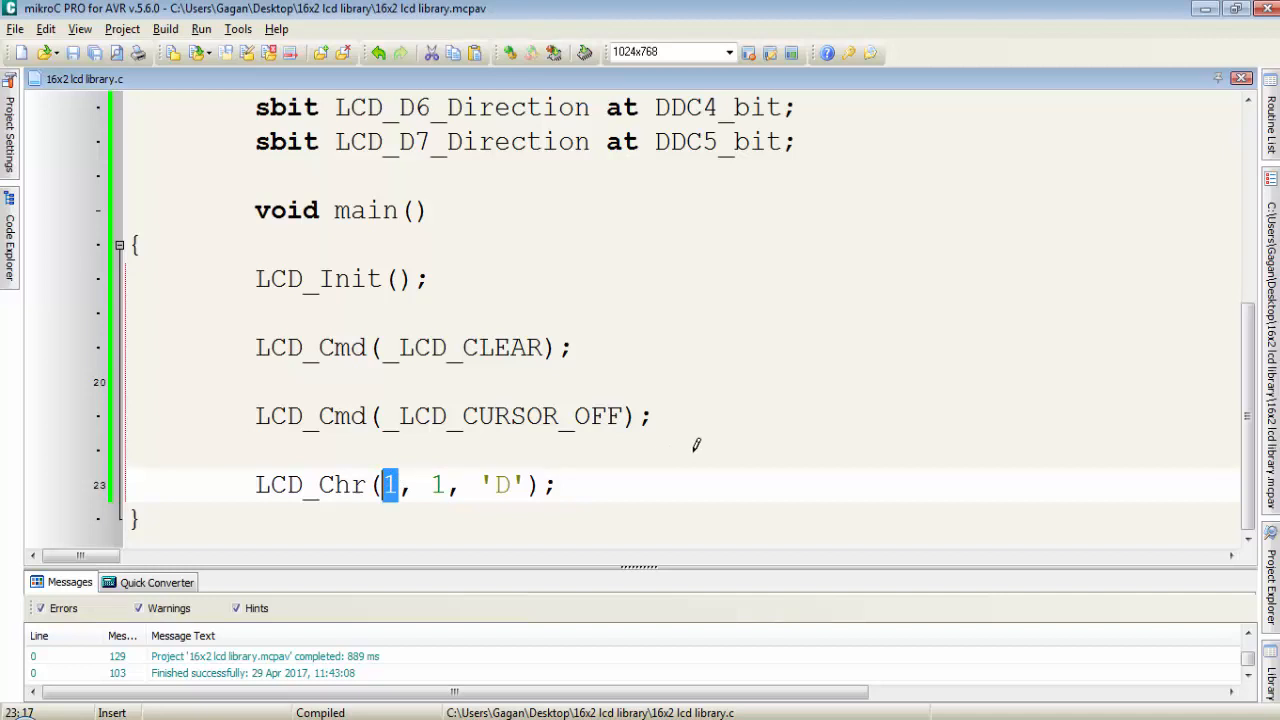
text(2)
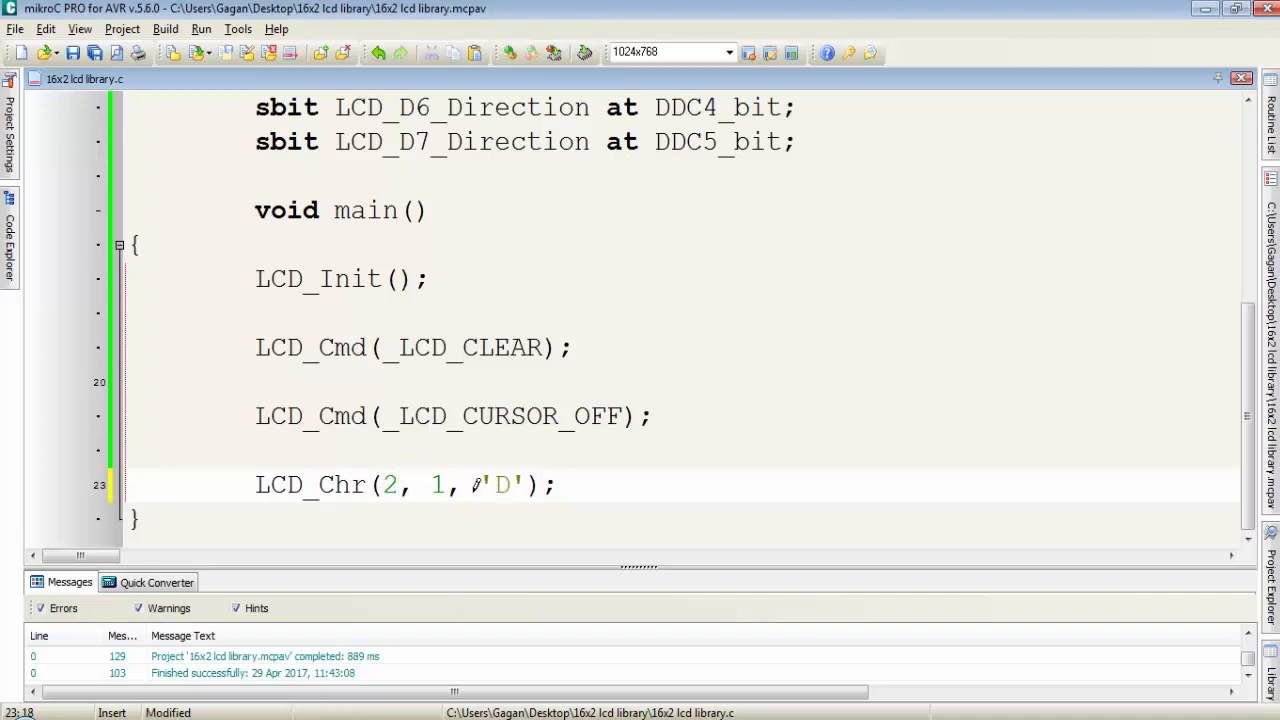
double_click(436, 486)
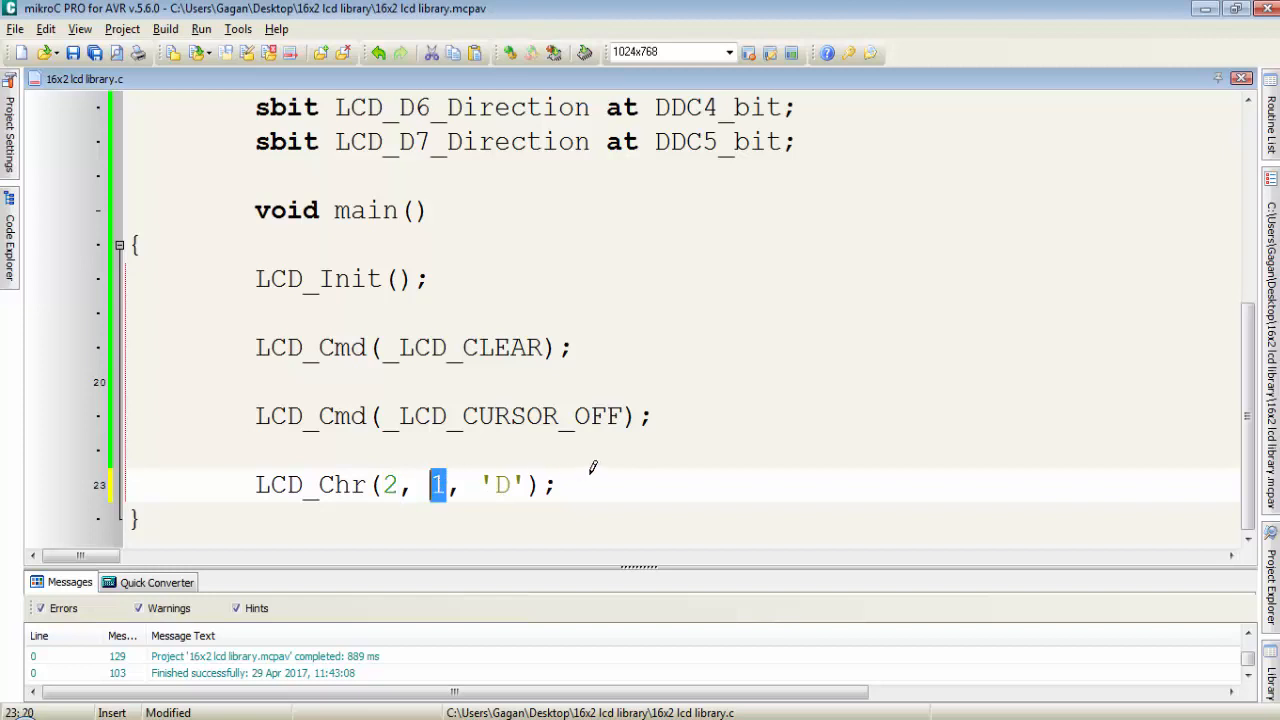
text(0)
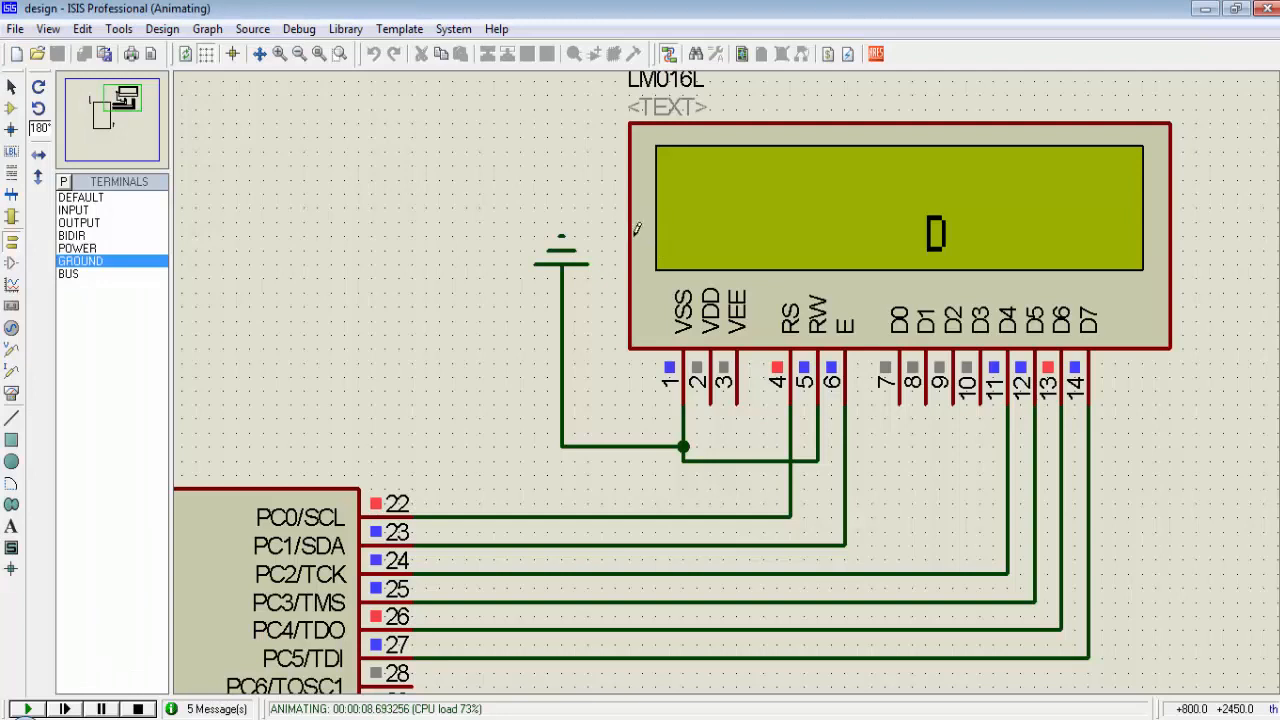
mouse_move(938, 248)
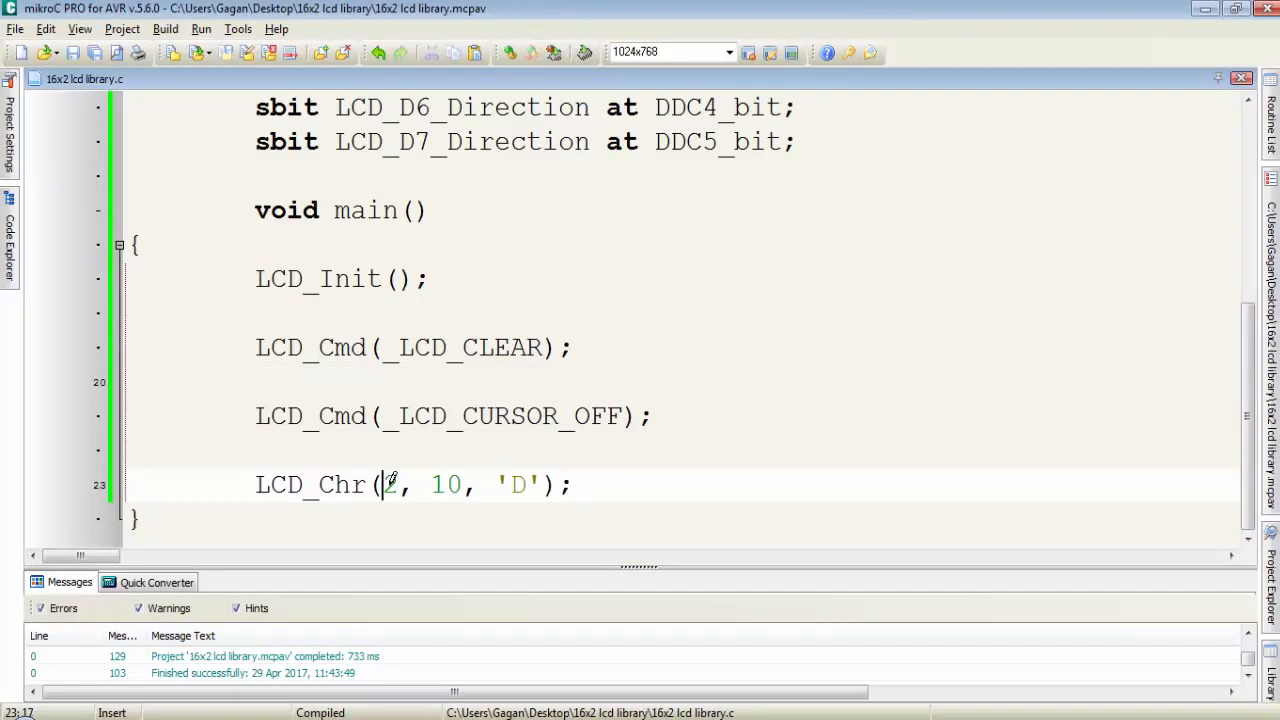
text(2)
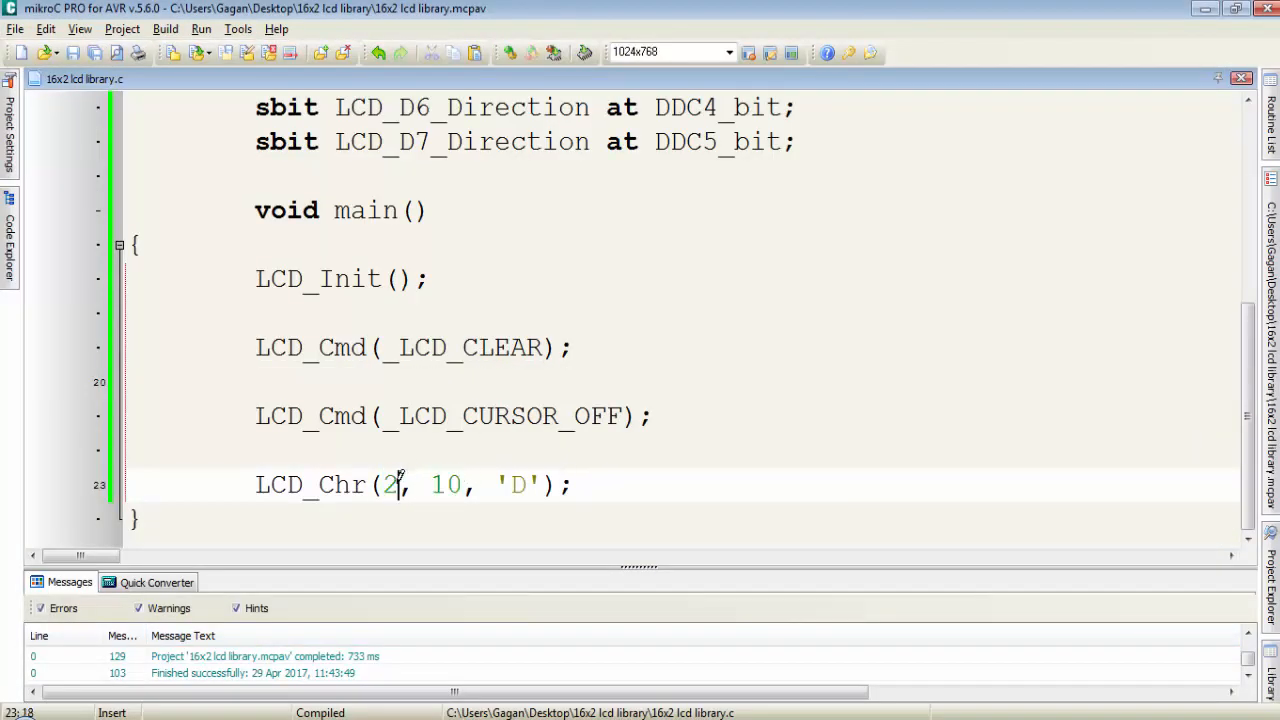
double_click(444, 486)
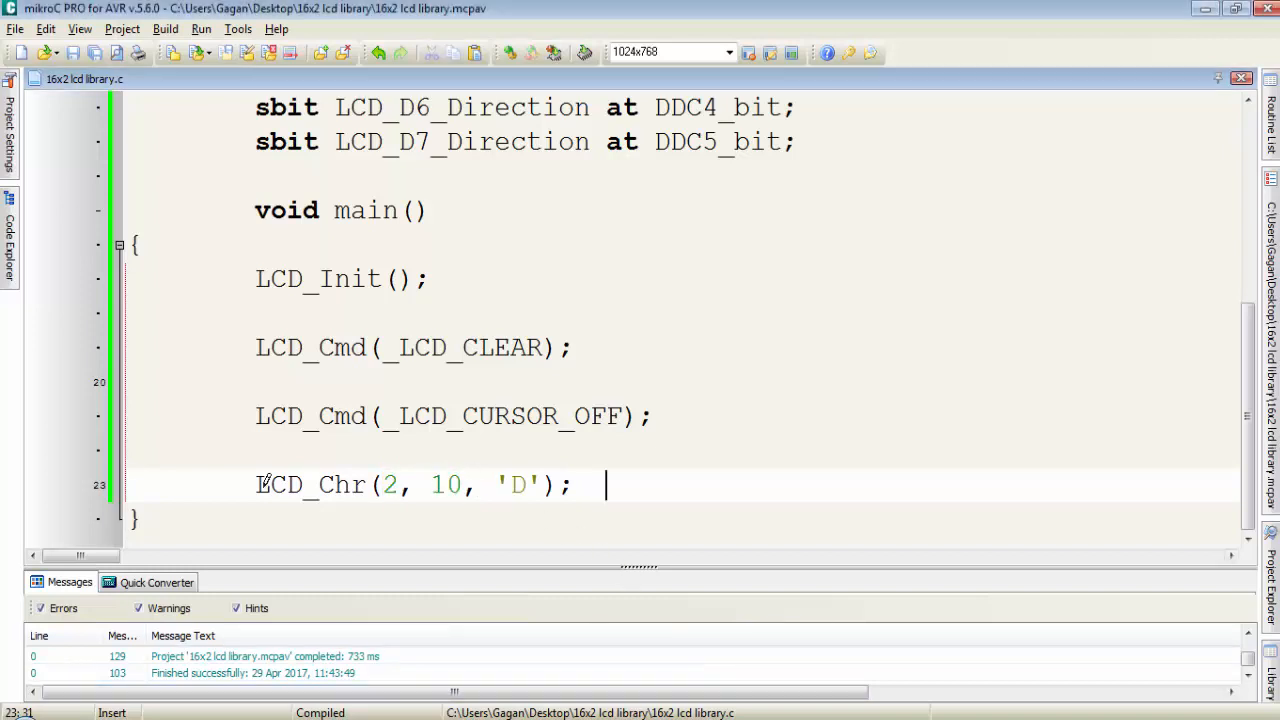
double_click(310, 486)
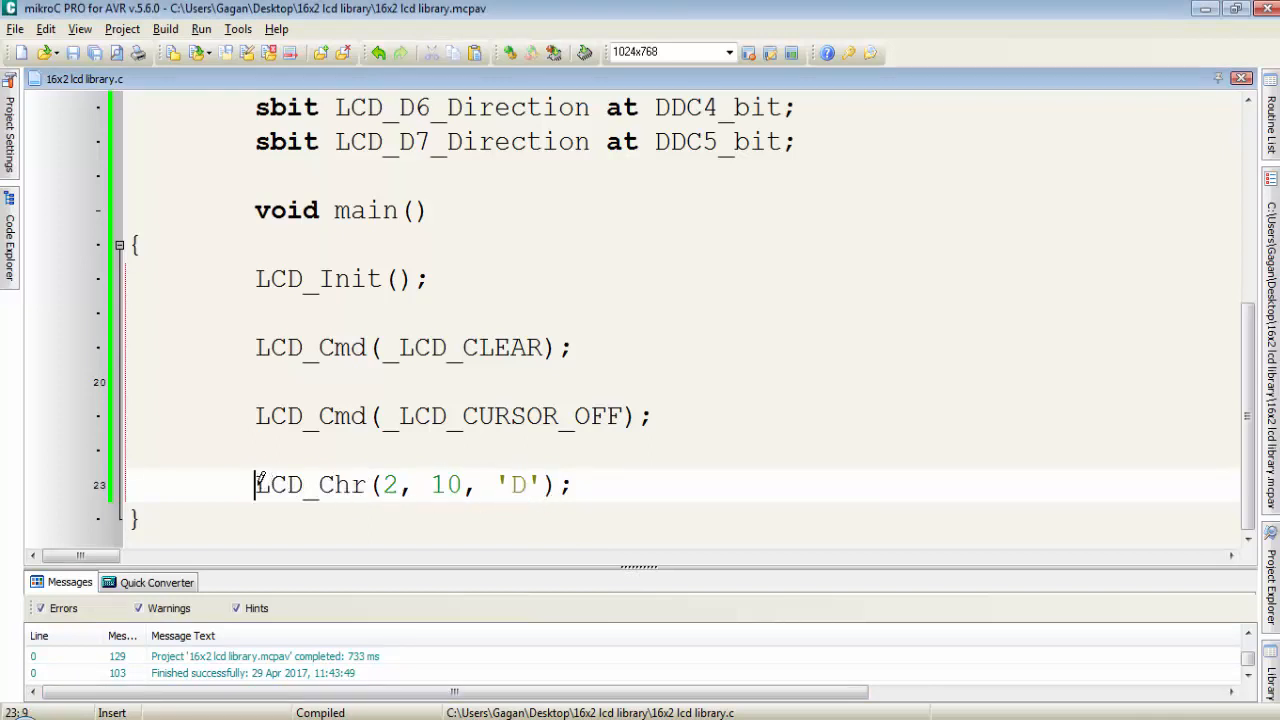
Step: Replace the LCD_Chr line with LCD_Out(1,5,"Hello"); and rebuild
triple_click(410, 484)
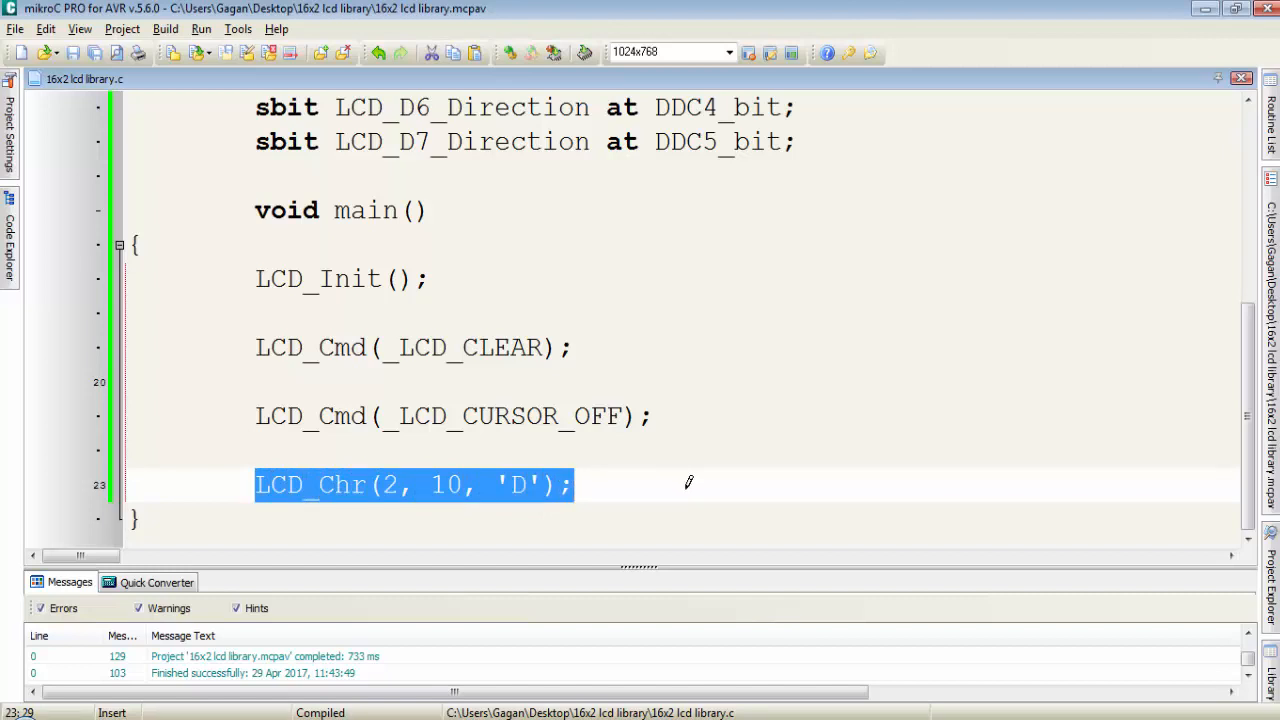
text(LCD)
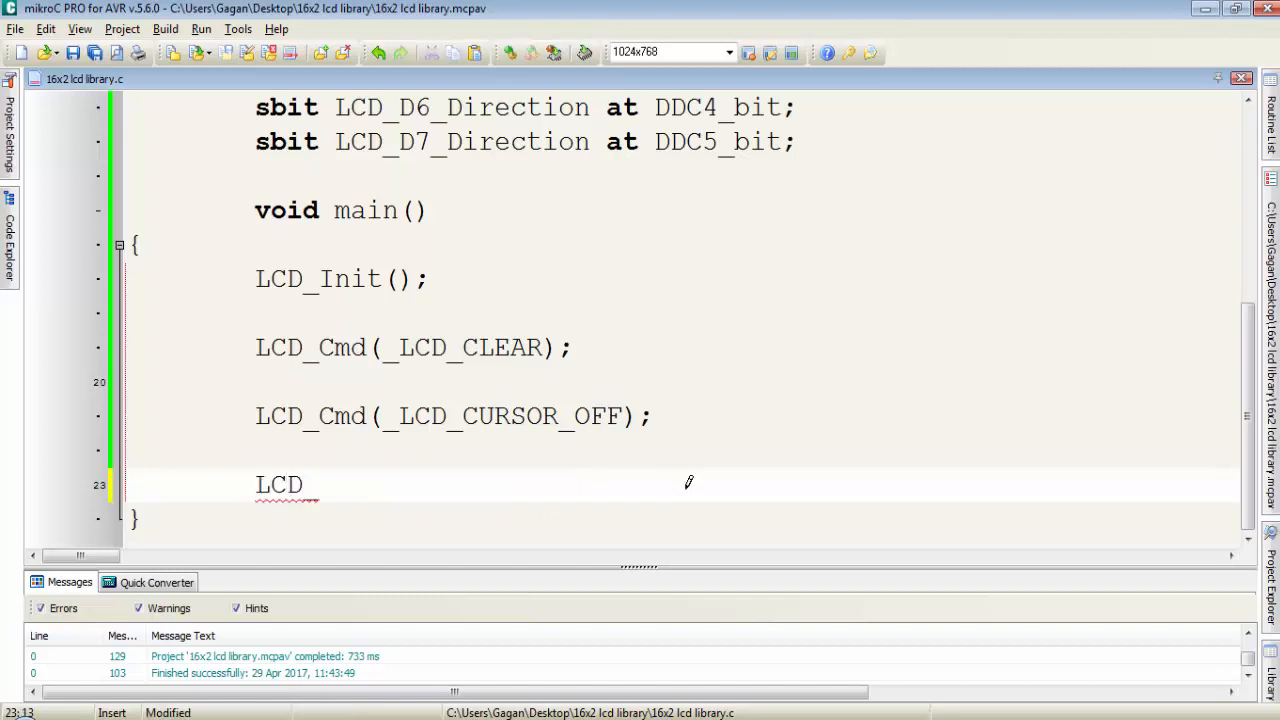
text(_Out();)
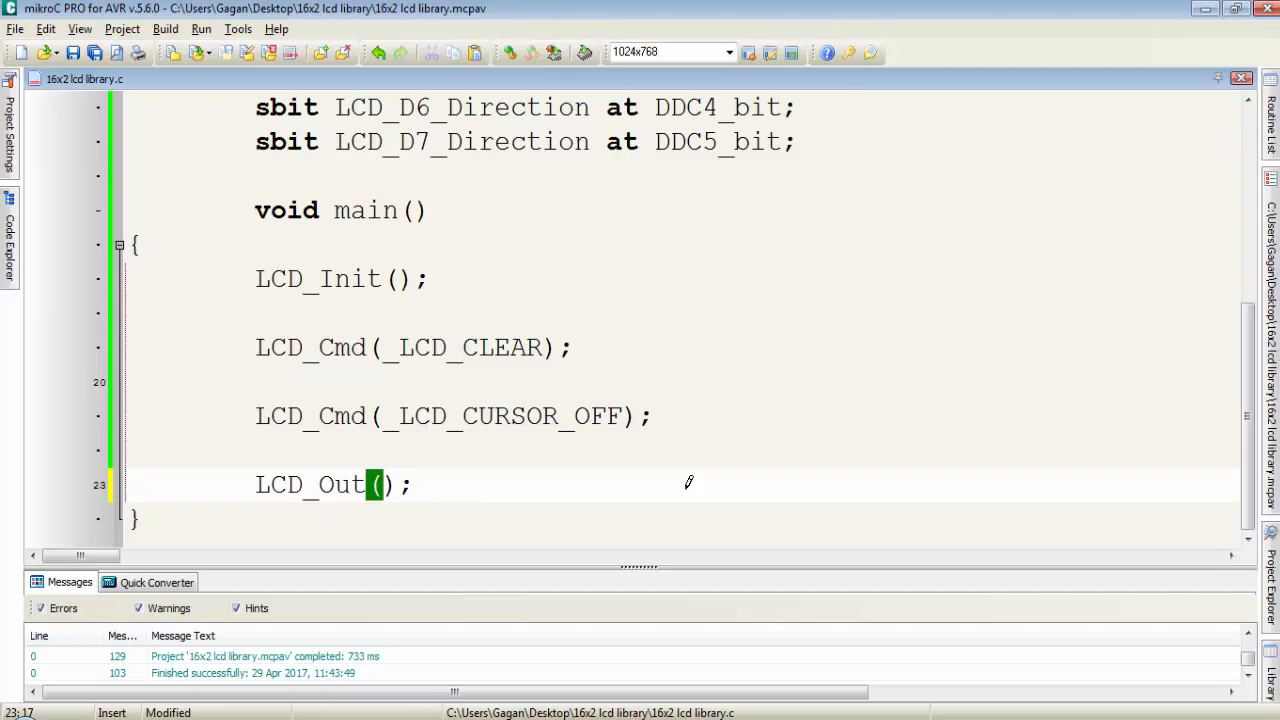
text(1,)
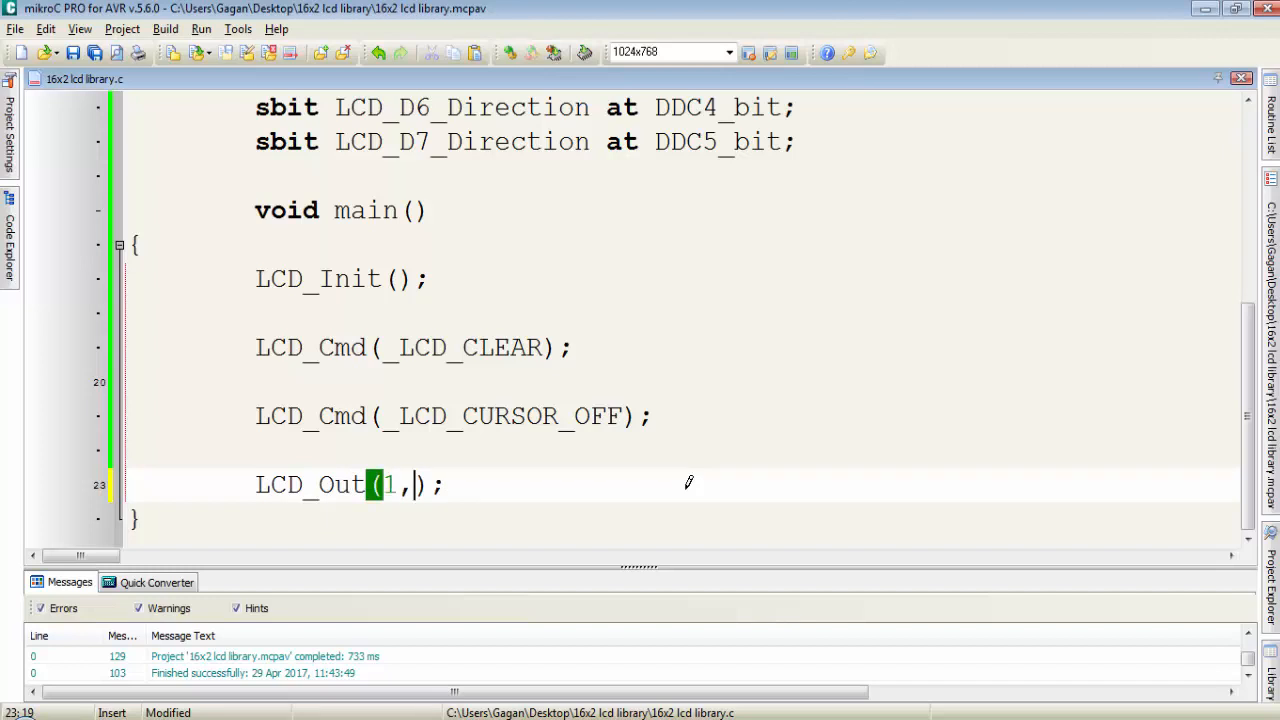
text(5,)
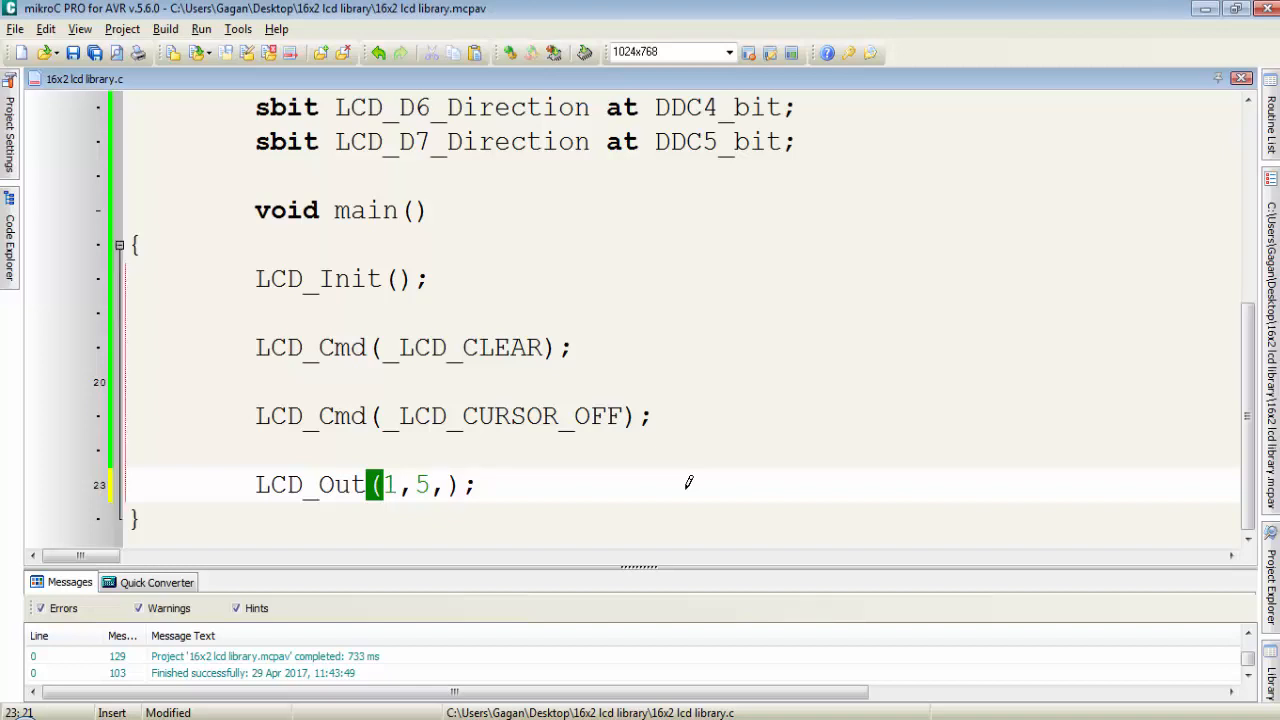
text(")
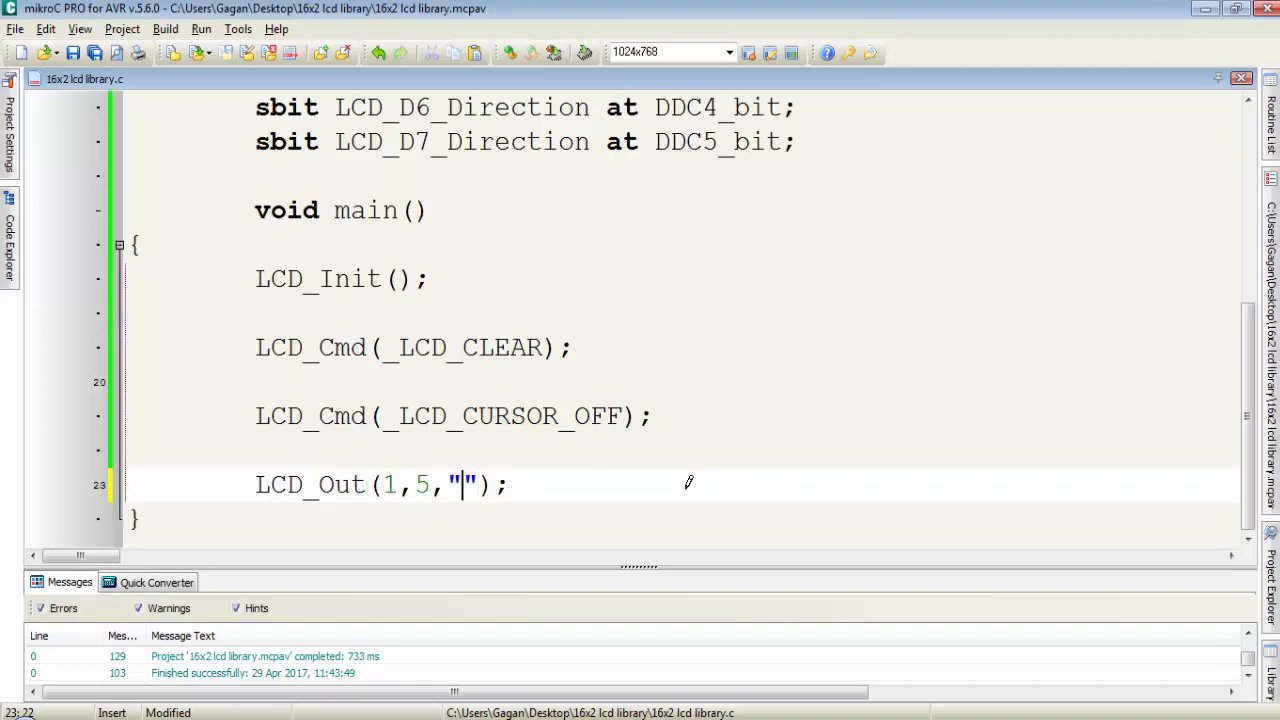
text(Hell)
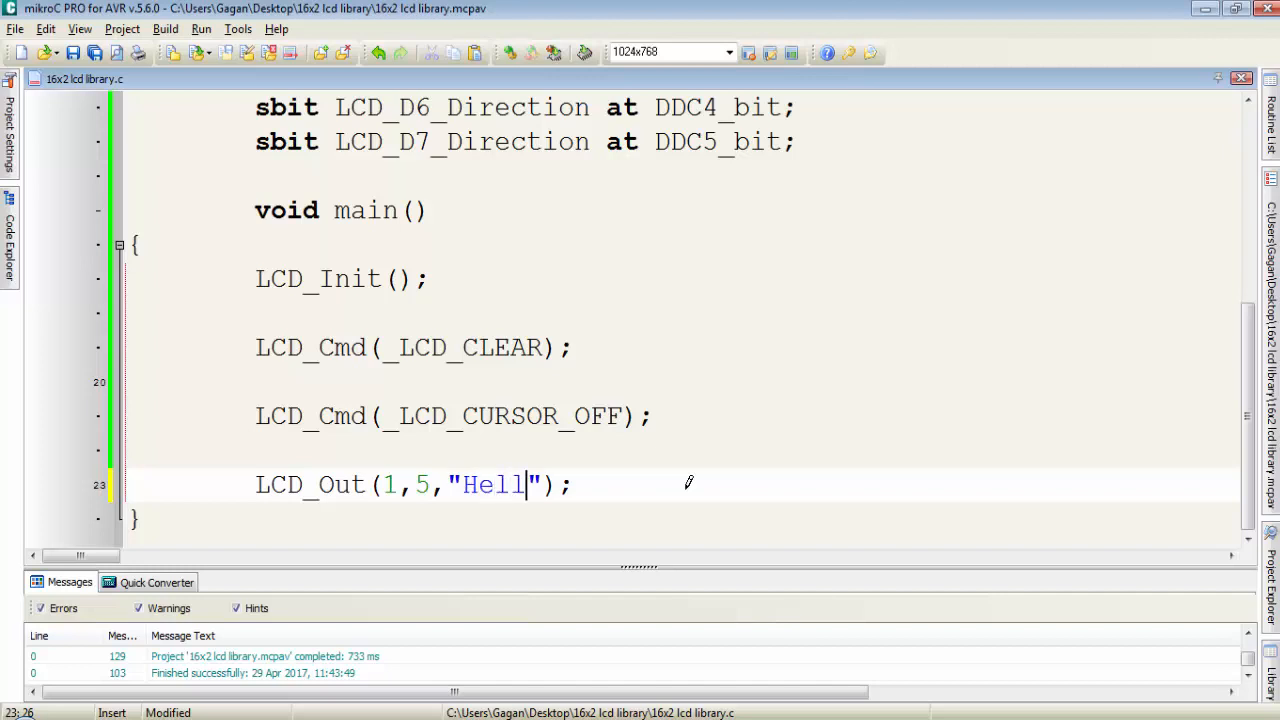
text(o)
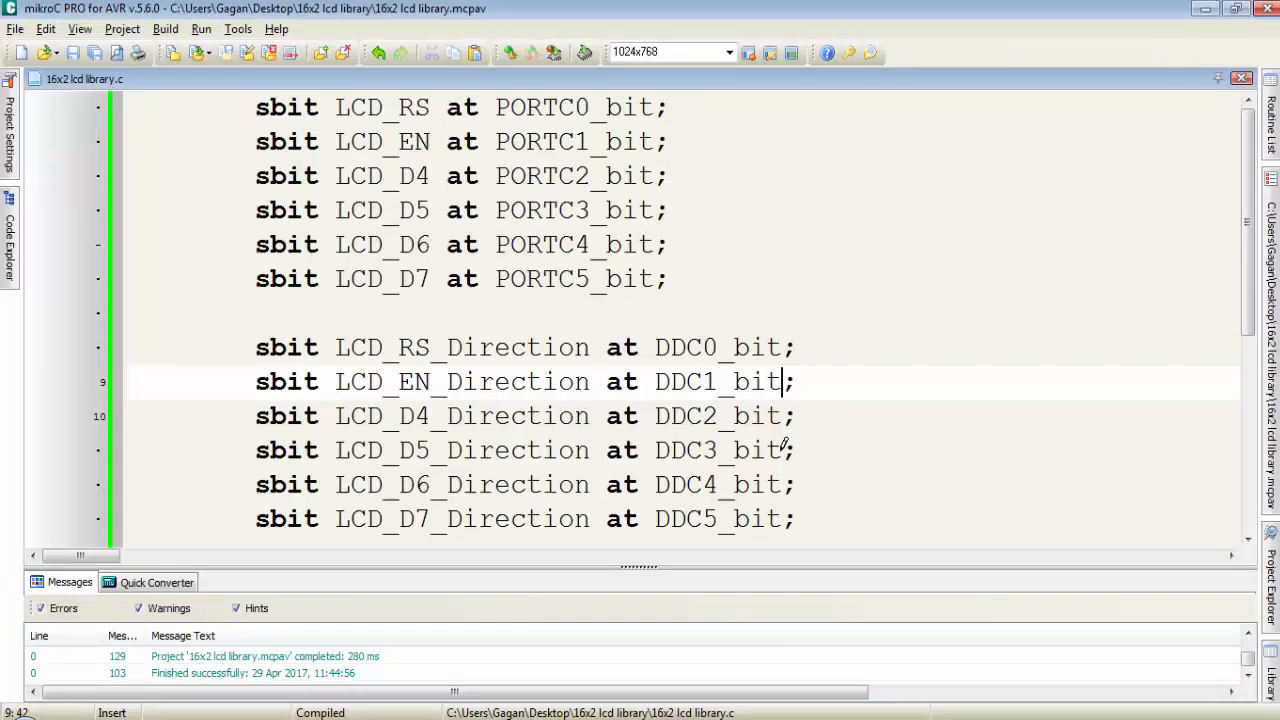
mouse_move(1208, 612)
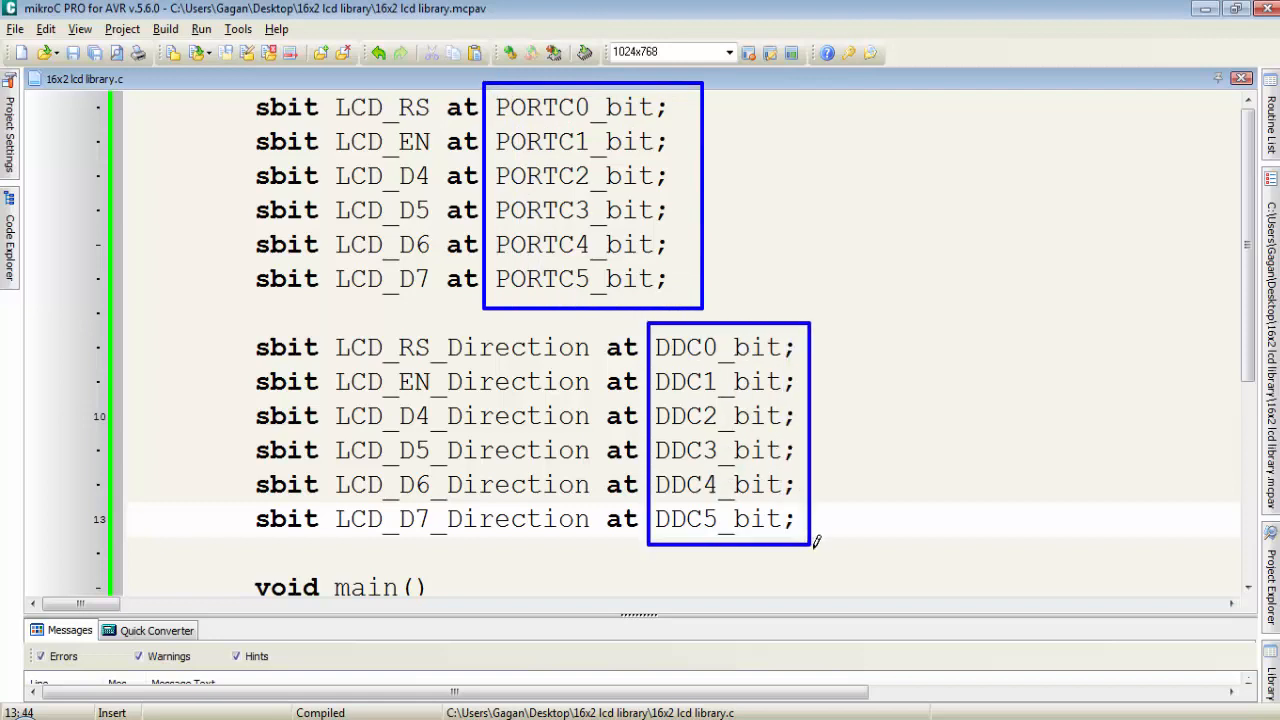
mouse_move(900, 532)
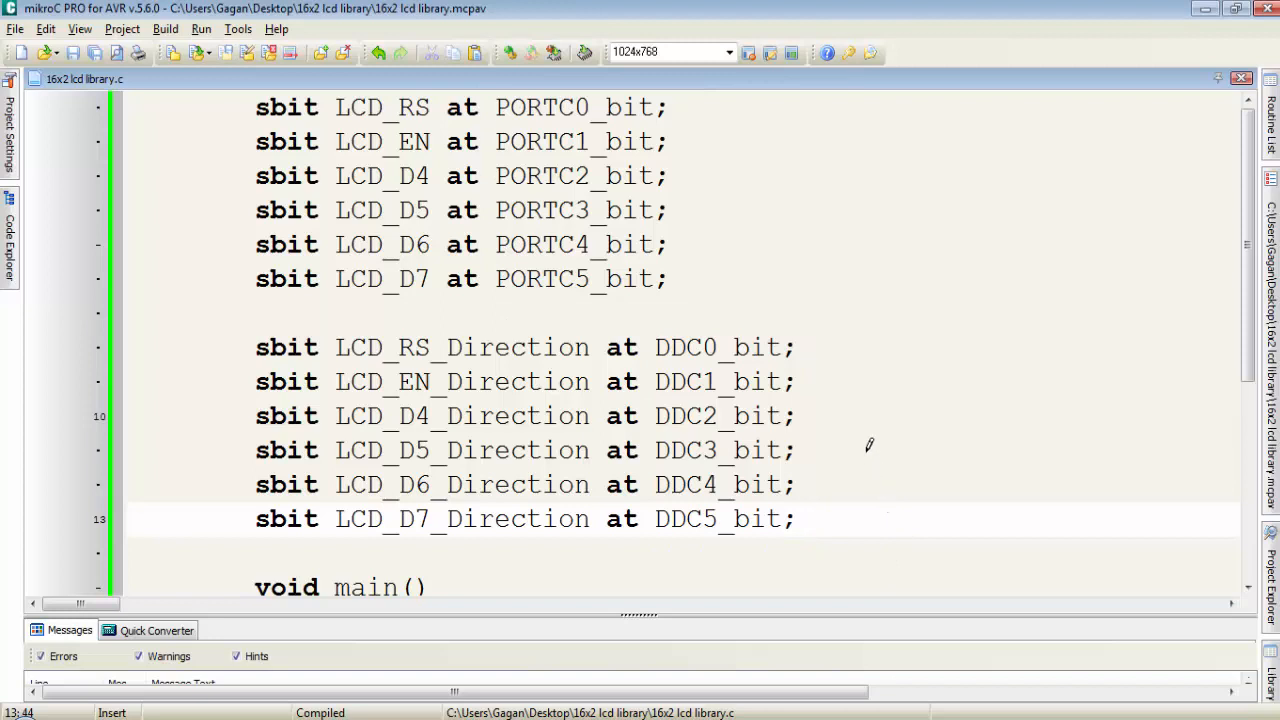
mouse_move(888, 396)
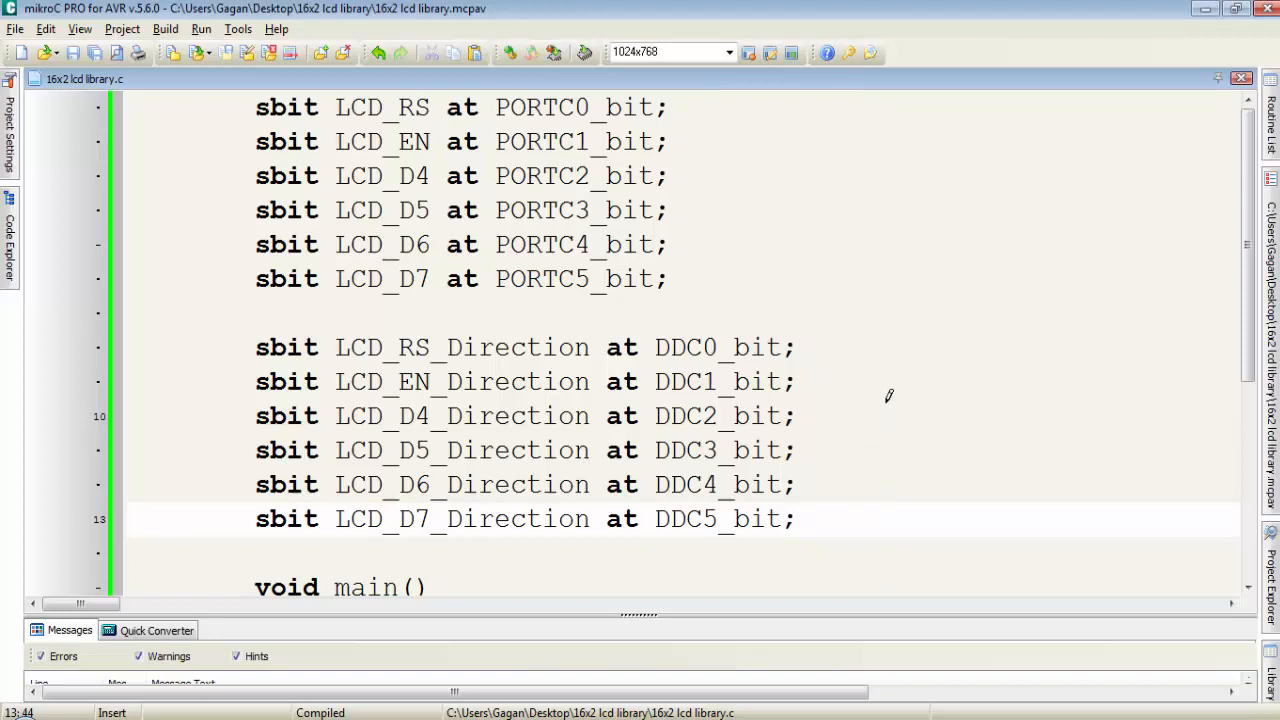